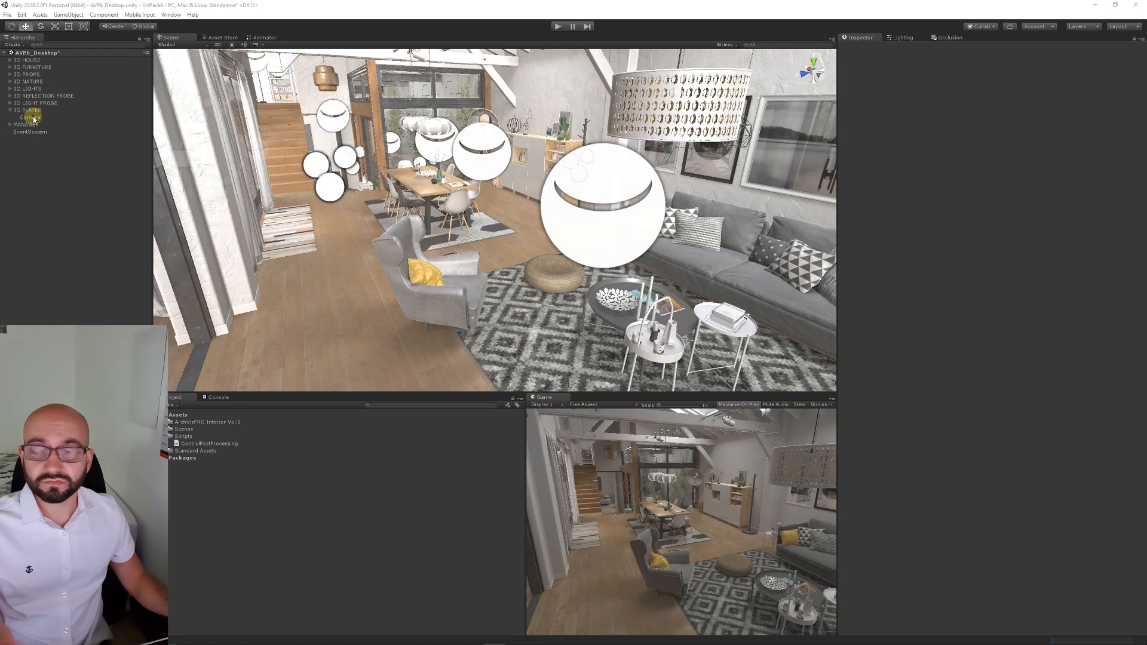
Select the Camera inside 3D PLAYER and browse post-processing components to add.
left_click(28, 117)
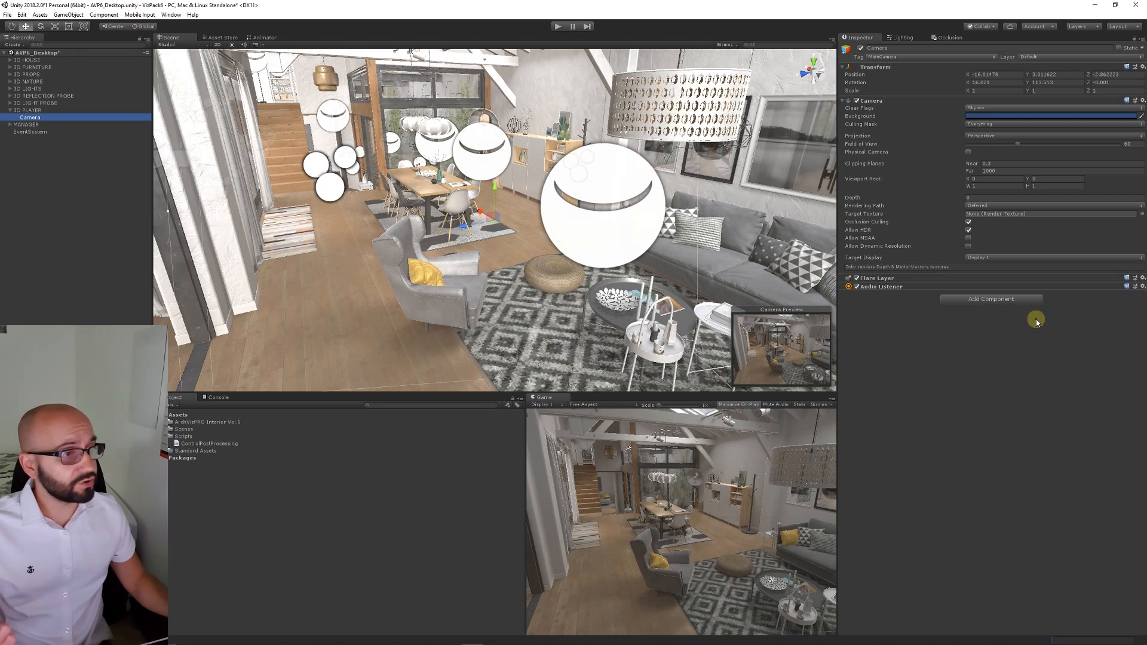
mouse_move(935, 240)
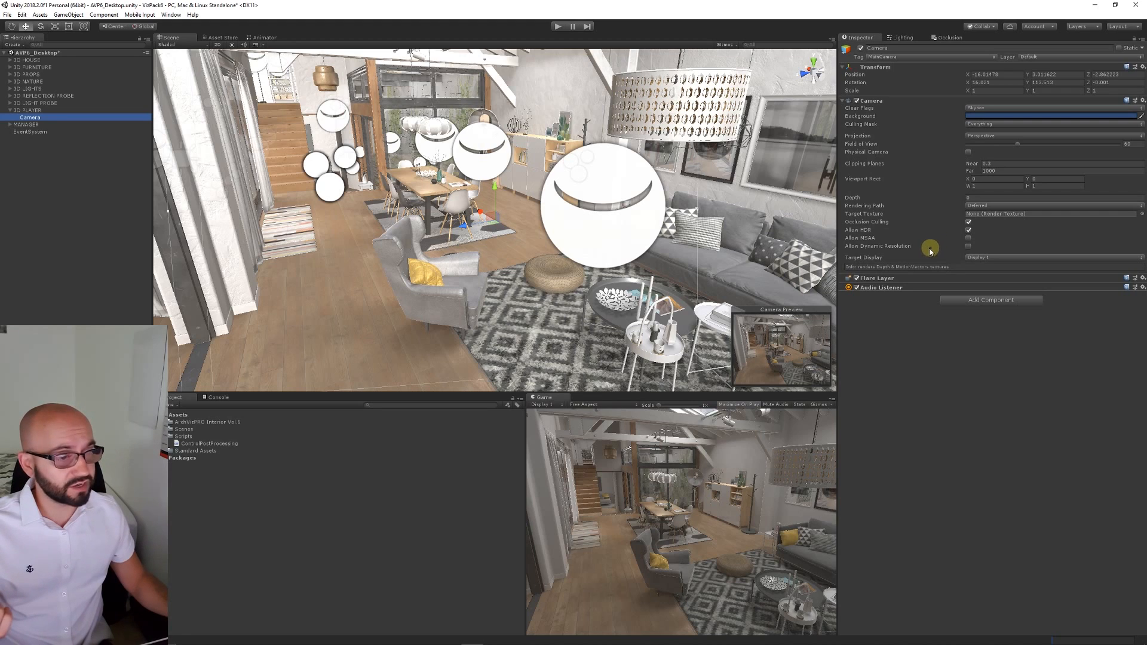
mouse_move(931, 245)
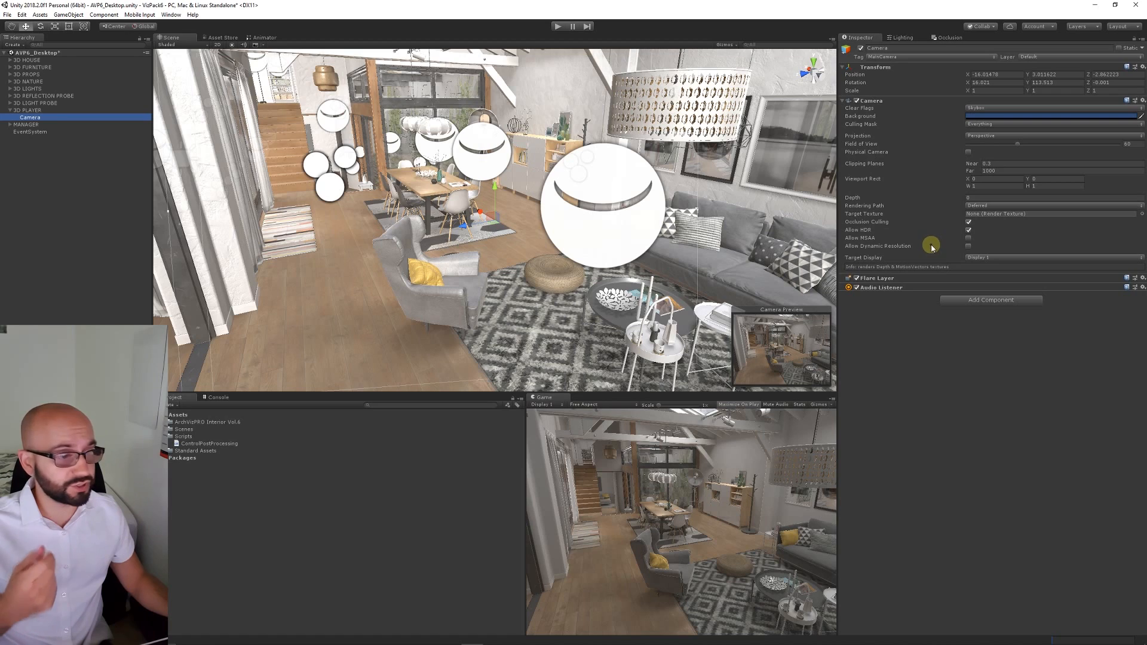
mouse_move(949, 285)
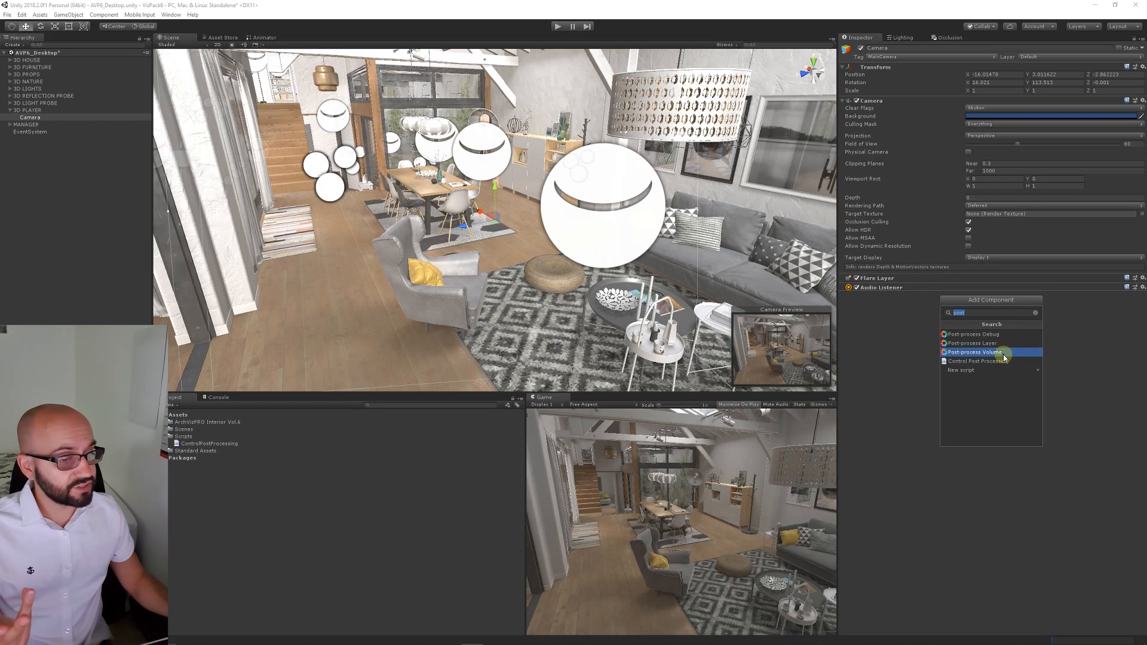
Add a Post-process Layer to the Camera blending PostProcessing, with Temporal Anti-aliasing (TAA).
left_click(971, 343)
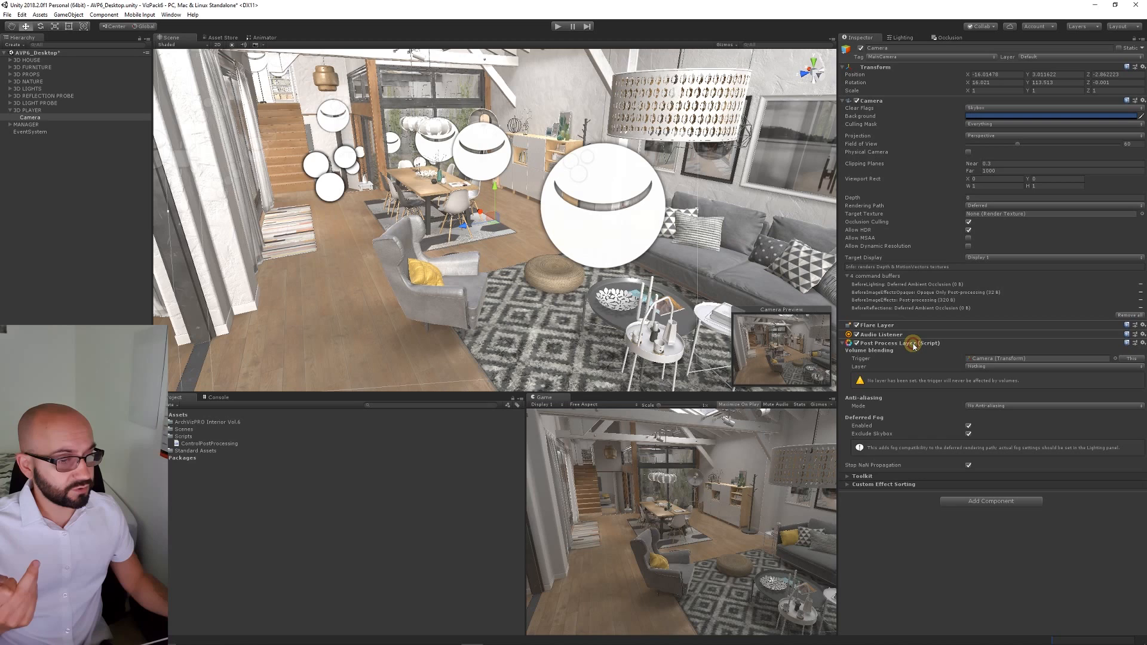
mouse_move(969, 360)
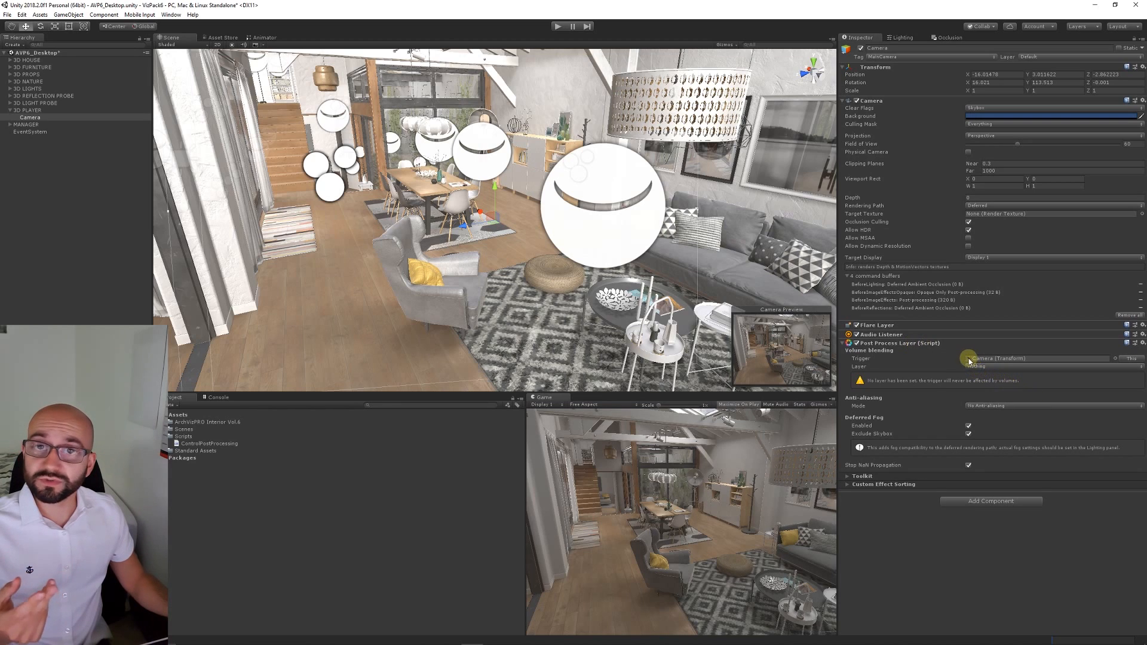
mouse_move(967, 353)
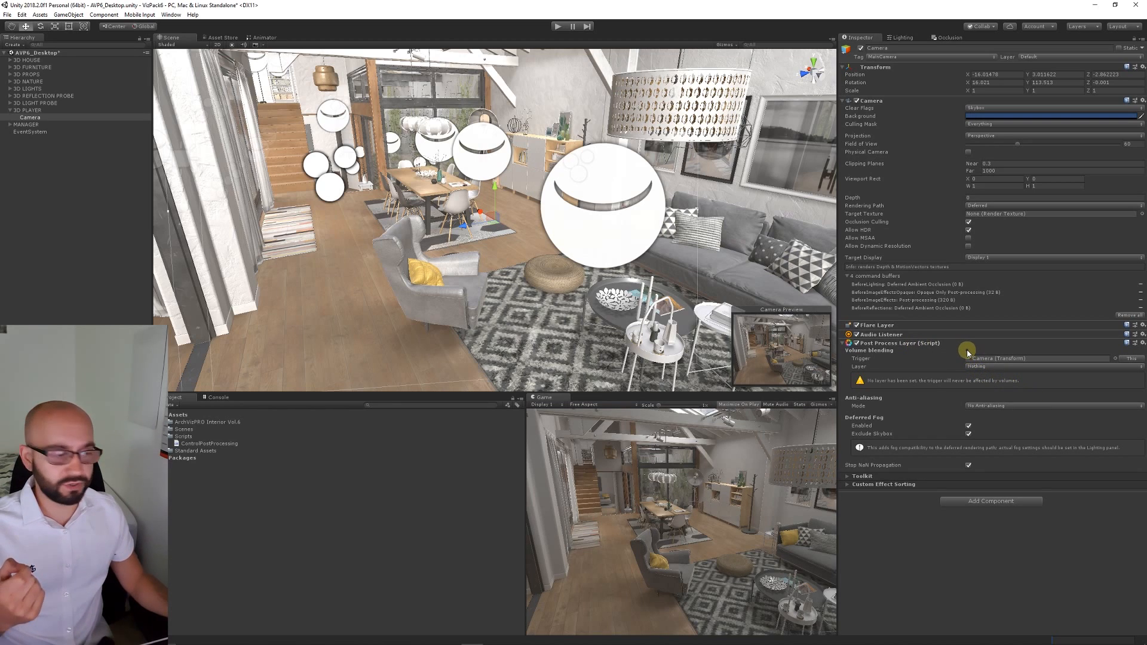
left_click(980, 366)
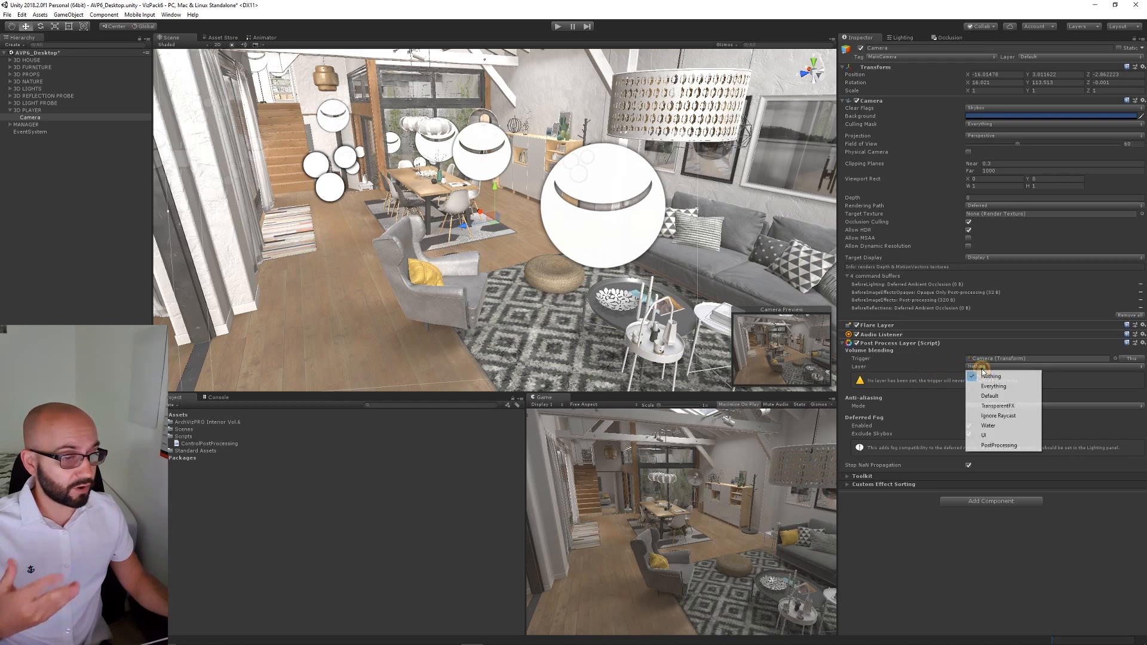
left_click(1000, 444)
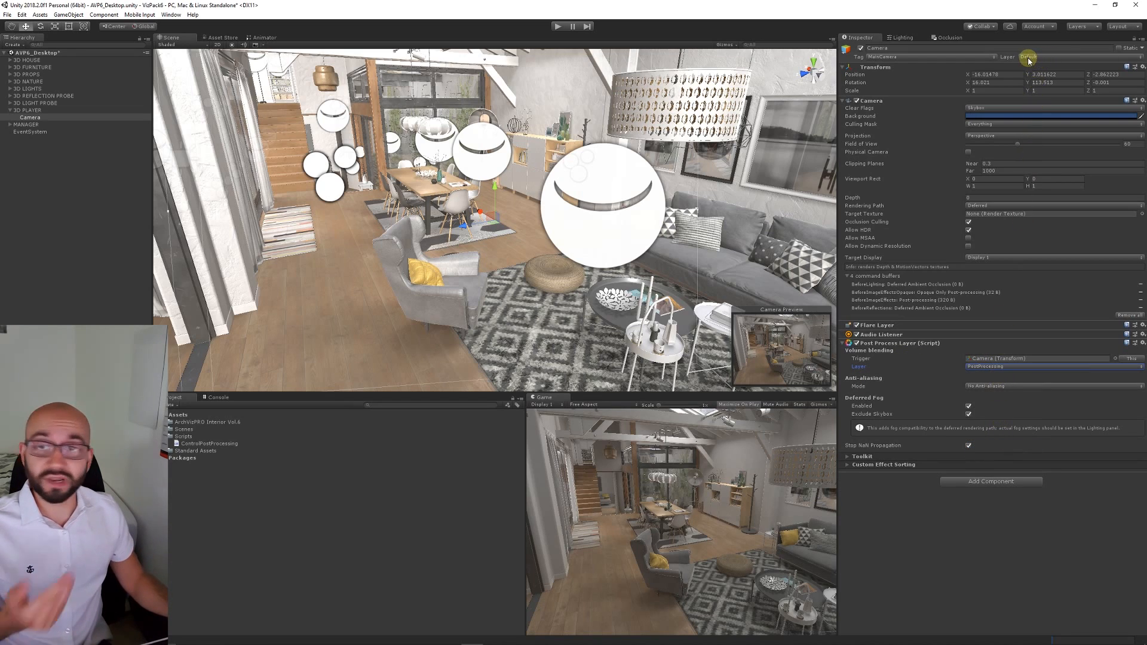
left_click(1027, 57)
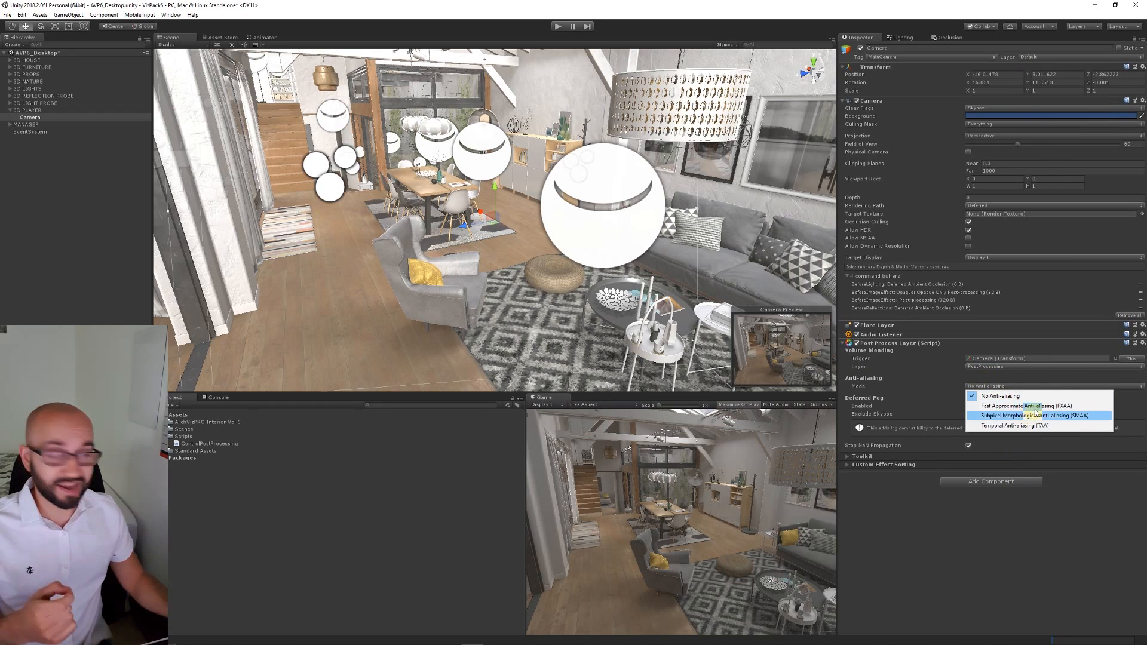
mouse_move(1031, 405)
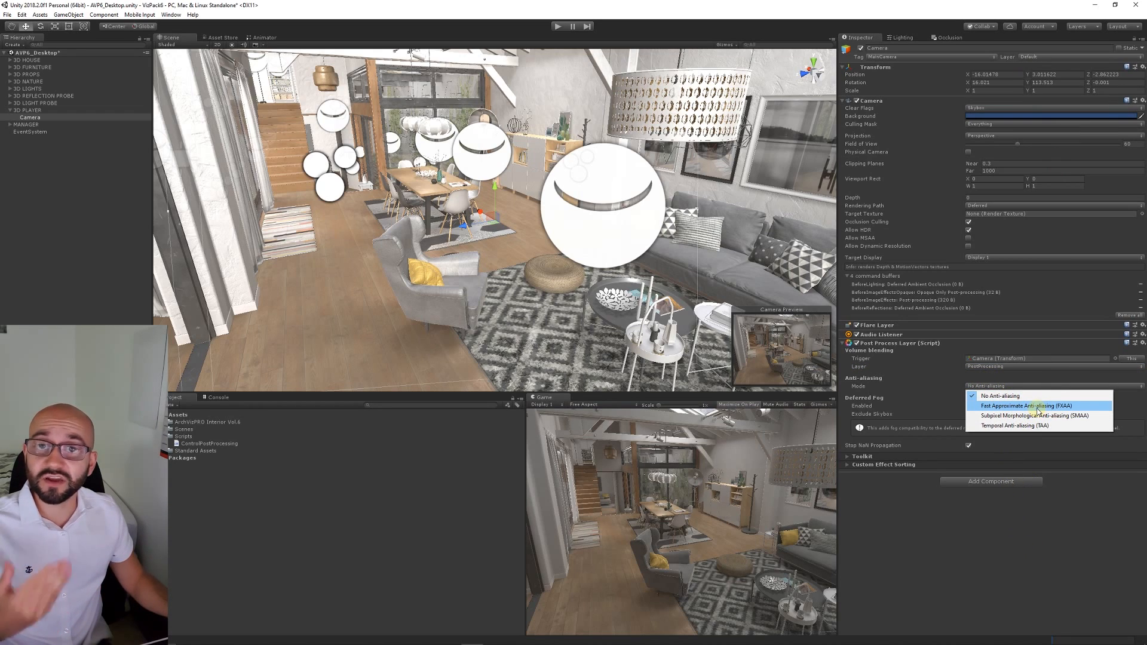
mouse_move(1039, 410)
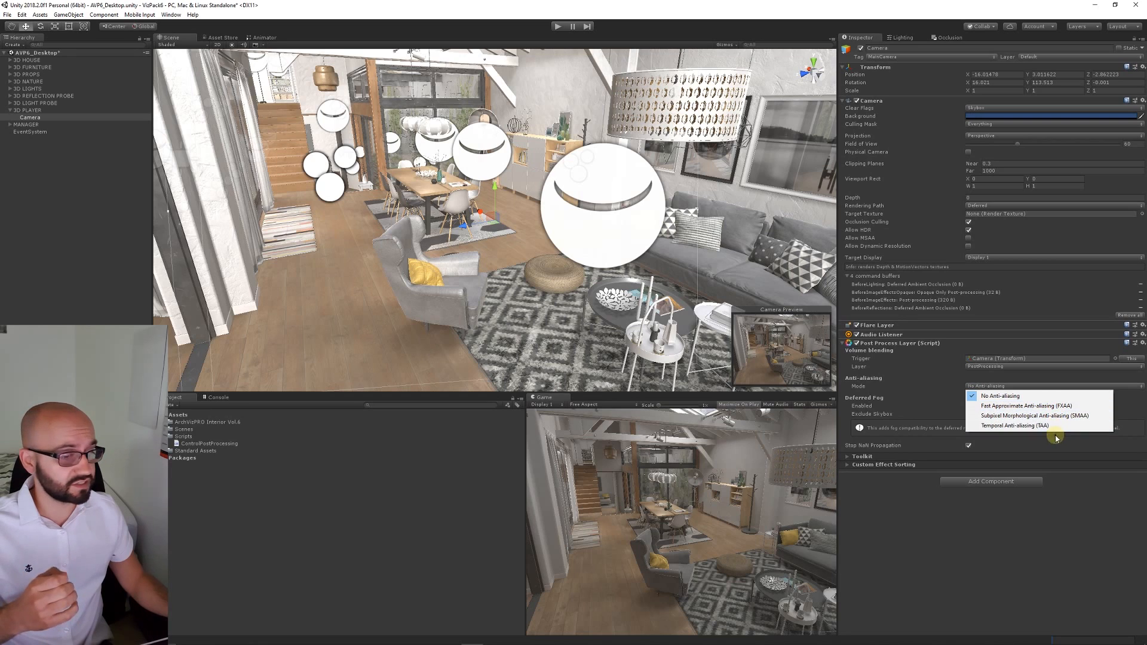
left_click(1010, 424)
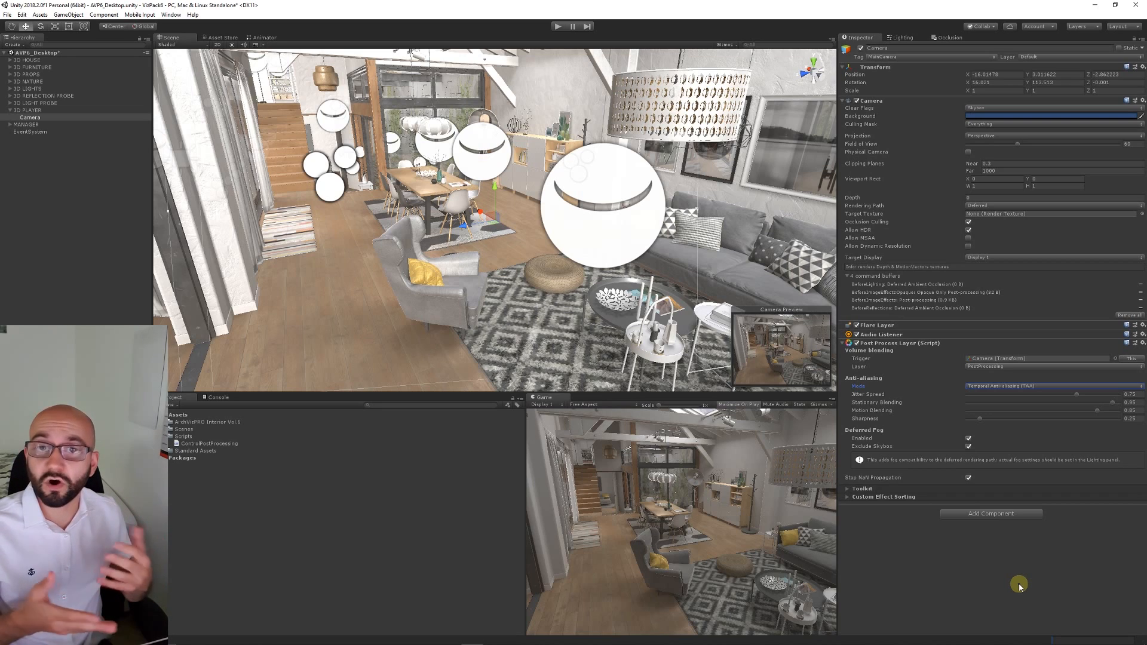
mouse_move(905, 424)
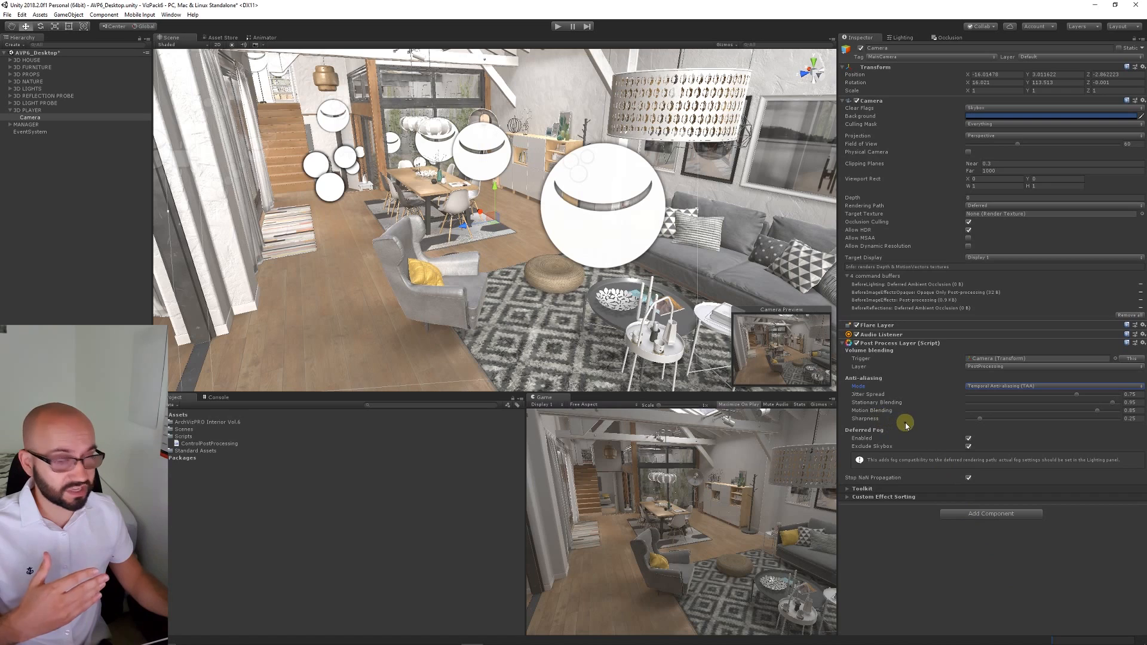
mouse_move(907, 418)
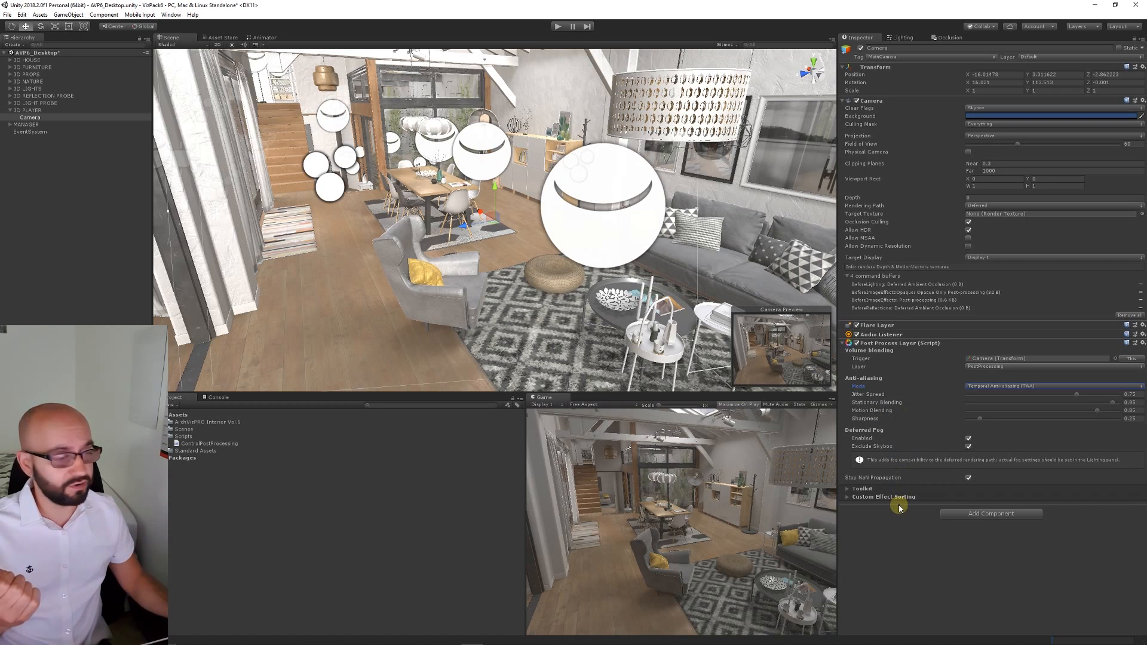
mouse_move(912, 554)
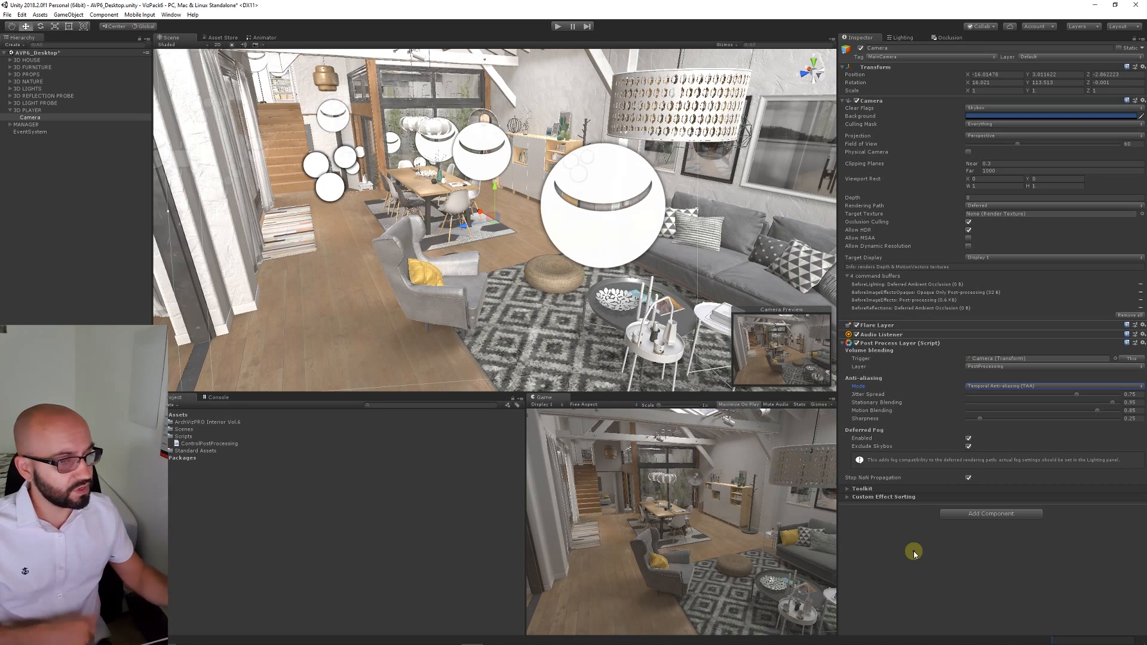
mouse_move(44, 167)
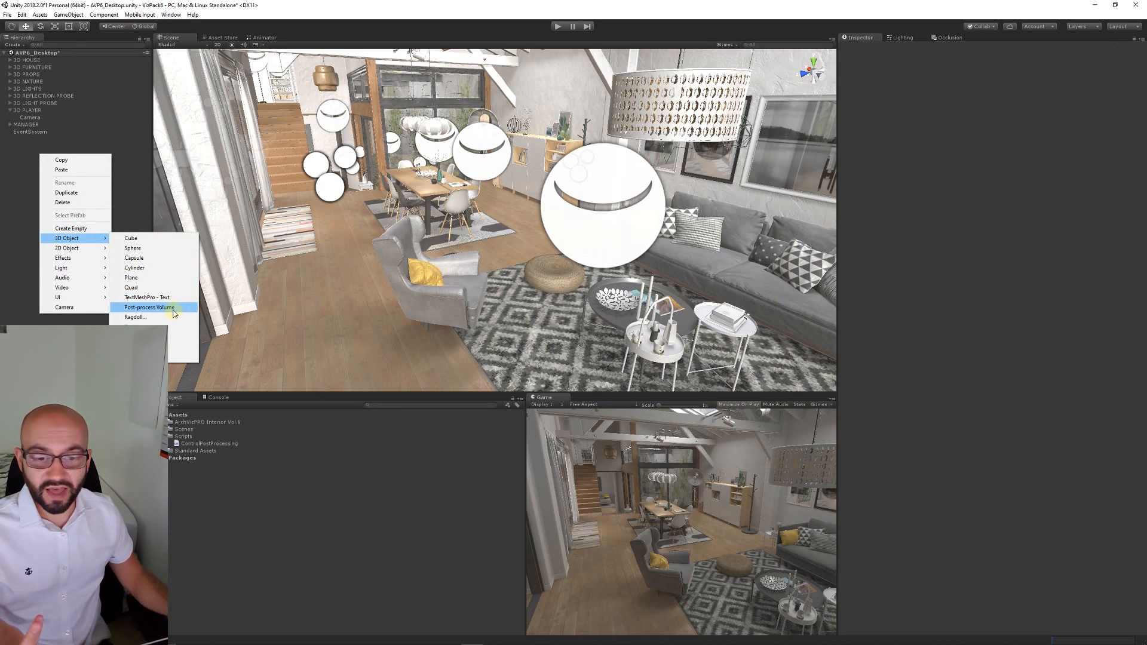
Create a Post-process Volume object, make it global, and put it on the PostProcessing layer.
left_click(147, 306)
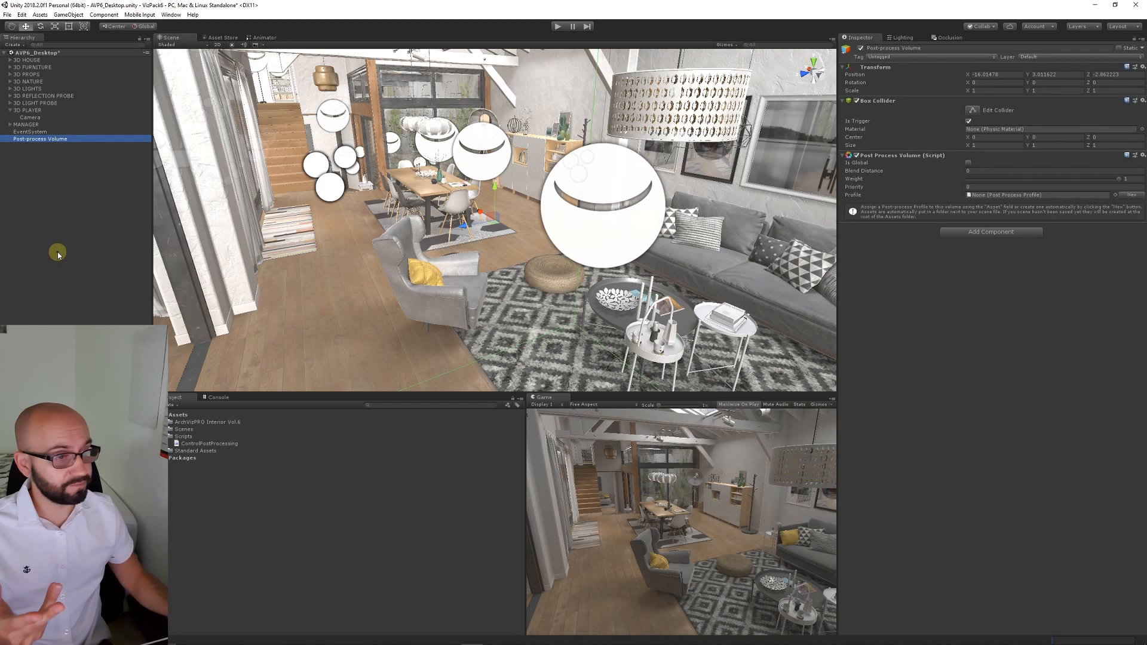
mouse_move(1064, 270)
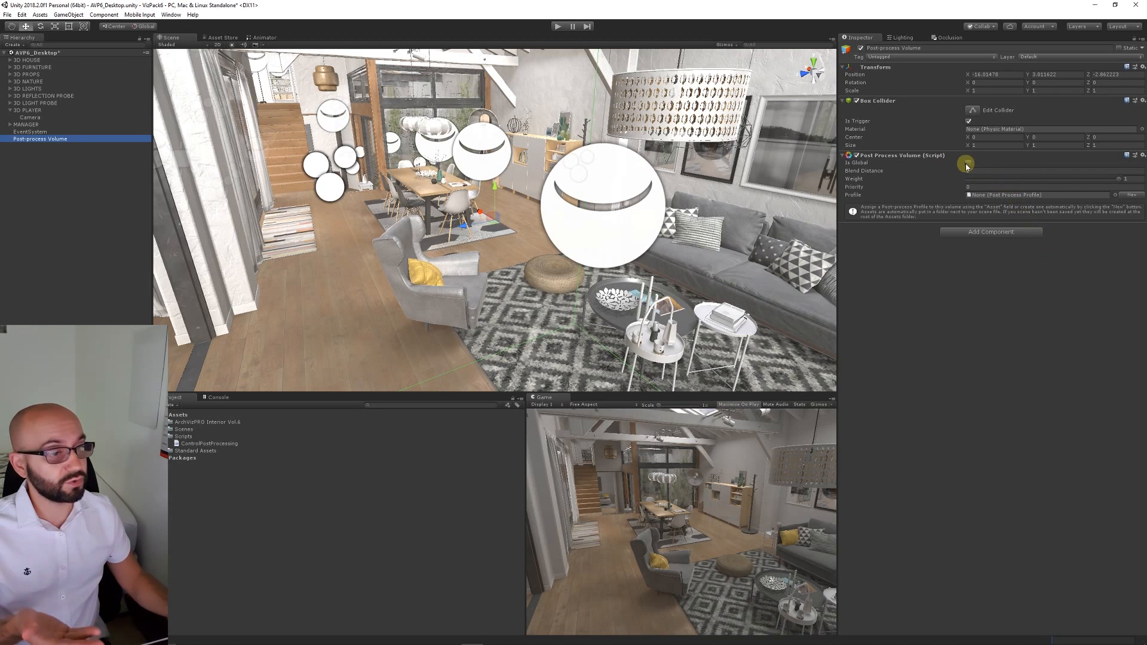
left_click(968, 162)
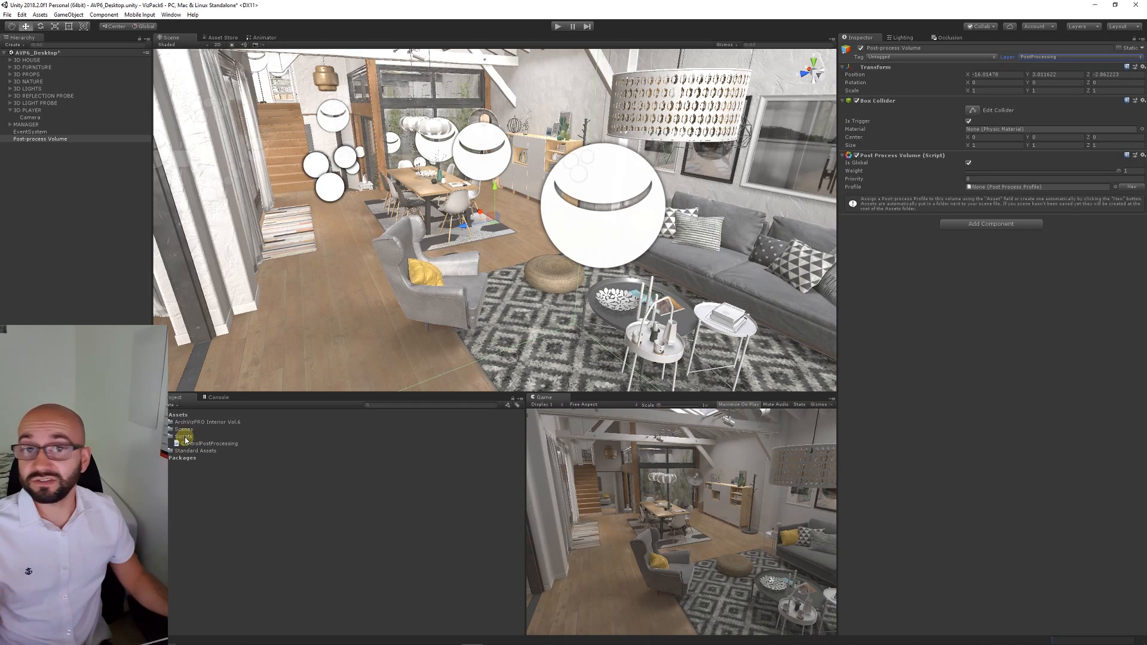
Create the PP post-processing profile and add Ambient Occlusion, Auto Exposure and Bloom.
right_click(183, 436)
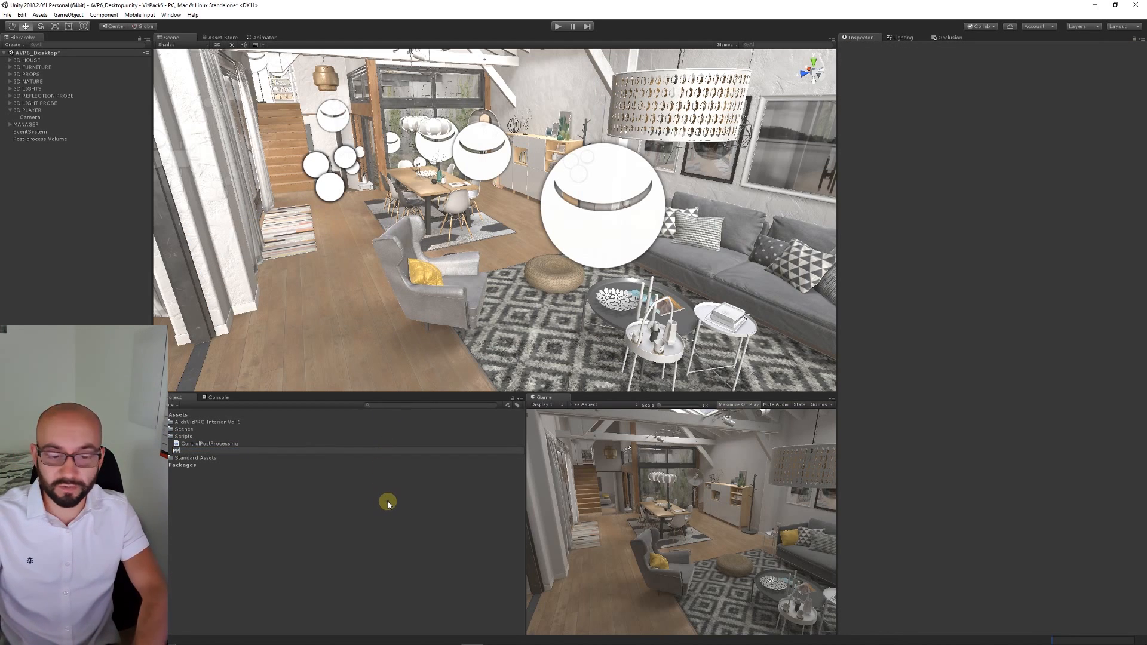
left_click(183, 450)
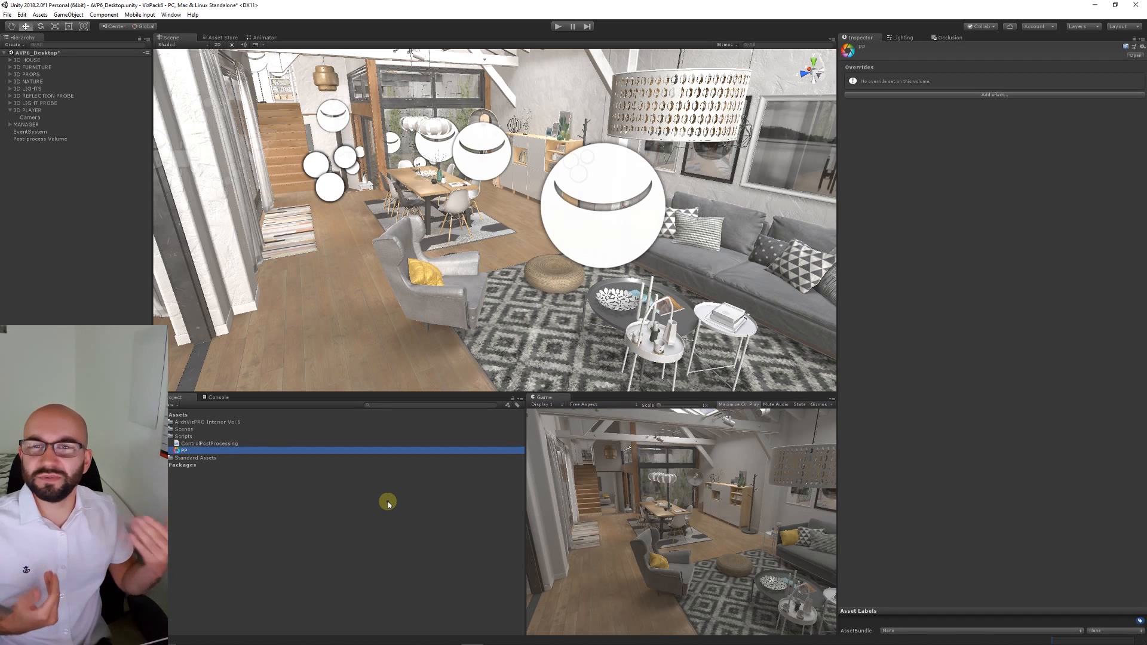
mouse_move(1007, 105)
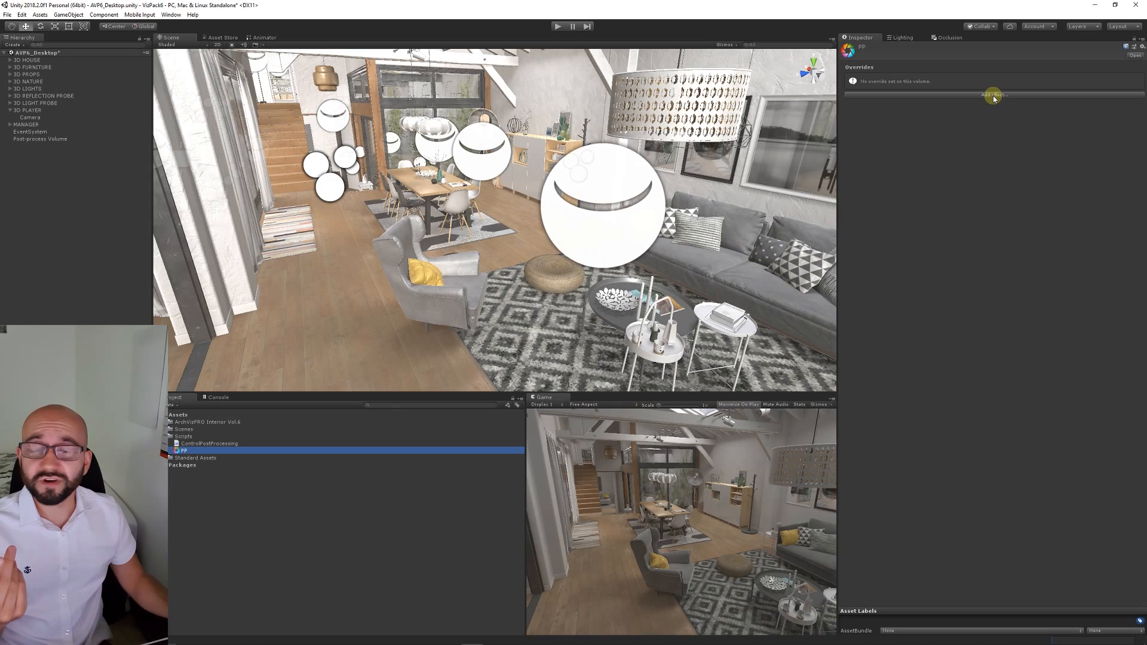
left_click(992, 95)
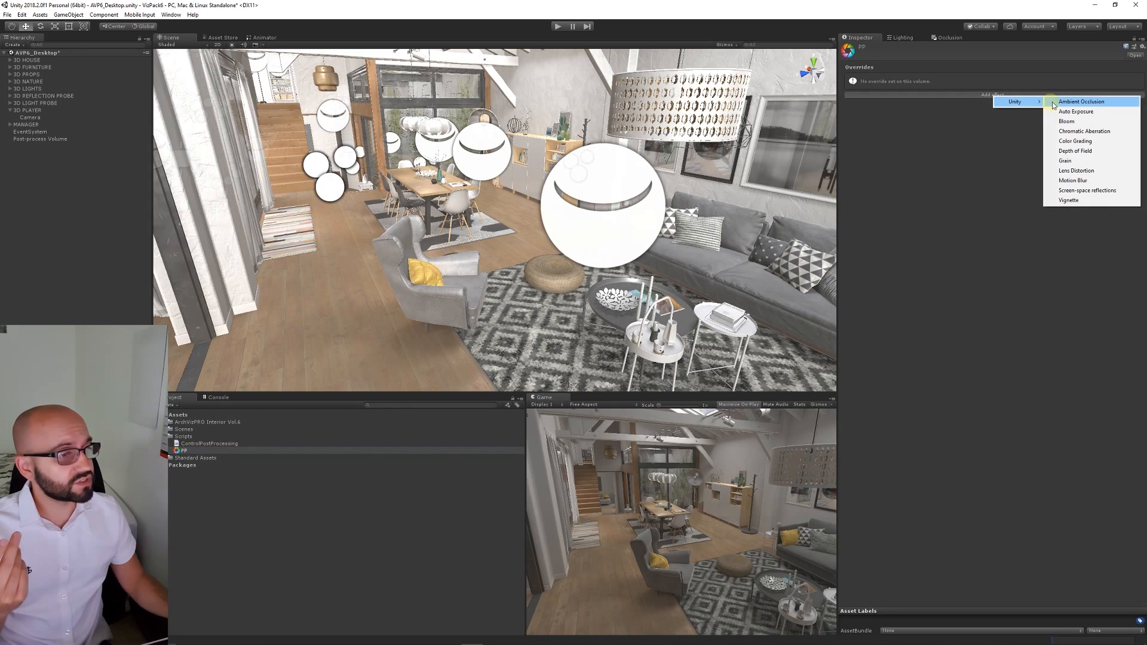
mouse_move(1071, 101)
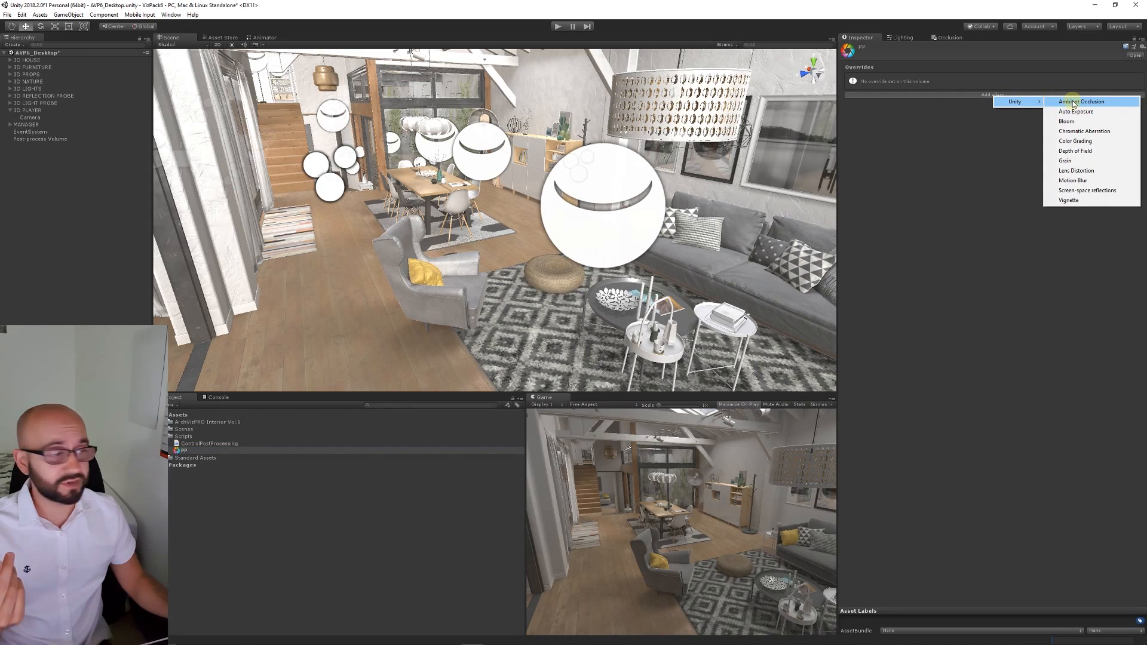
left_click(1080, 101)
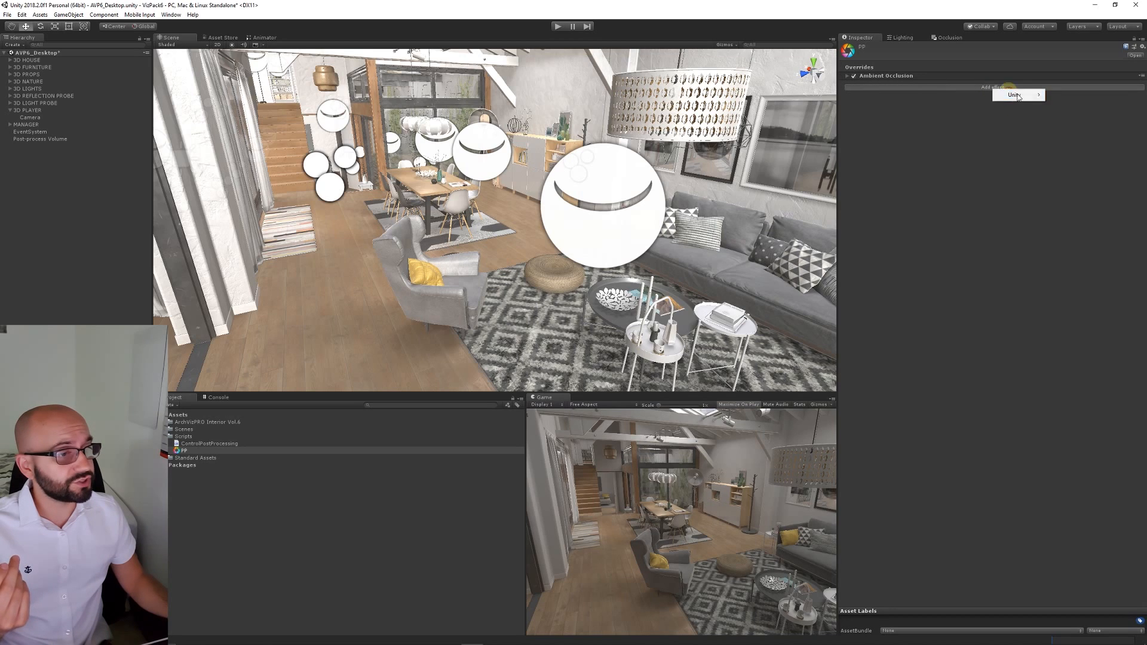
left_click(1015, 95)
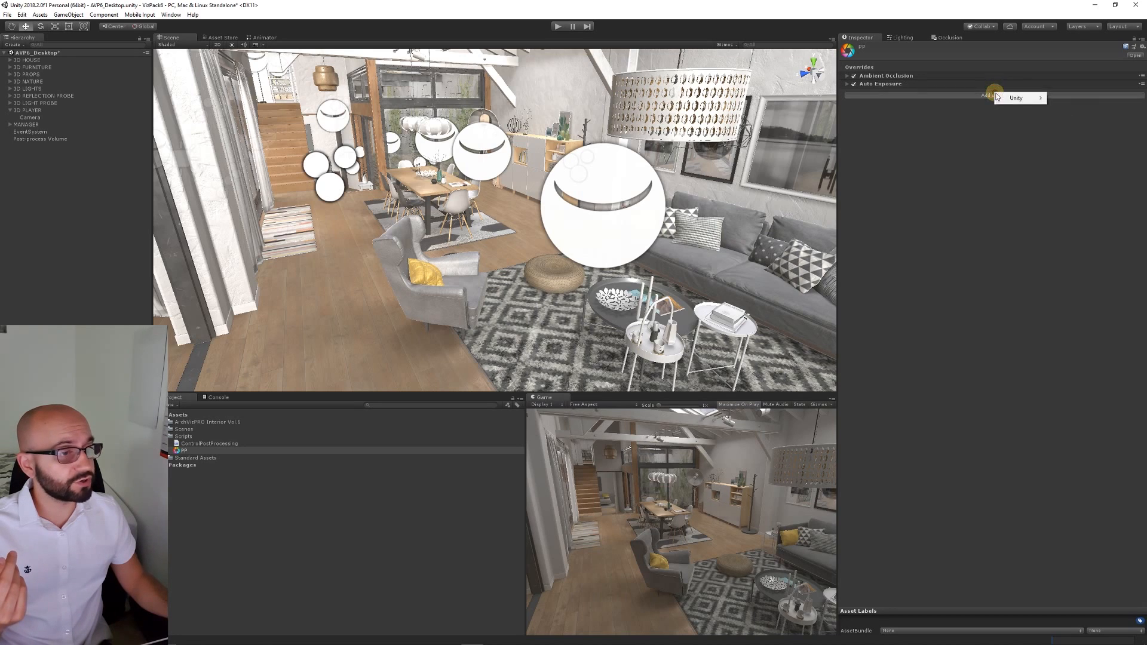
left_click(1016, 97)
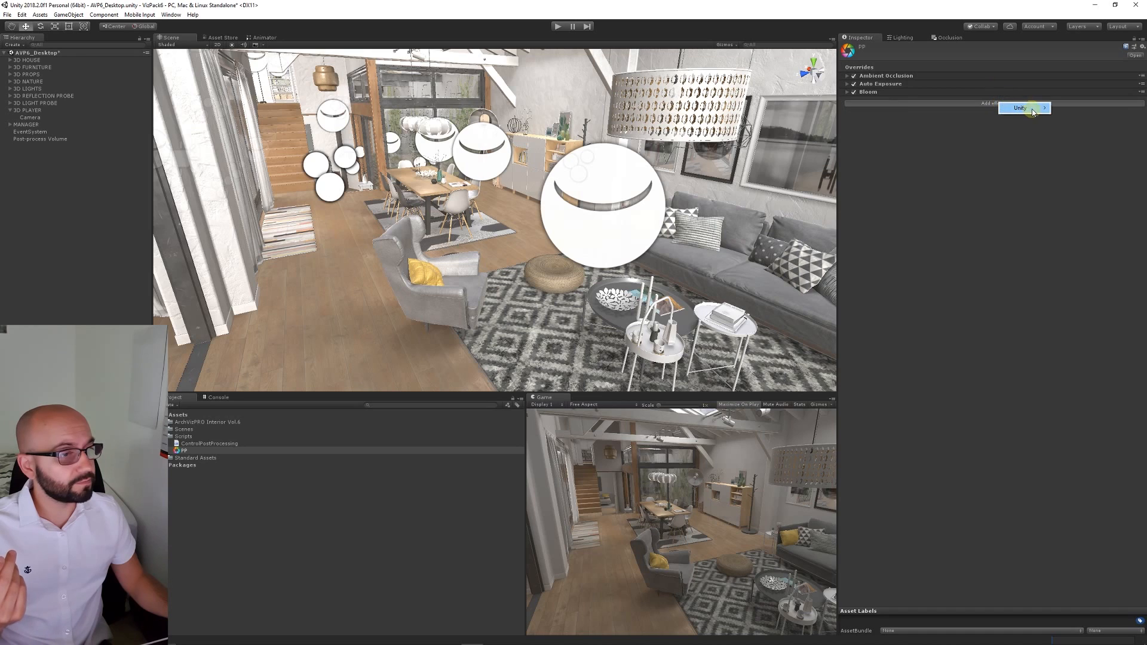
Add Color Grading, Screen Space Reflections and Vignette effects to the PP profile.
left_click(1022, 108)
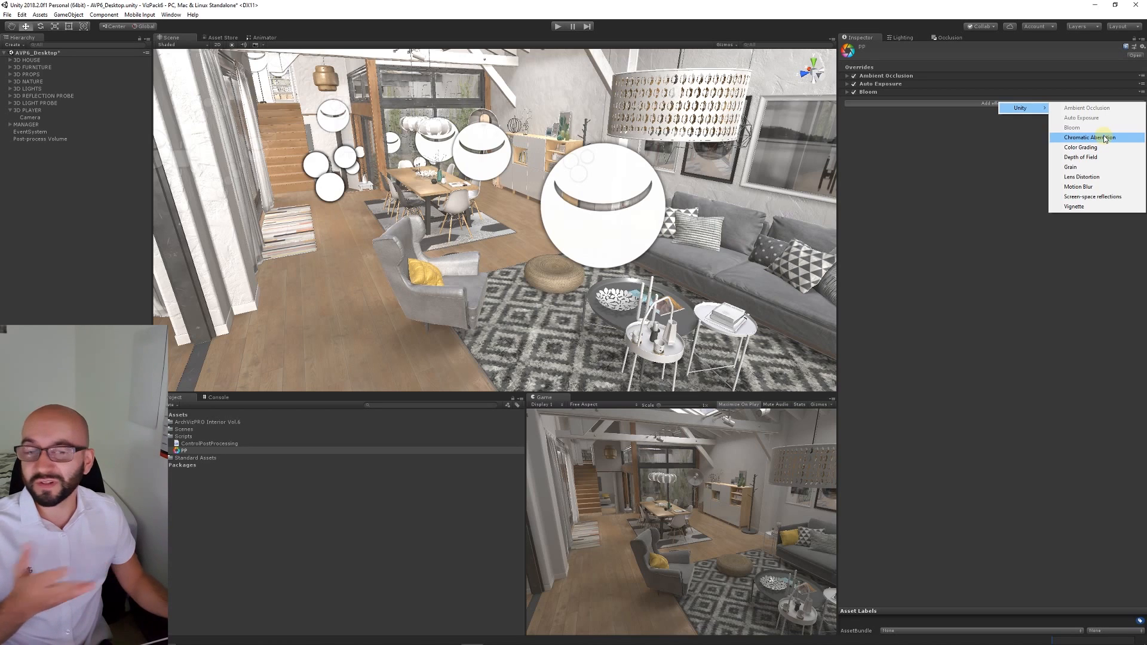
mouse_move(1099, 147)
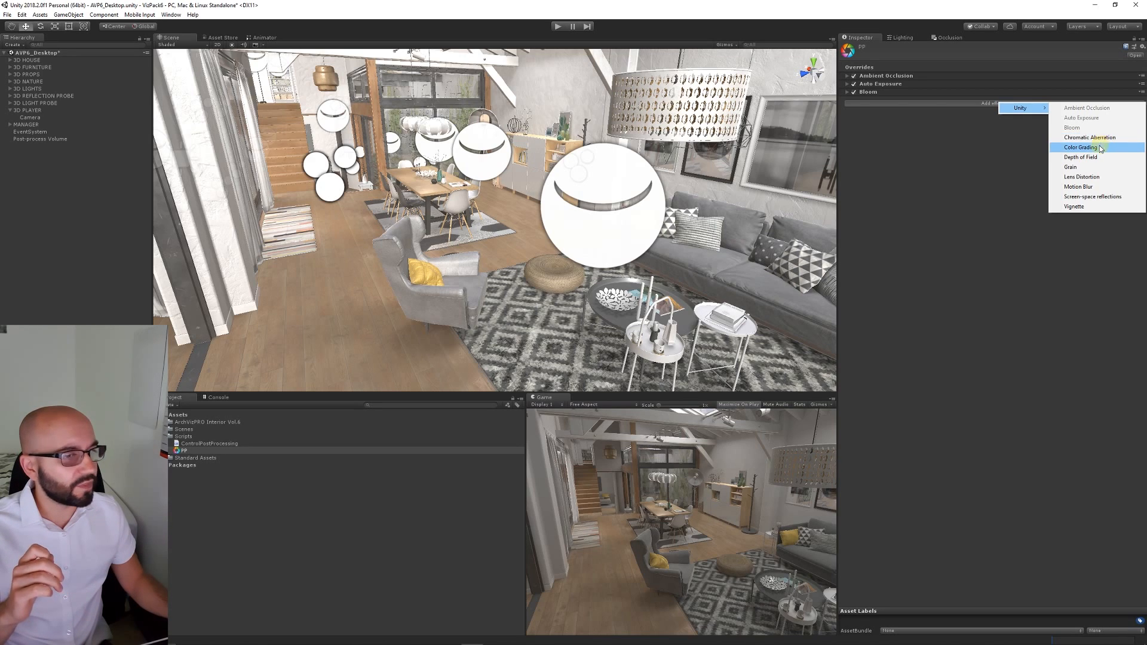
left_click(1078, 147)
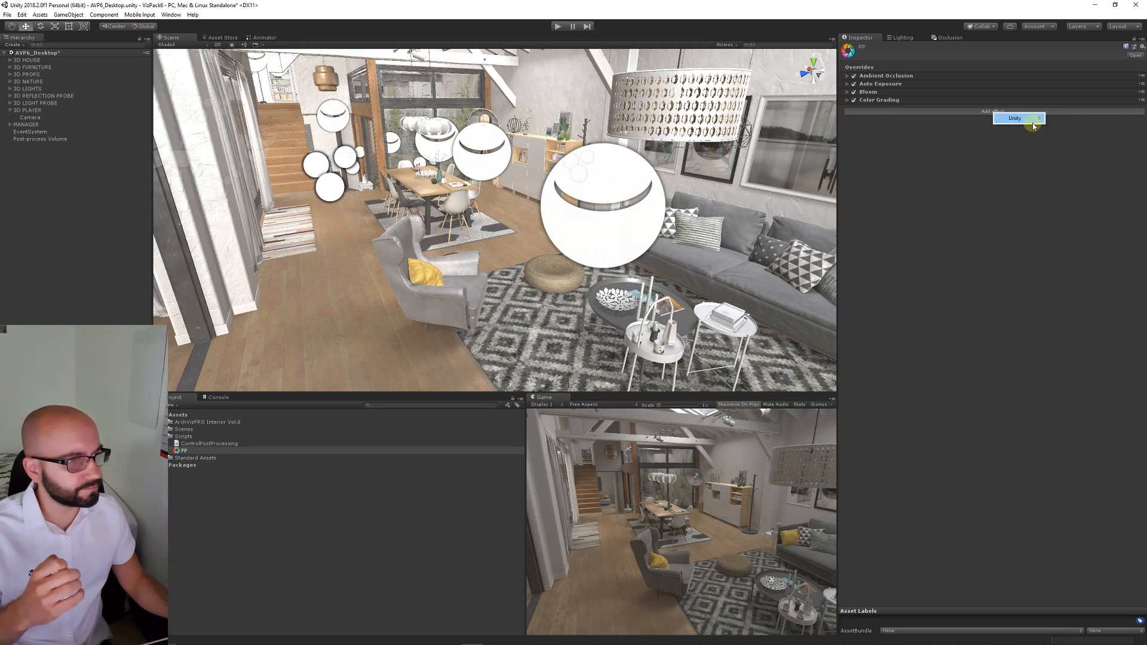
left_click(1015, 118)
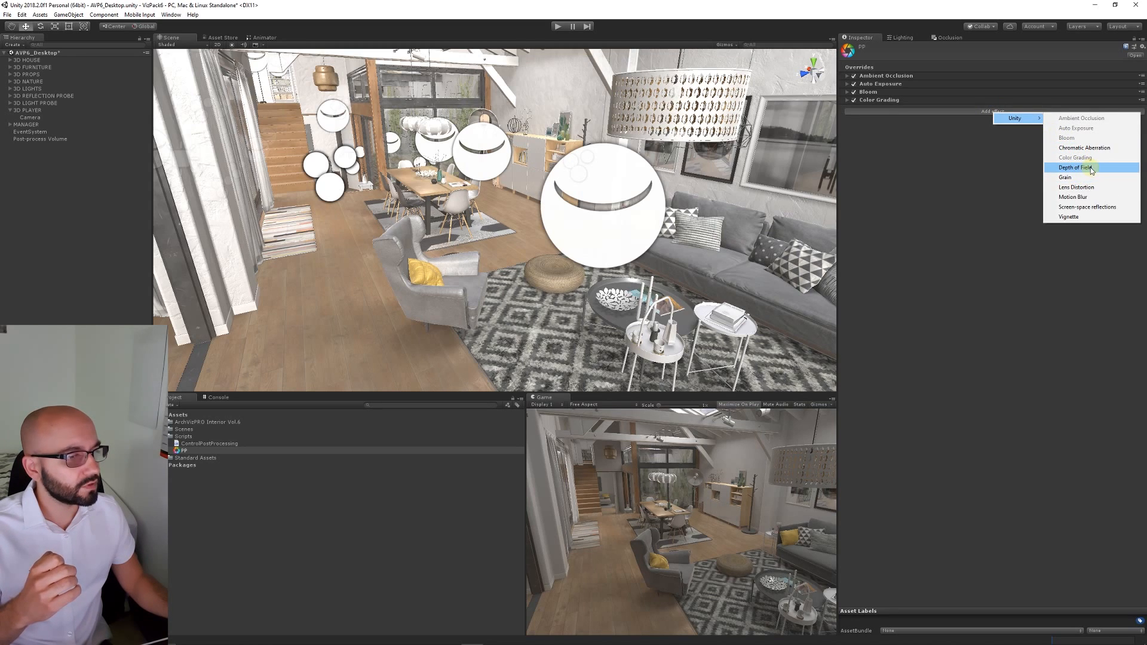
left_click(1088, 206)
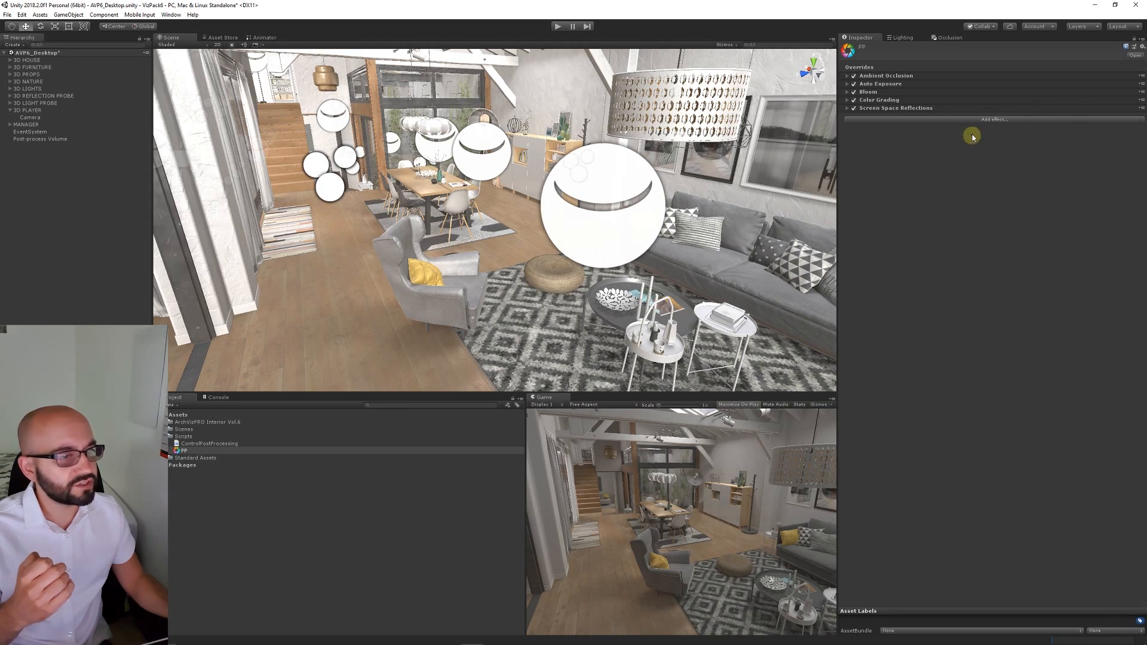
left_click(993, 120)
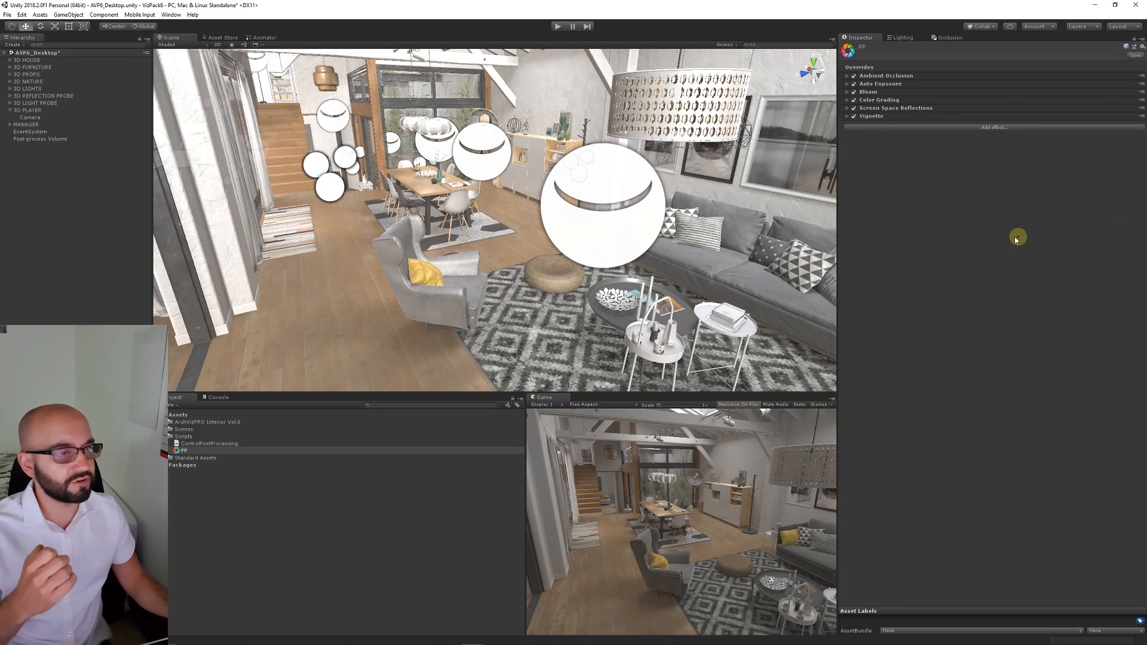
mouse_move(993, 283)
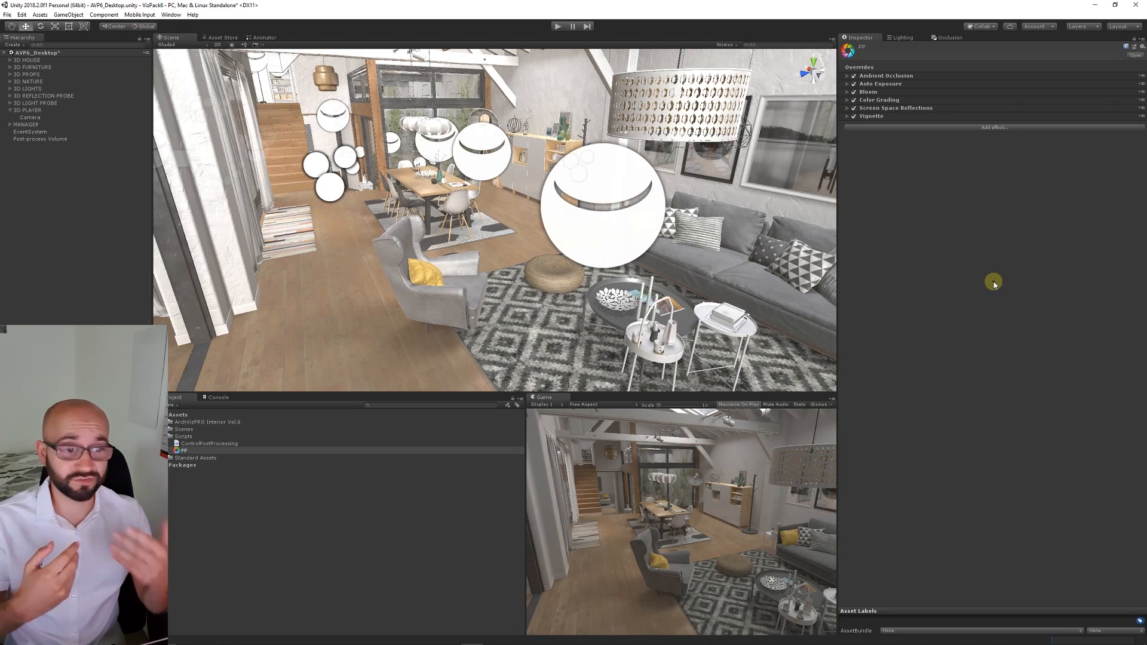
mouse_move(495, 291)
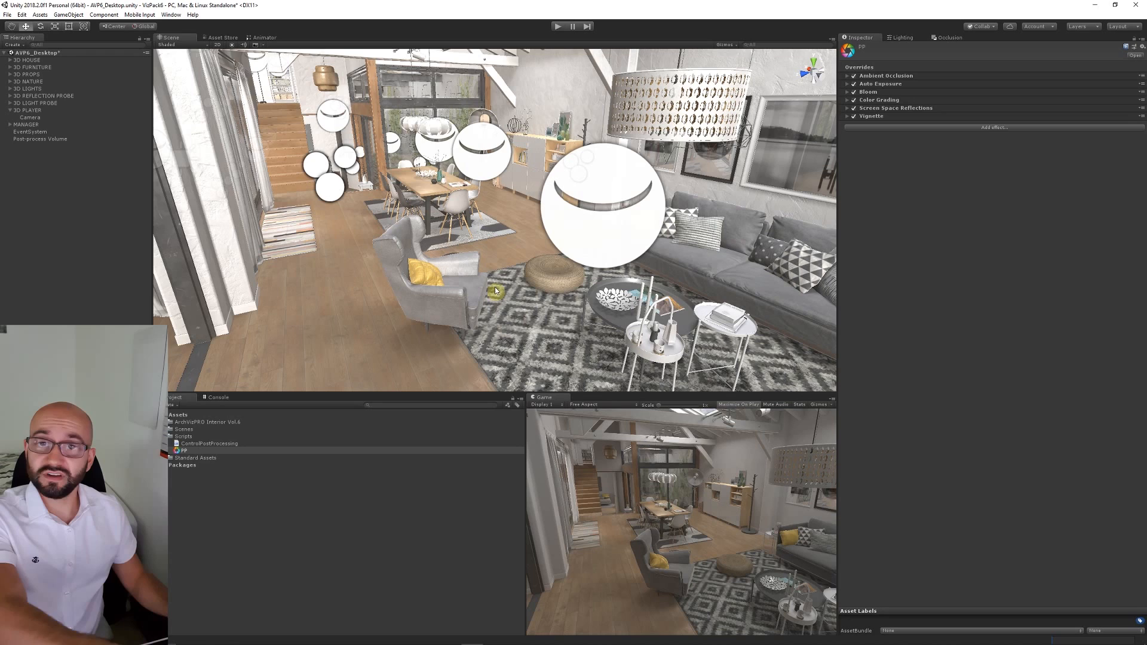
mouse_move(534, 227)
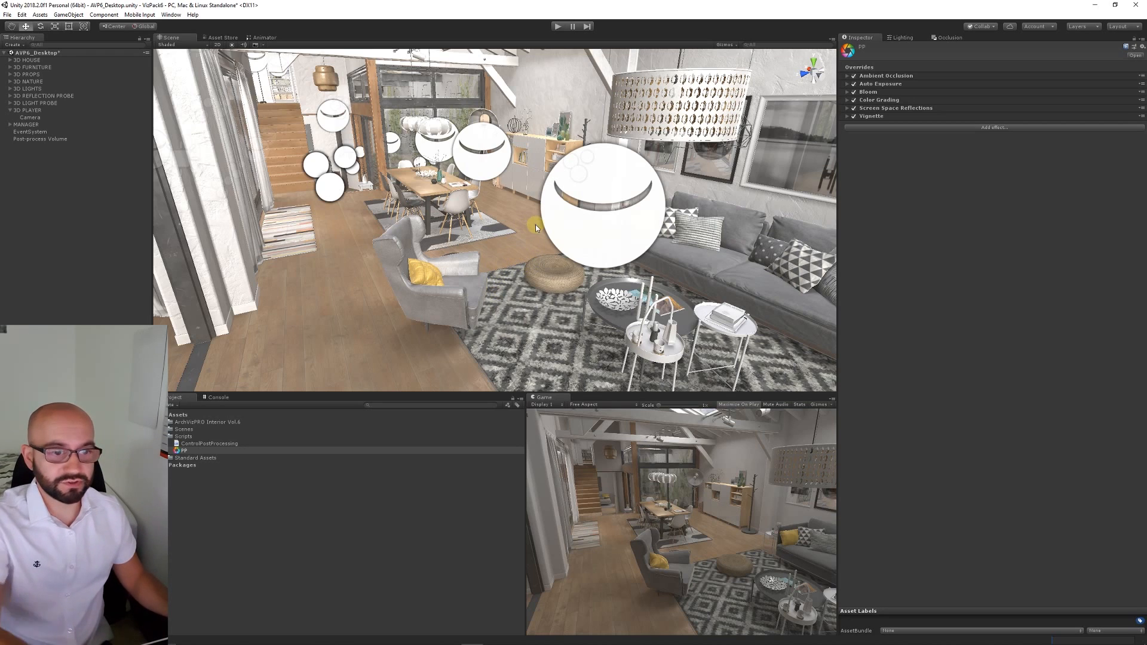
mouse_move(525, 228)
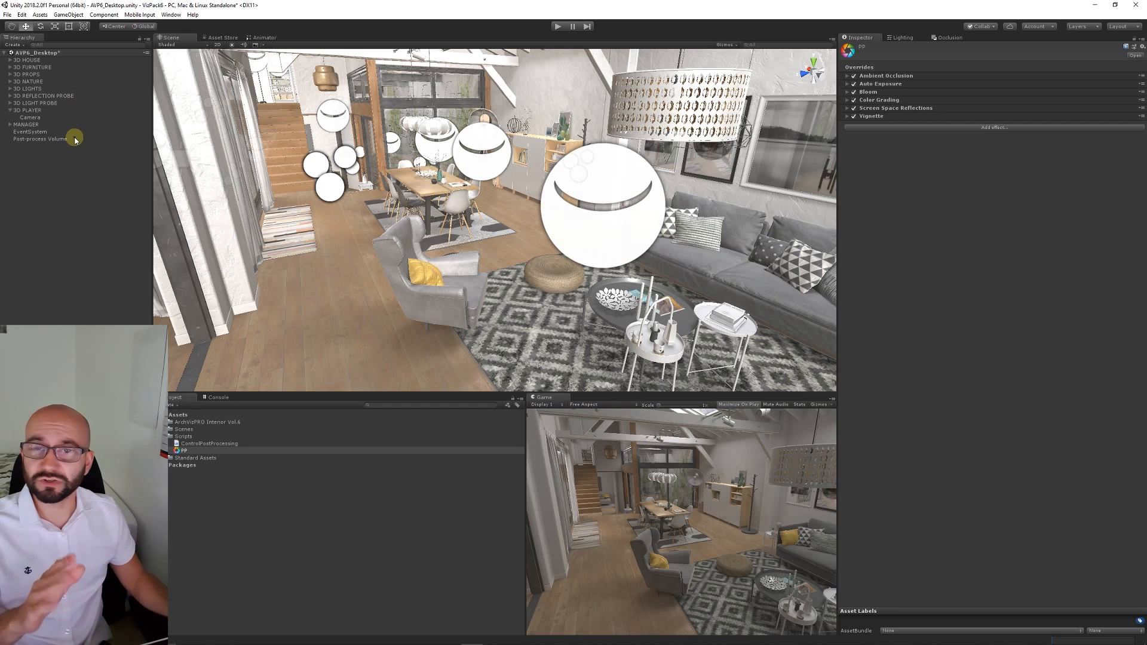
Set the Camera's Post Process Layer trigger to Post-process Volume, then select that volume.
left_click(40, 138)
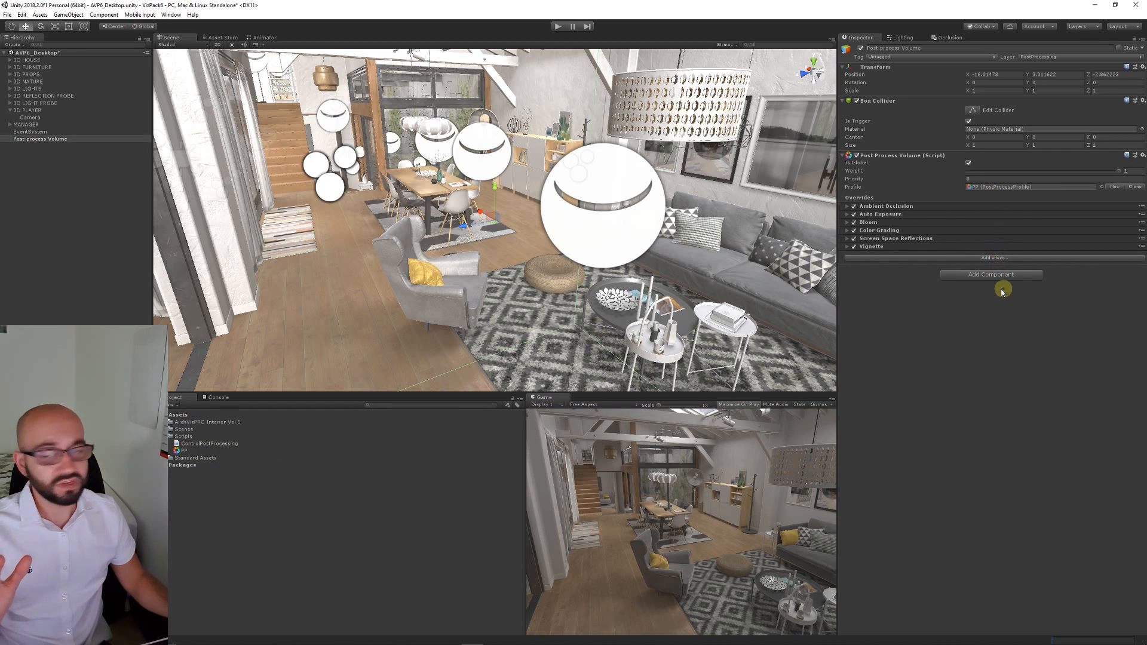
left_click(30, 117)
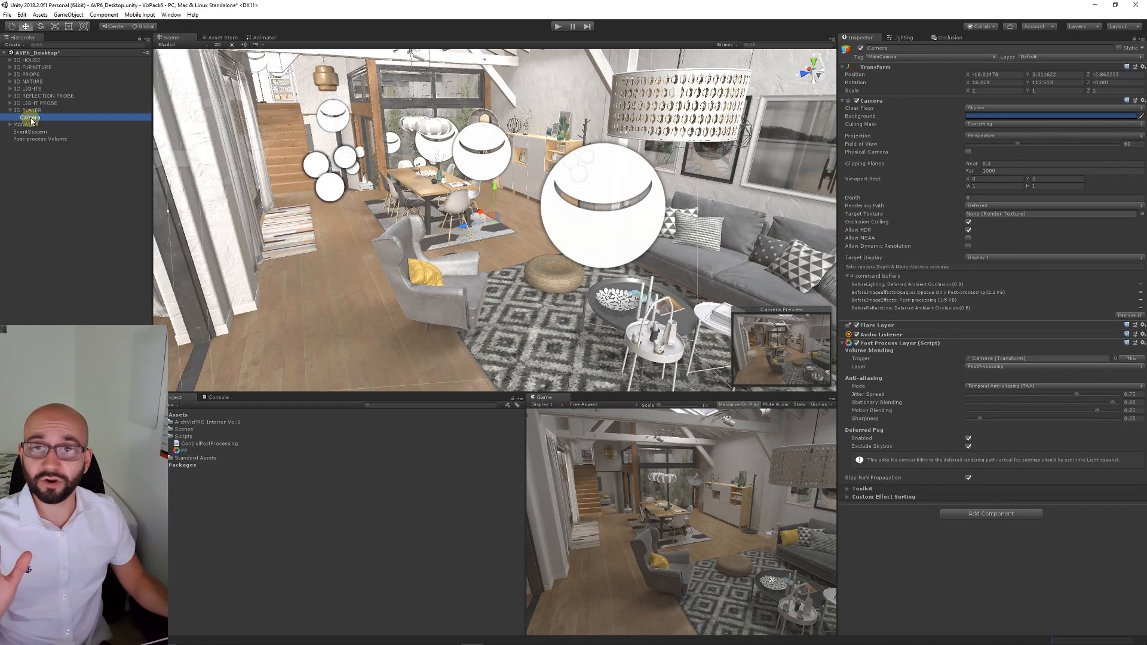
left_click(39, 140)
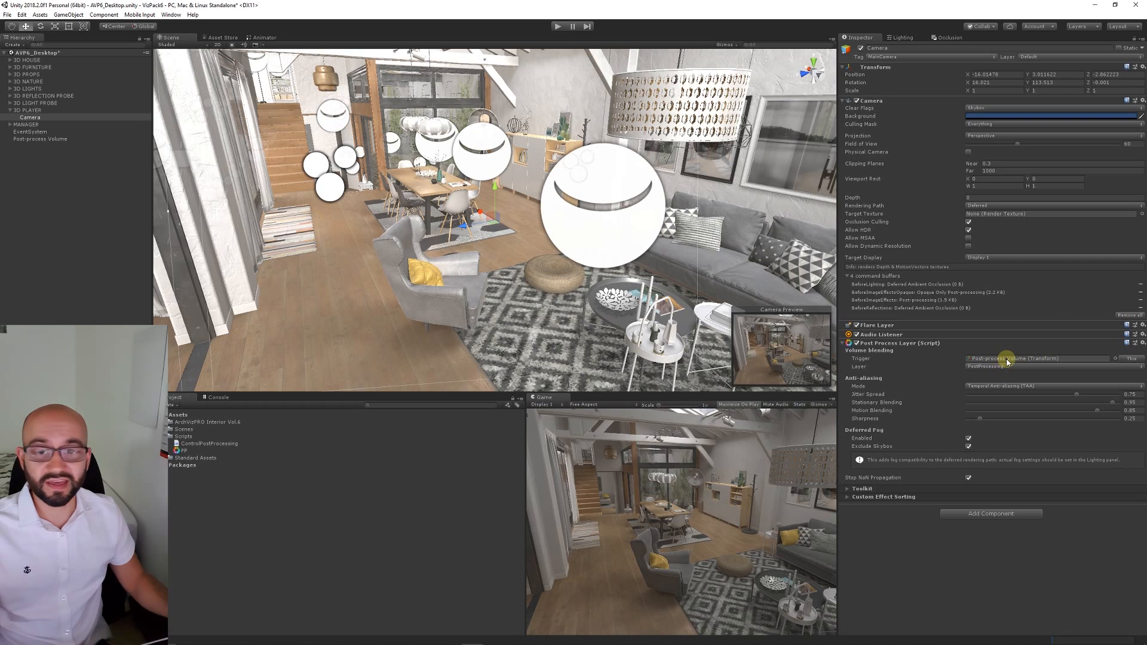
left_click(39, 139)
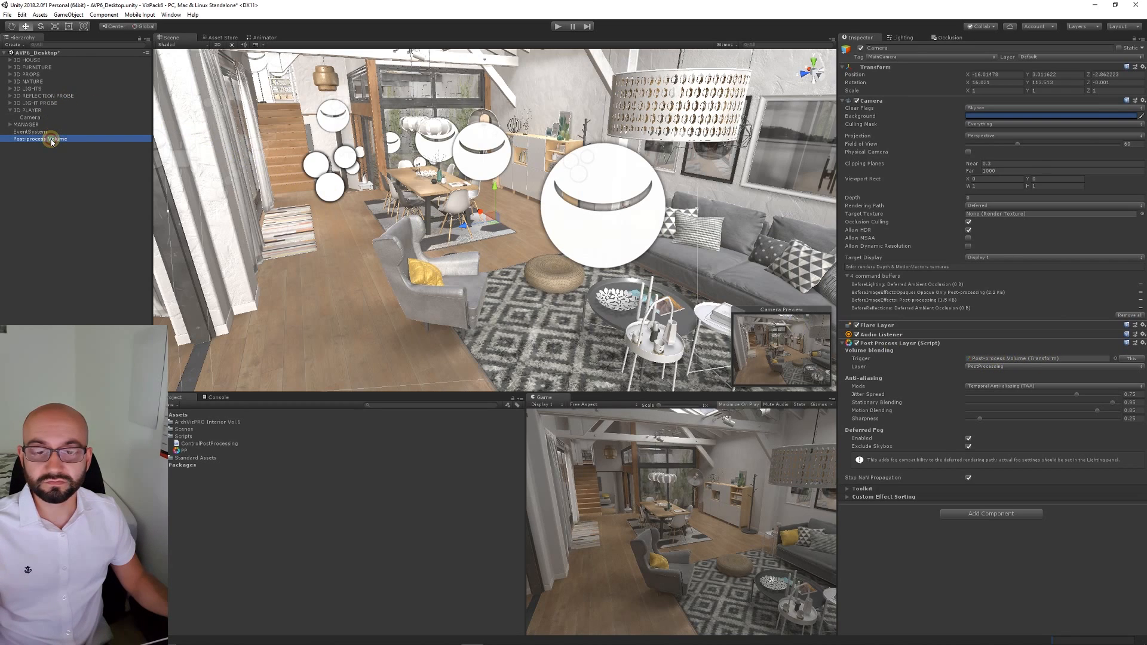
left_click(40, 137)
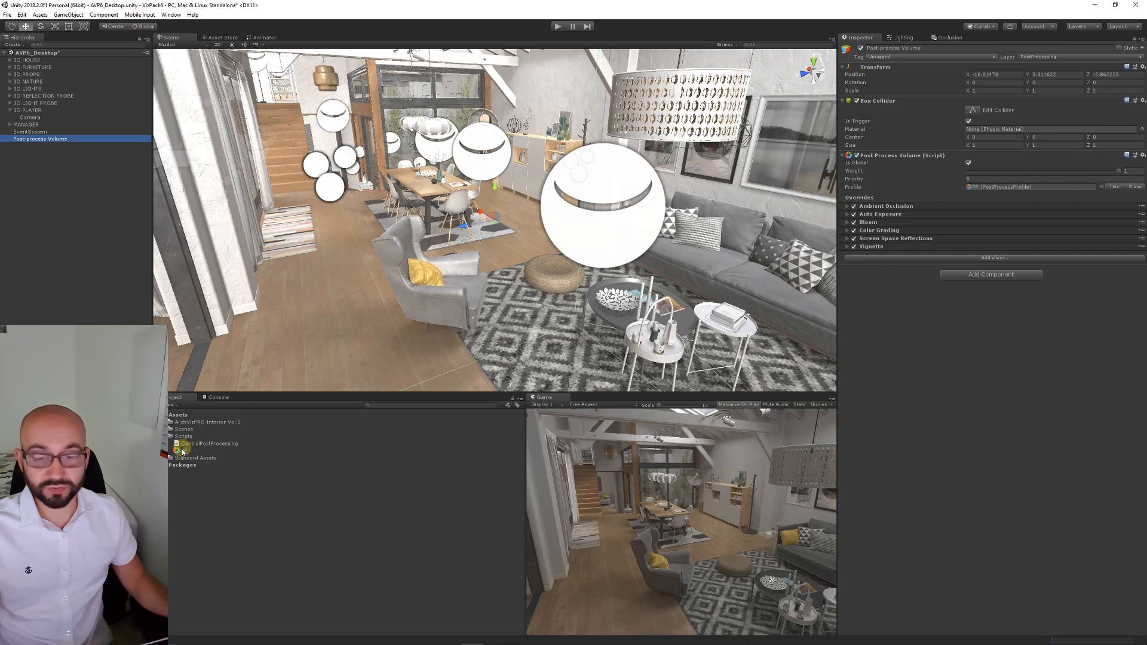
In the PP profile, set Ambient Occlusion to Scalable Ambient Obscurance with intensity 0.13.
left_click(185, 450)
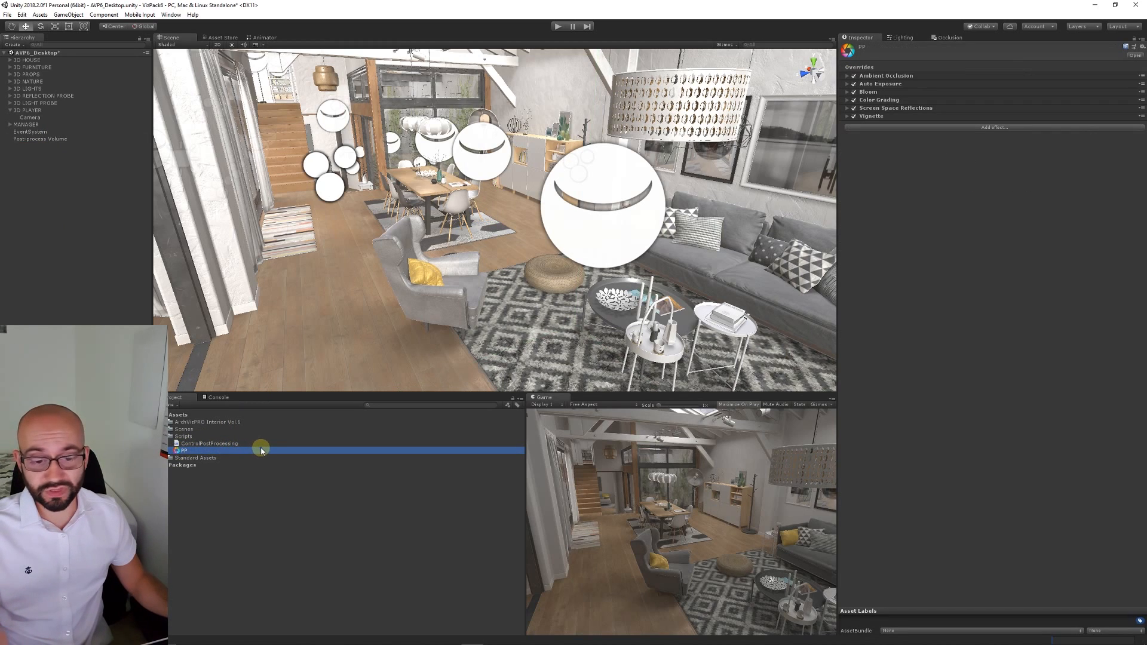
mouse_move(274, 479)
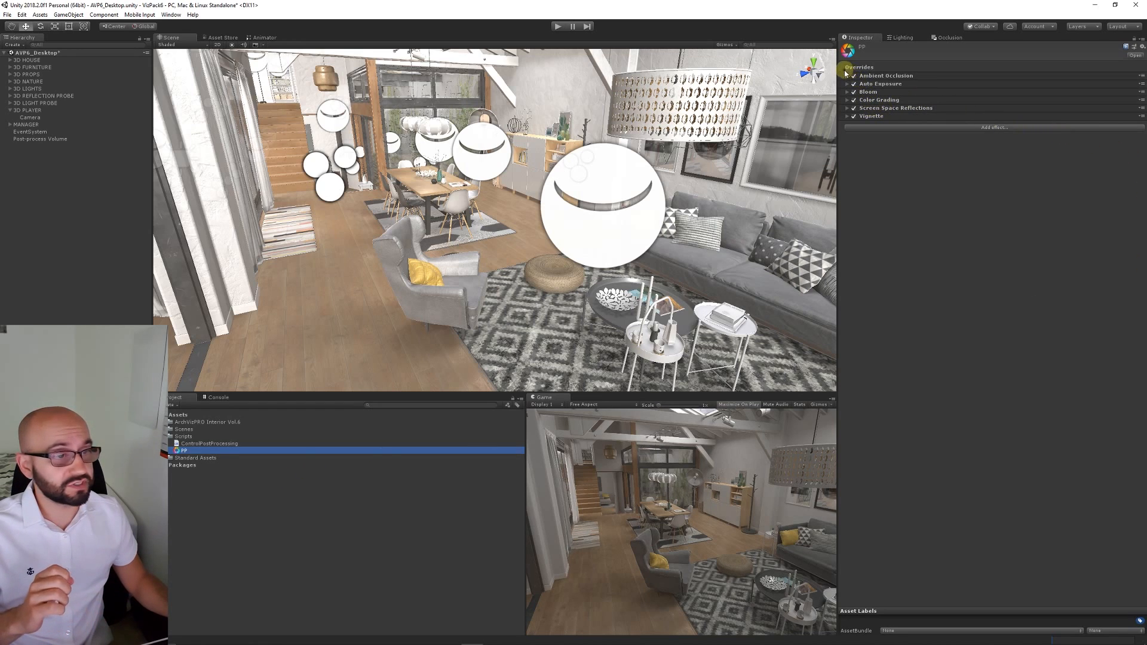
left_click(847, 76)
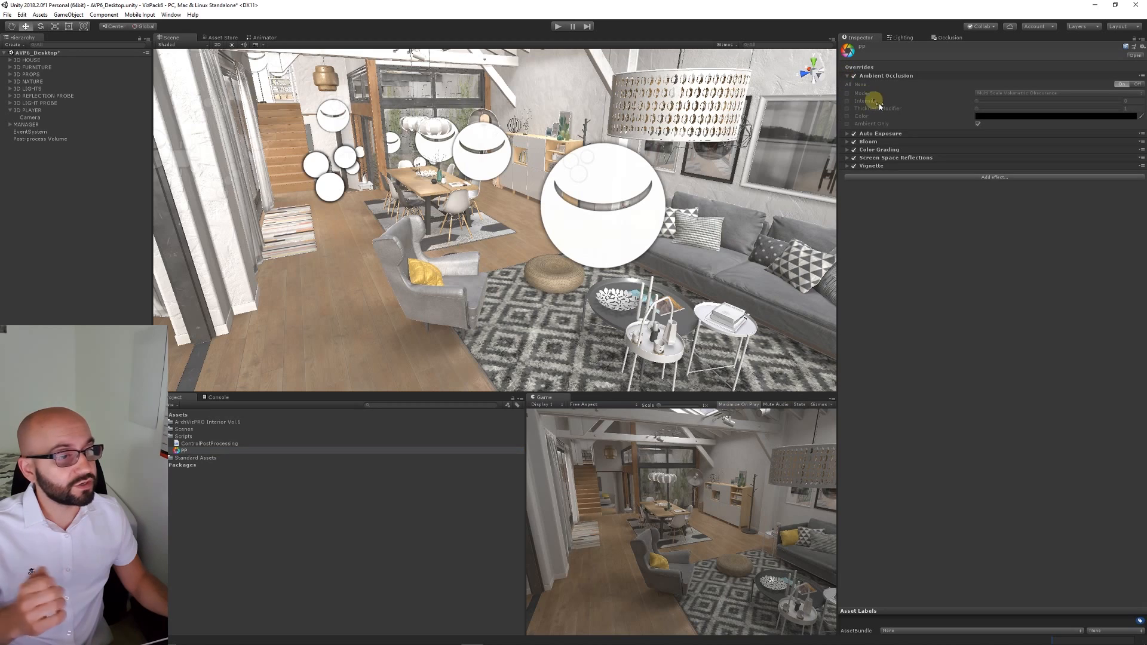
mouse_move(848, 95)
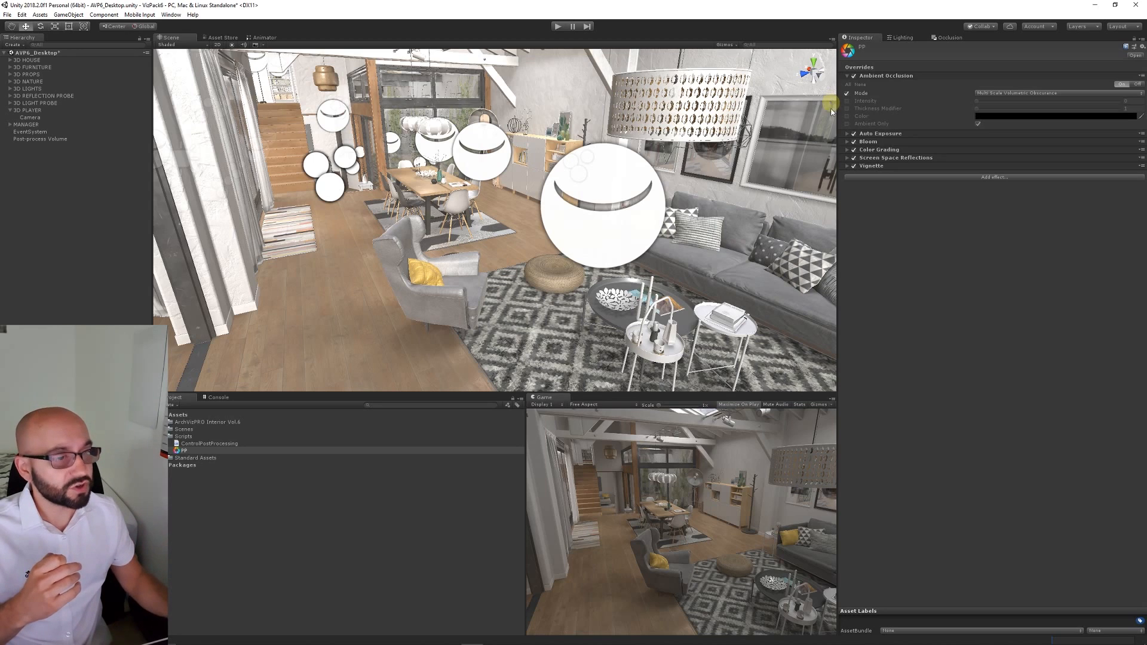
mouse_move(847, 110)
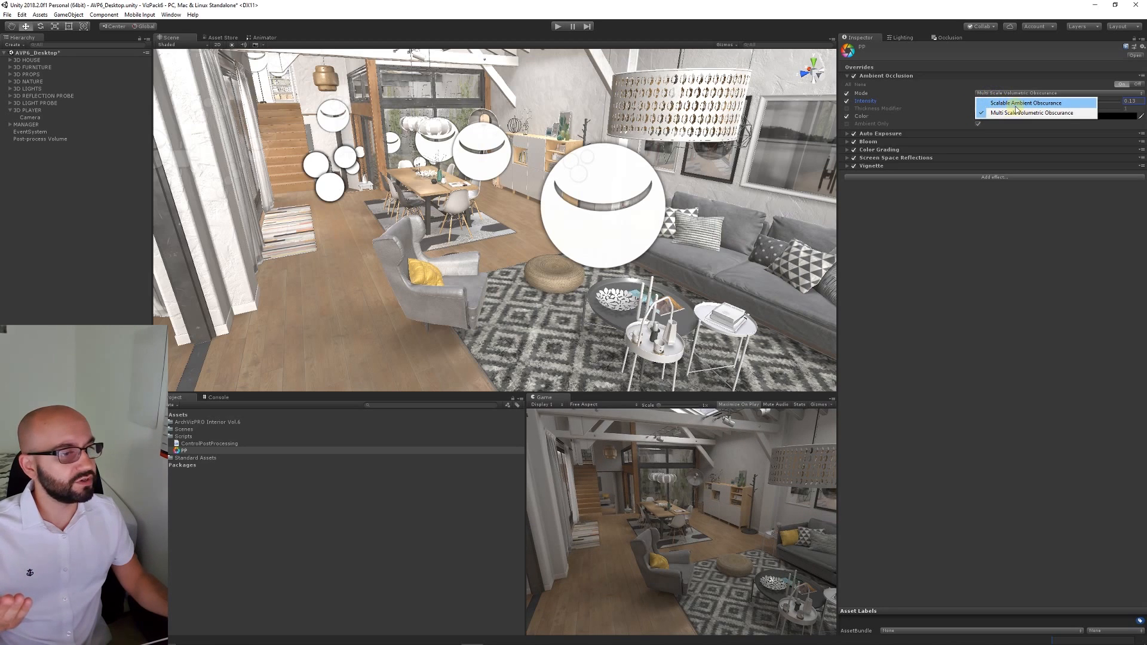
left_click(1022, 103)
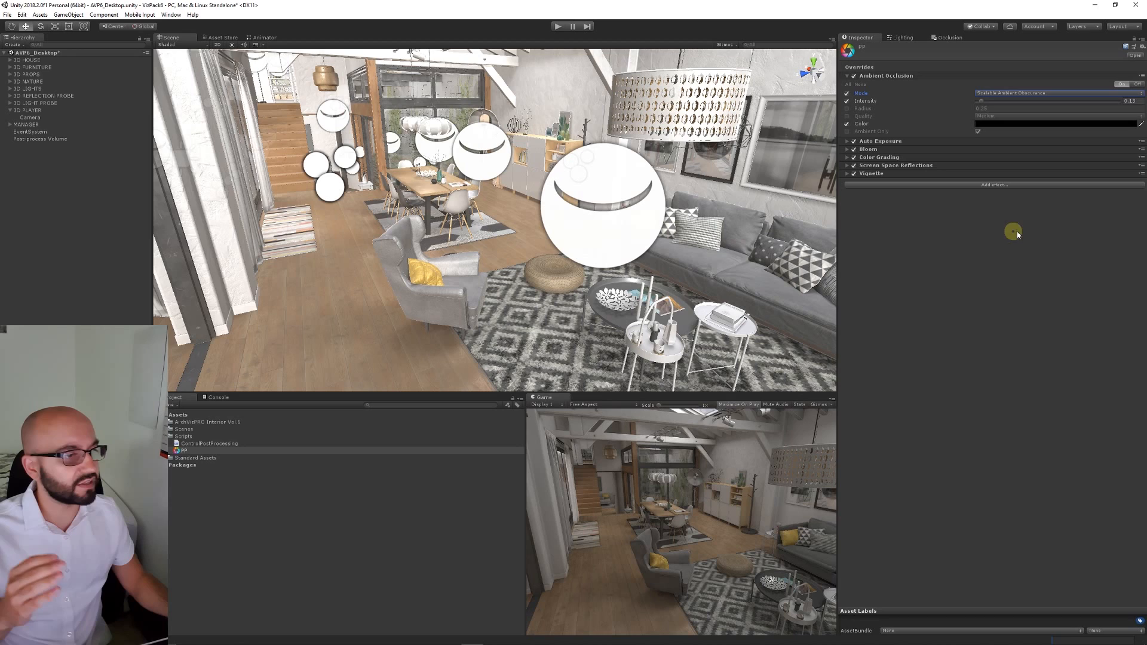
mouse_move(1023, 231)
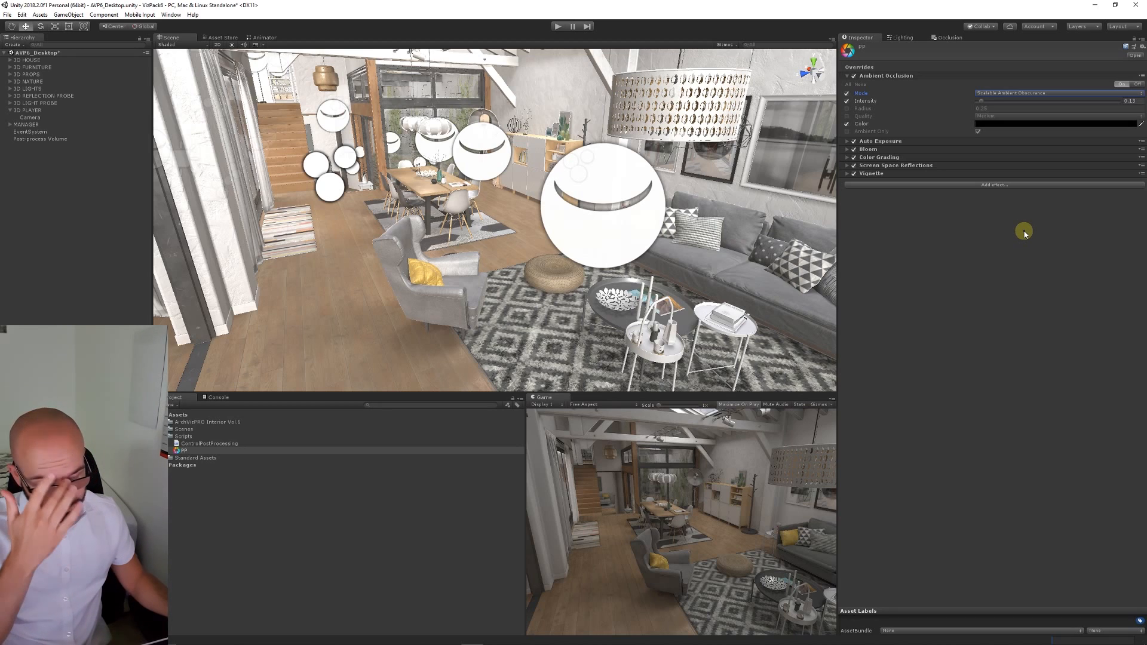
mouse_move(971, 452)
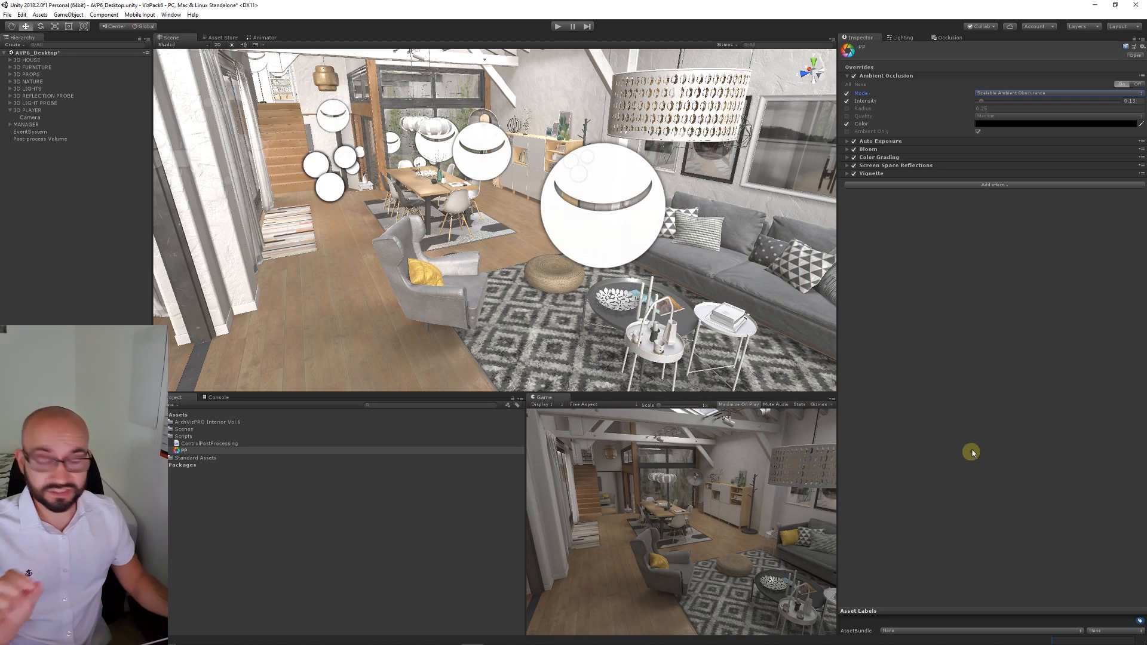
mouse_move(955, 428)
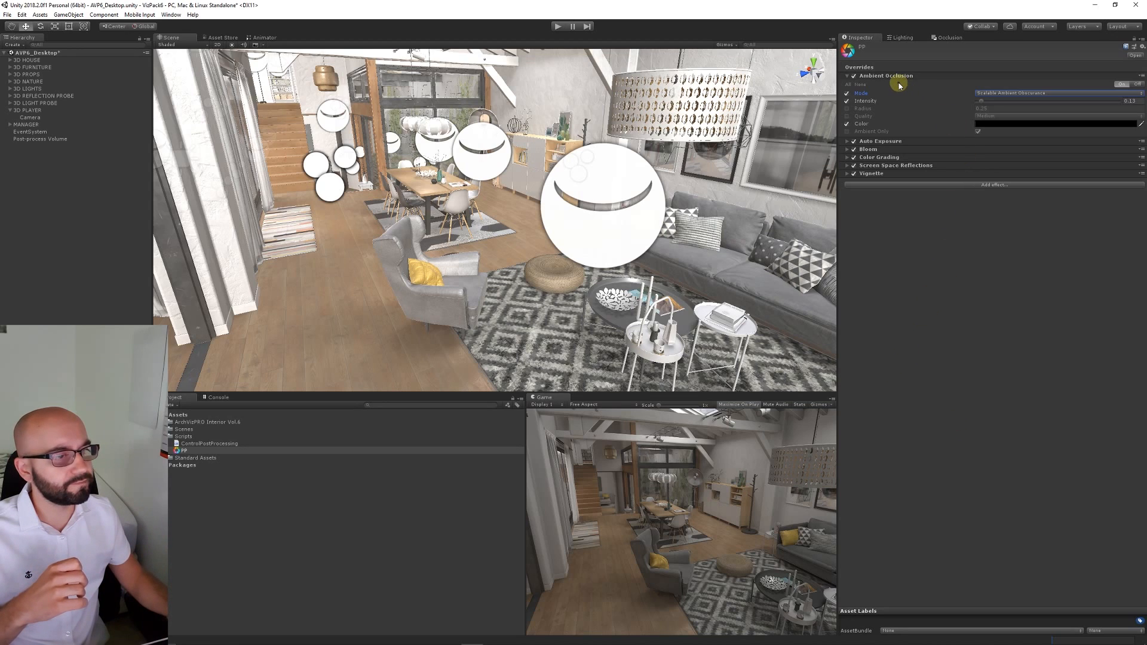
mouse_move(946, 86)
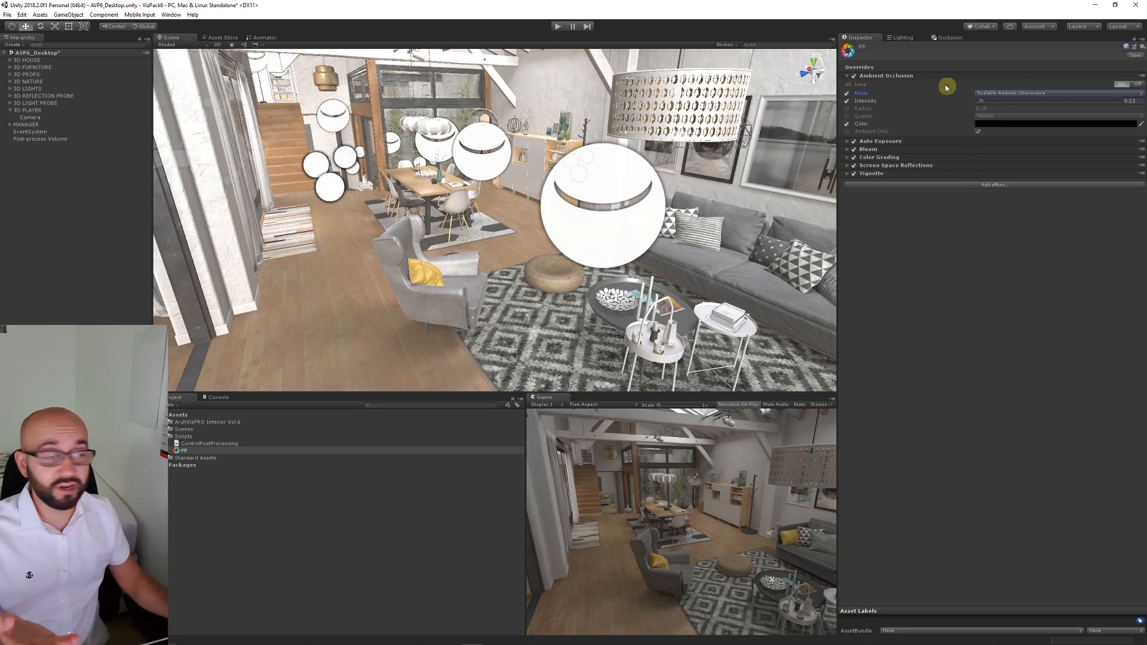
left_click(846, 141)
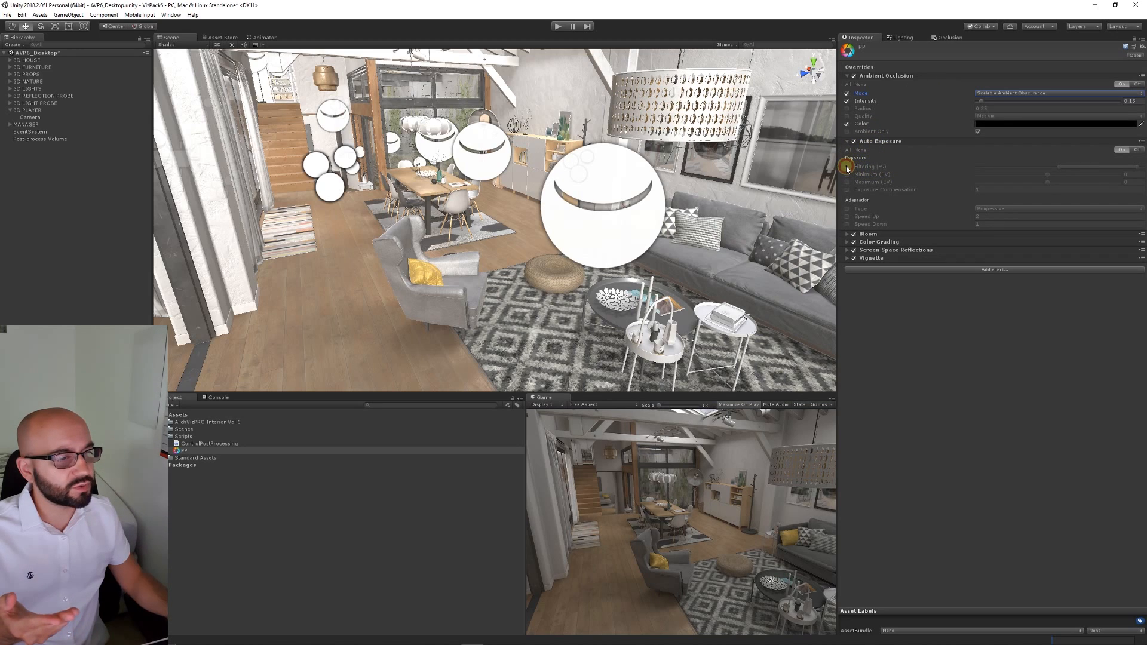
Enable Auto Exposure filtering and minimum/maximum EV overrides, then collapse Auto Exposure.
left_click(847, 166)
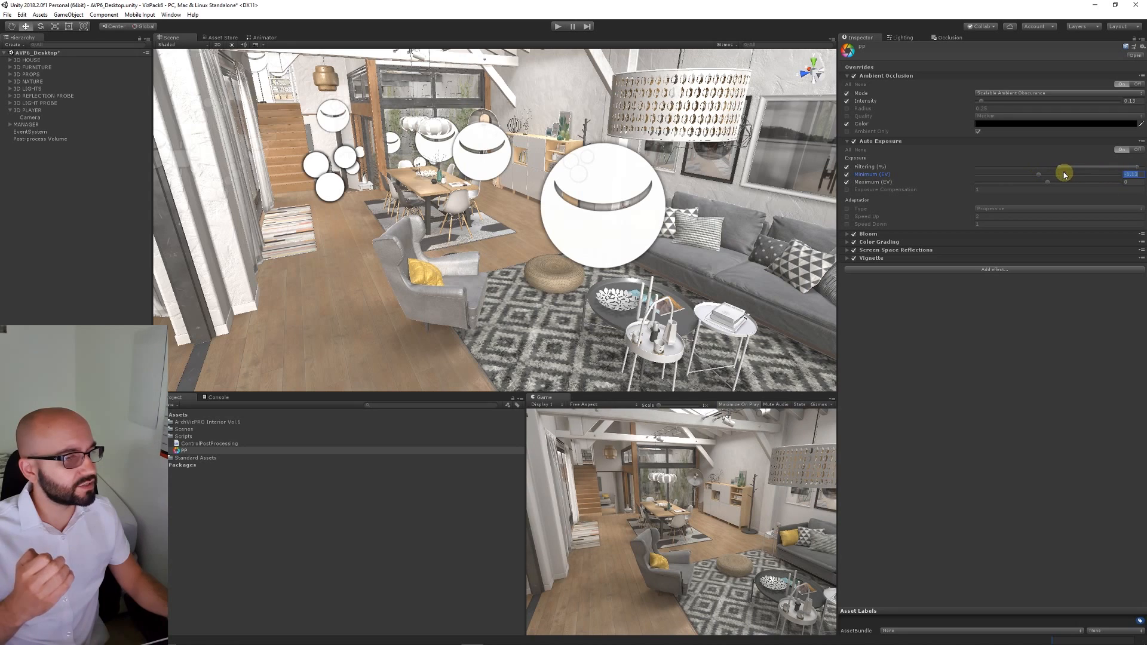
mouse_move(1088, 178)
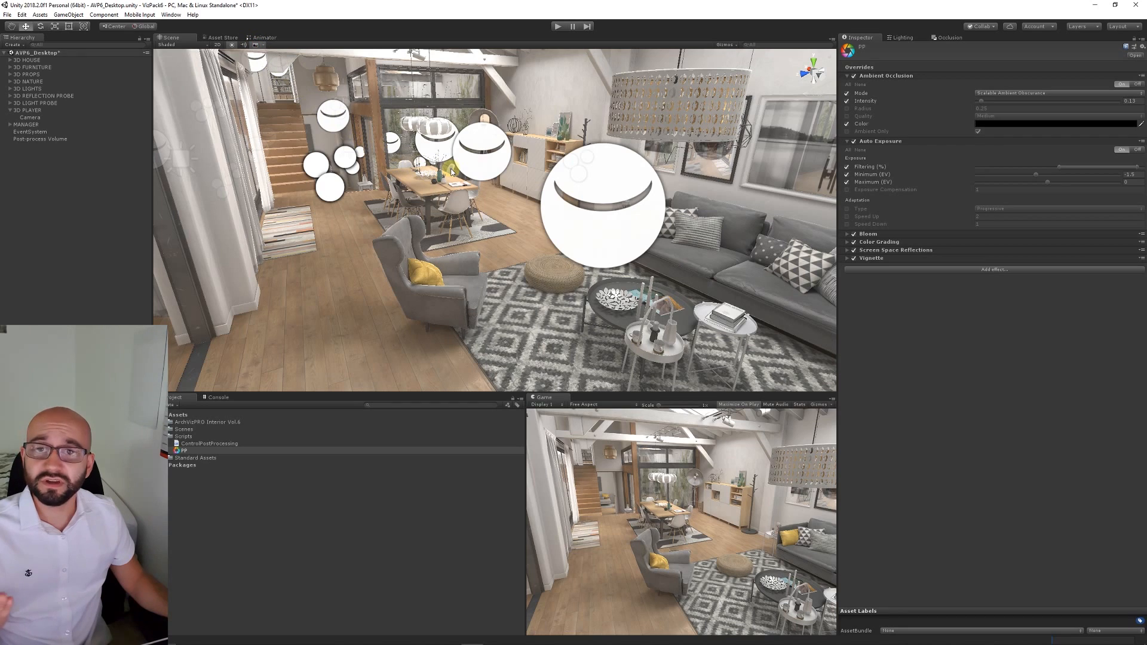
mouse_move(596, 236)
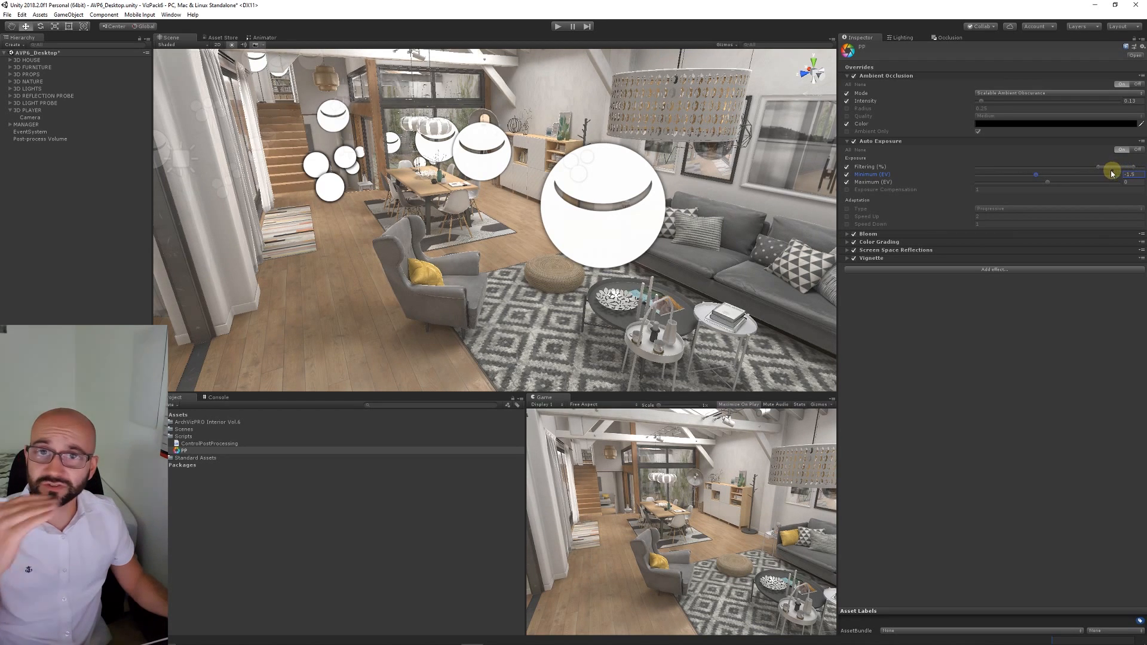
mouse_move(958, 237)
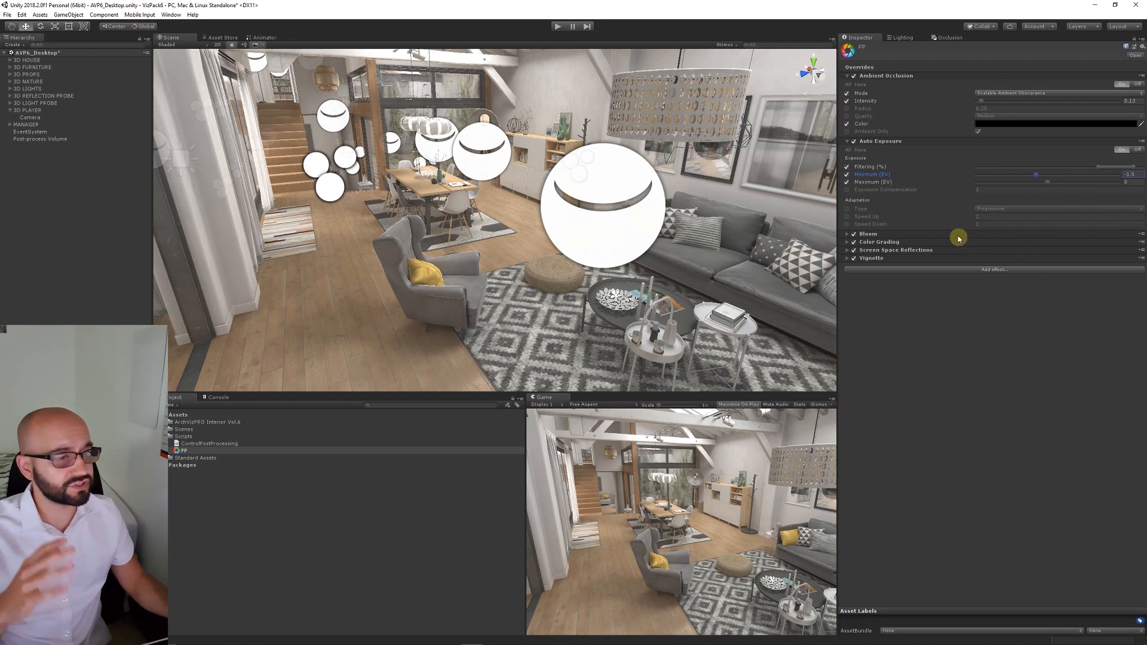
left_click(880, 140)
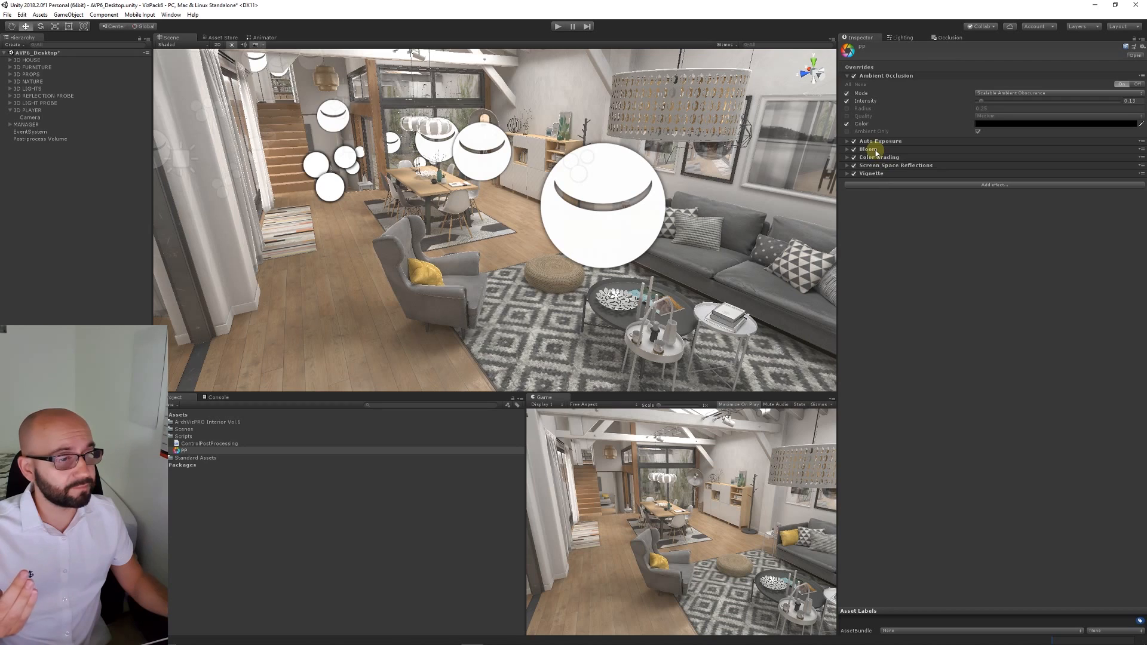
Enable Bloom intensity and diffusion overrides, set intensity to 0.7, and collapse Bloom.
left_click(847, 150)
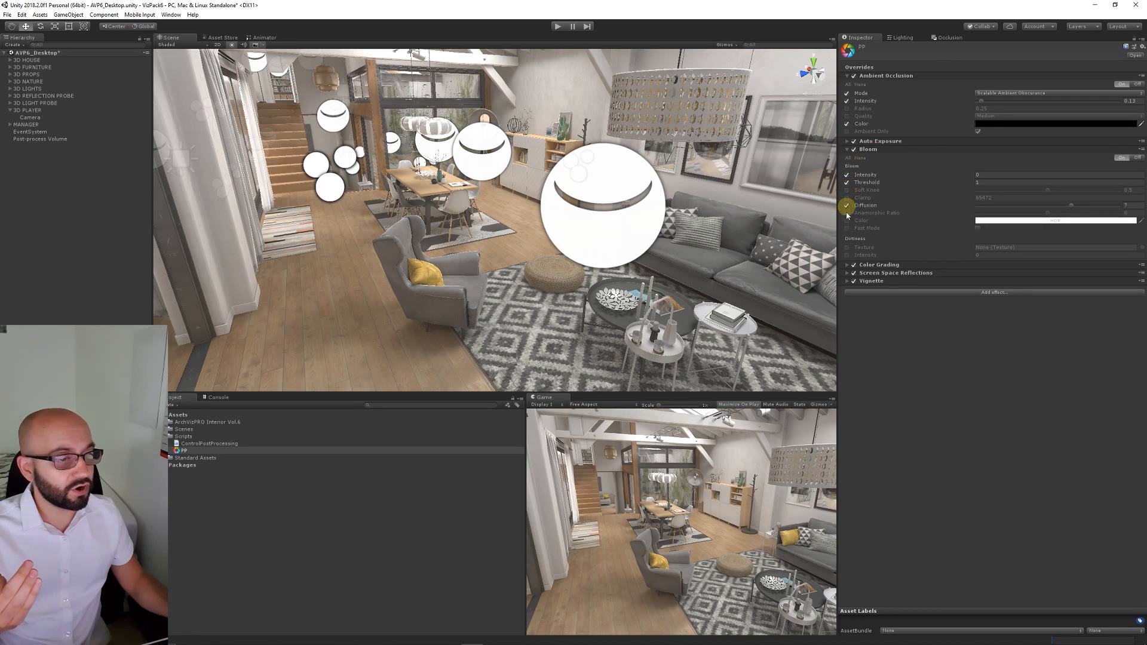
mouse_move(846, 254)
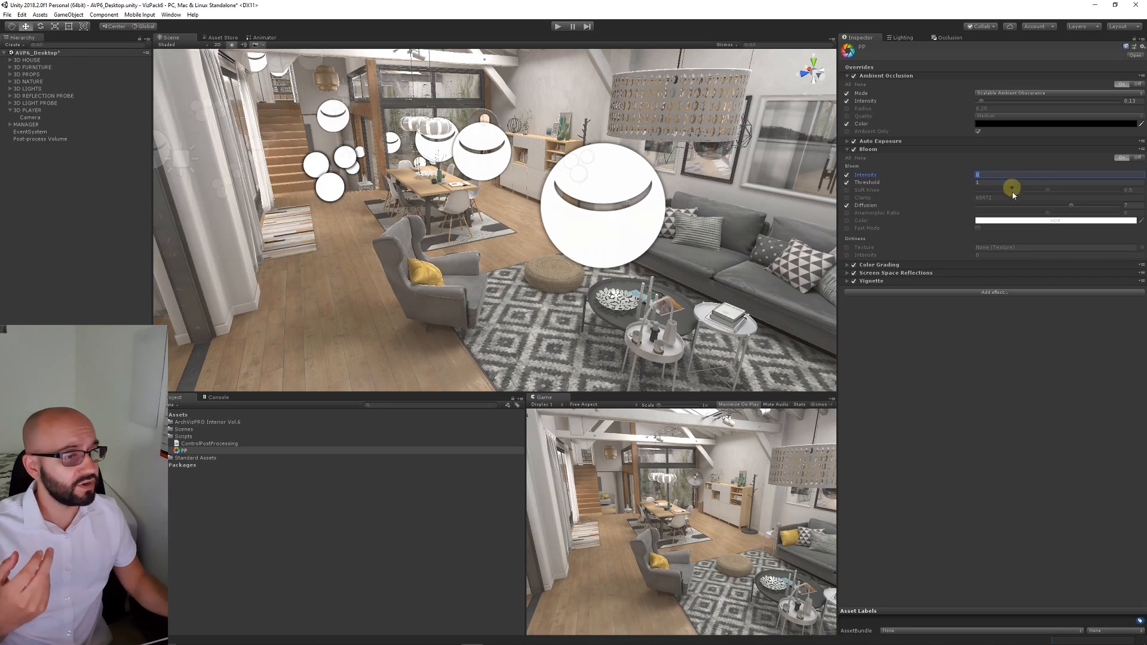
mouse_move(1036, 211)
type(".7")
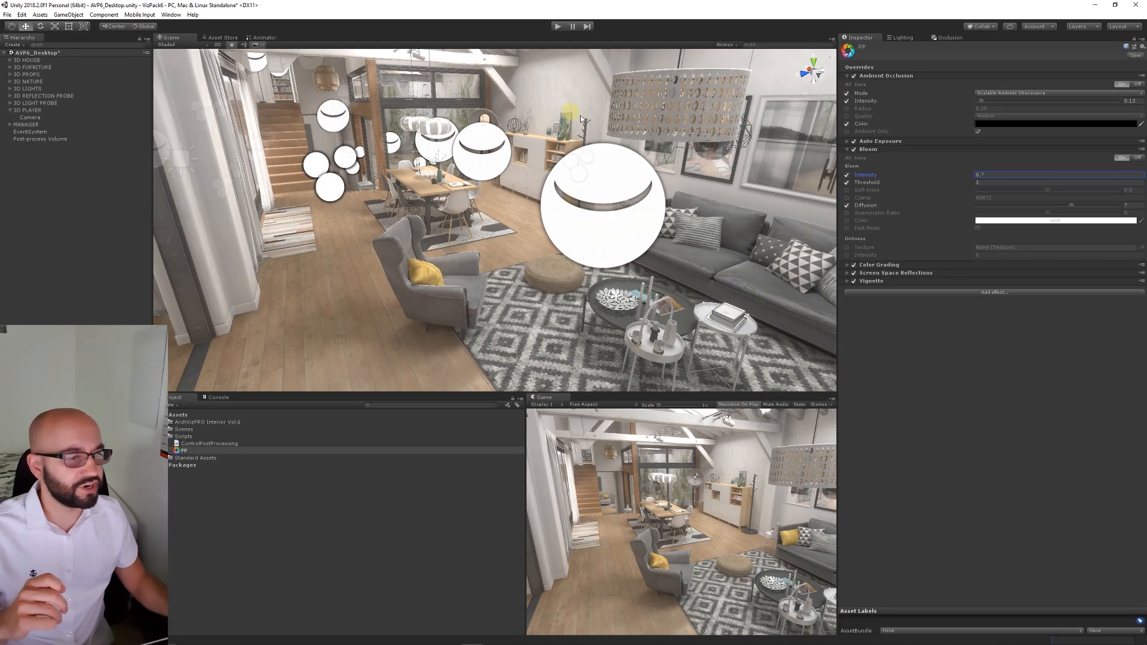
left_click(847, 149)
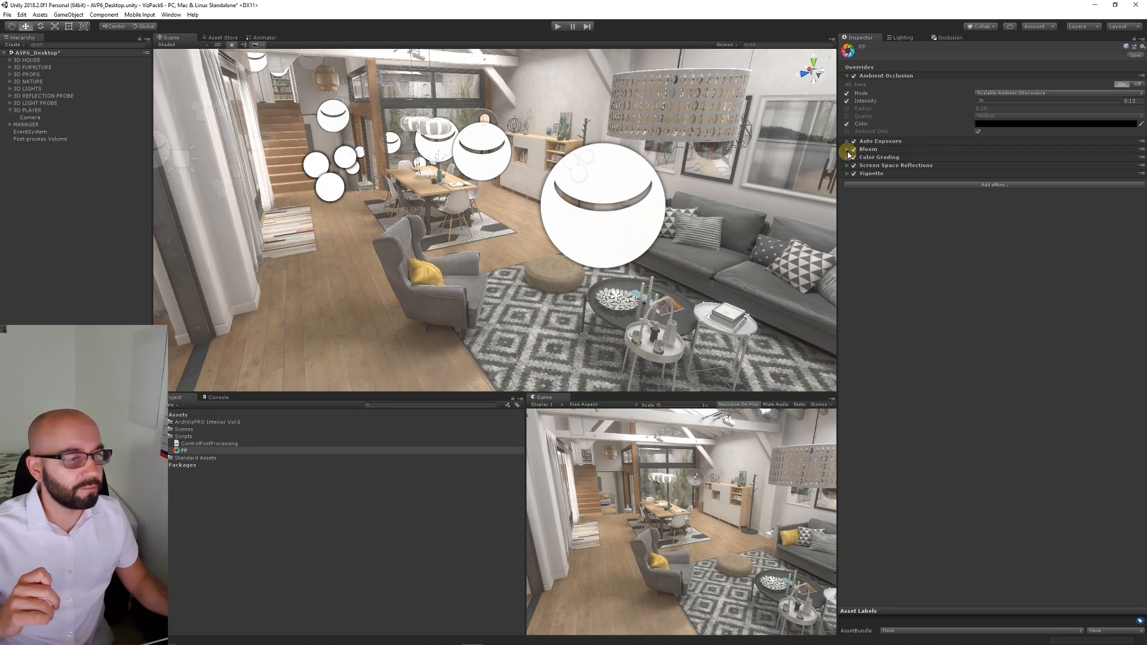
left_click(847, 157)
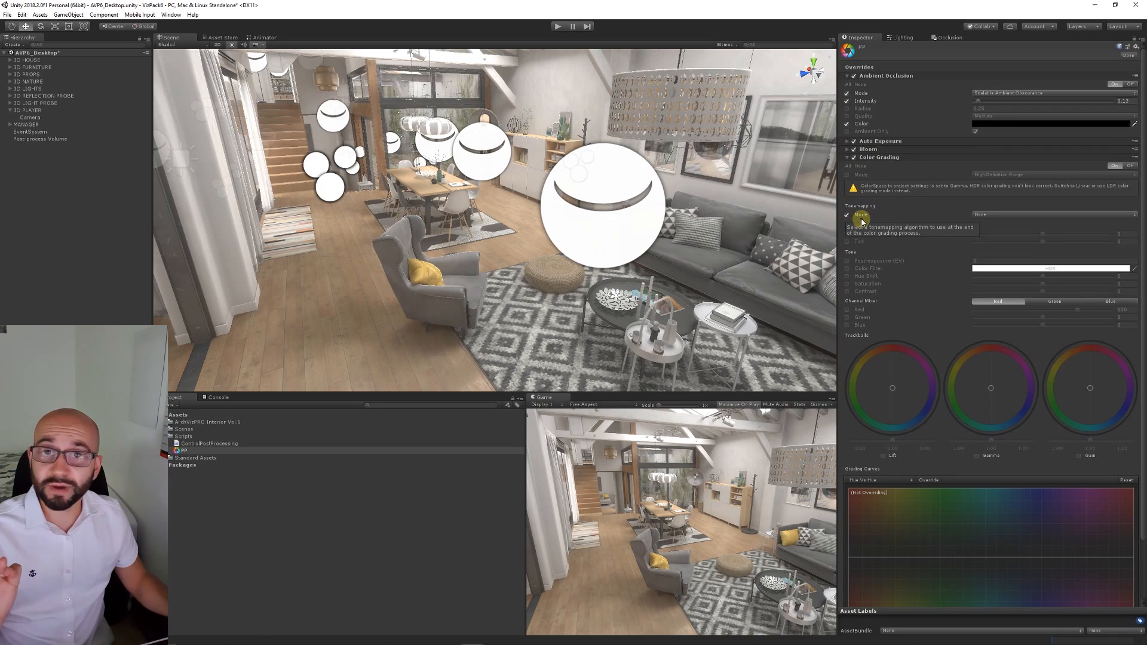
Use ACES tonemapping in Color Grading and adjust temperature, saturation and contrast overrides.
left_click(1049, 214)
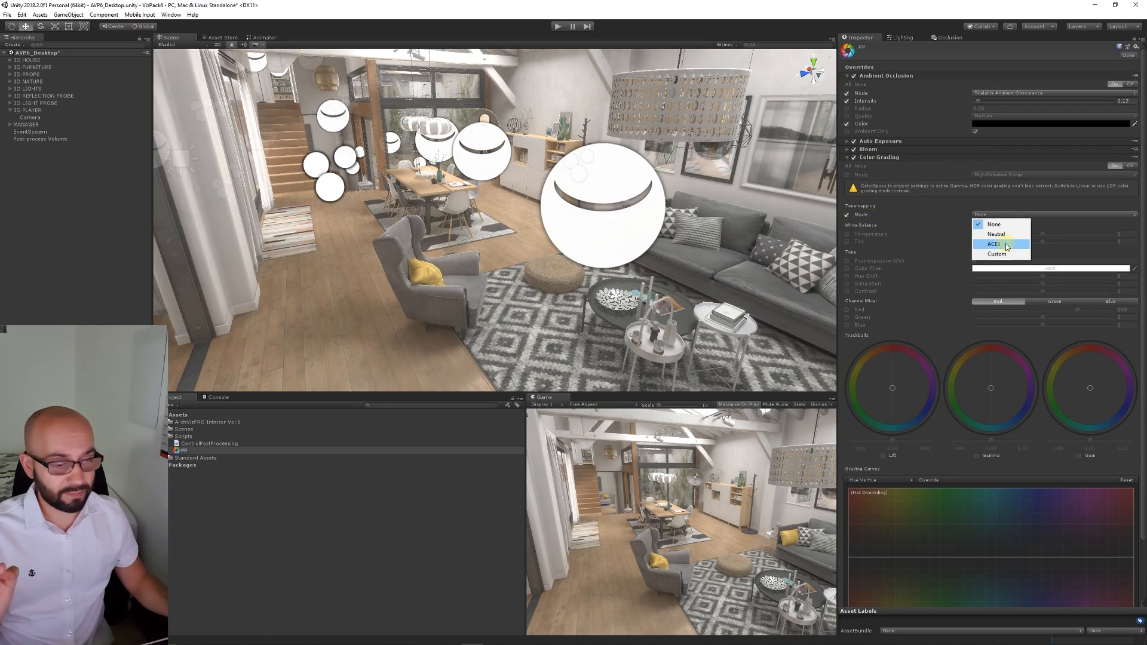
left_click(994, 243)
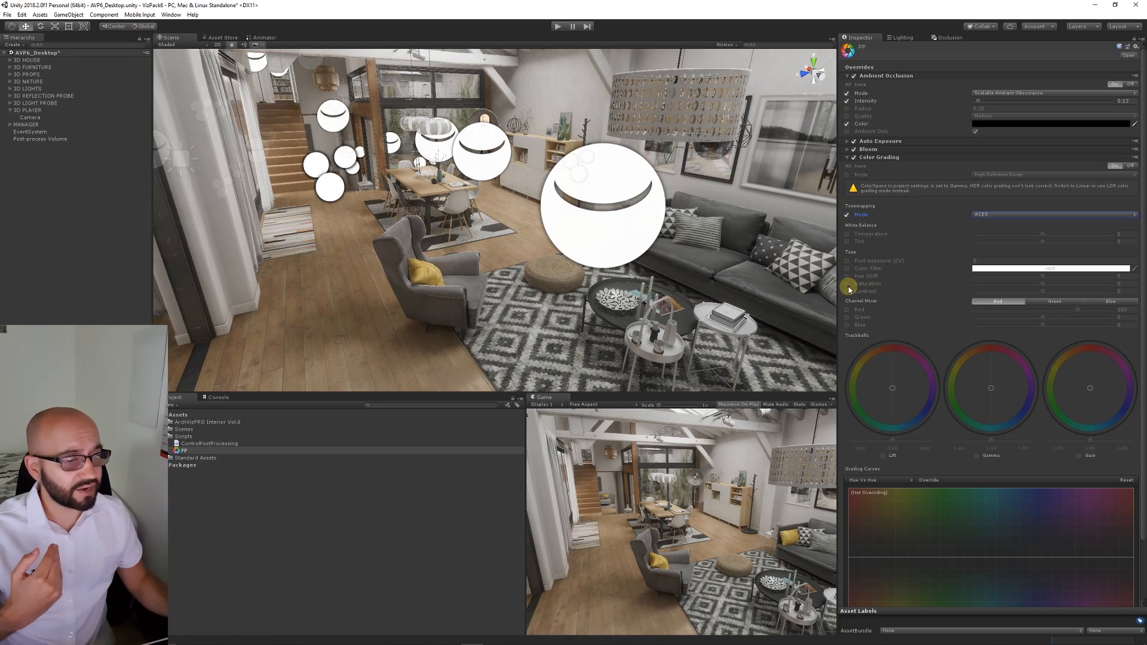
mouse_move(853, 330)
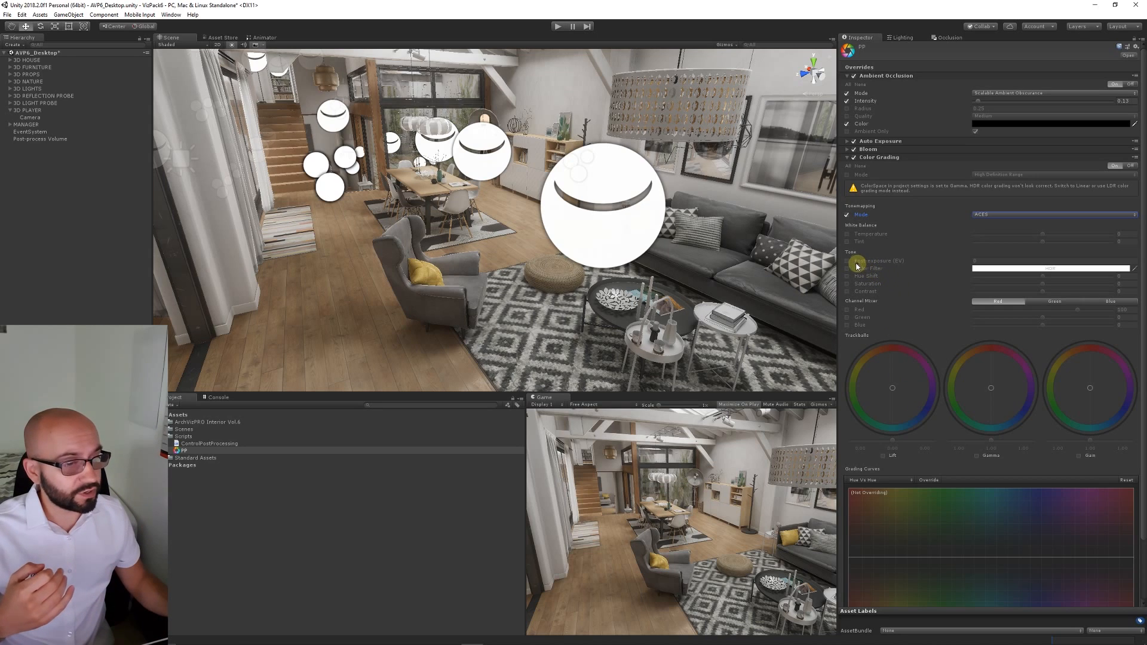
left_click(846, 233)
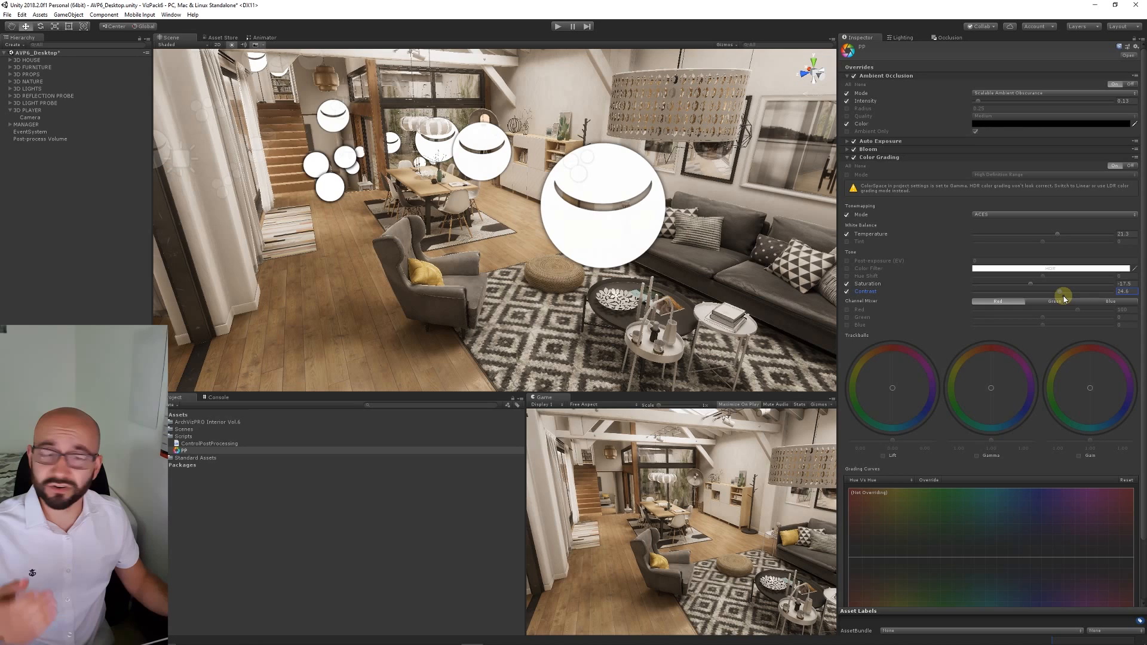
left_click(878, 157)
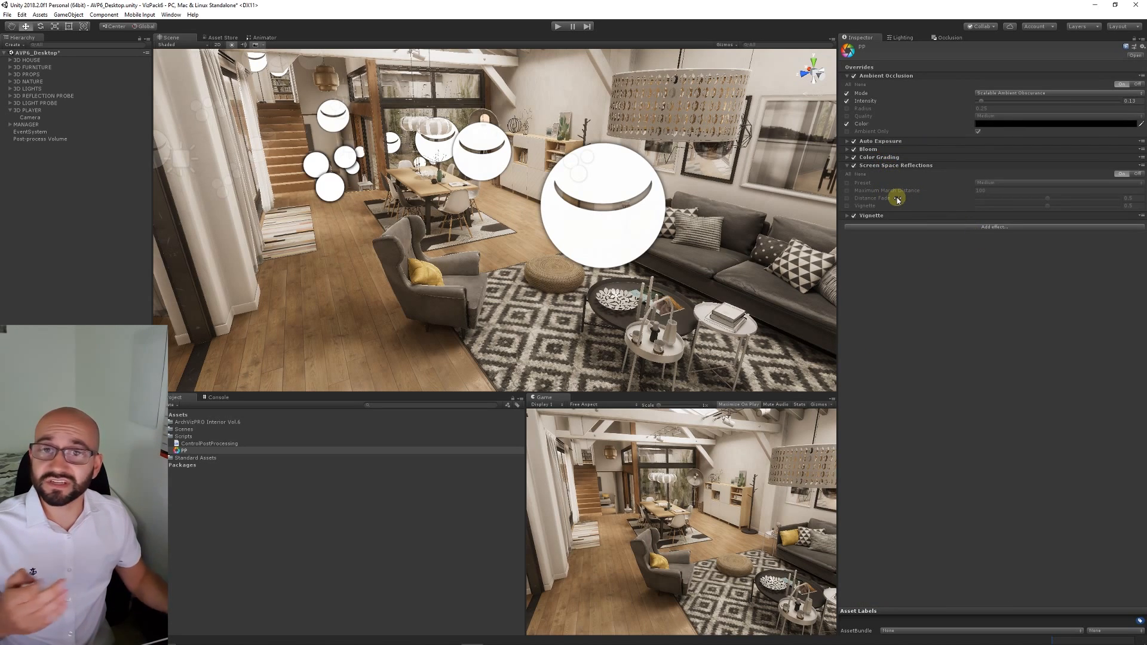
mouse_move(896, 198)
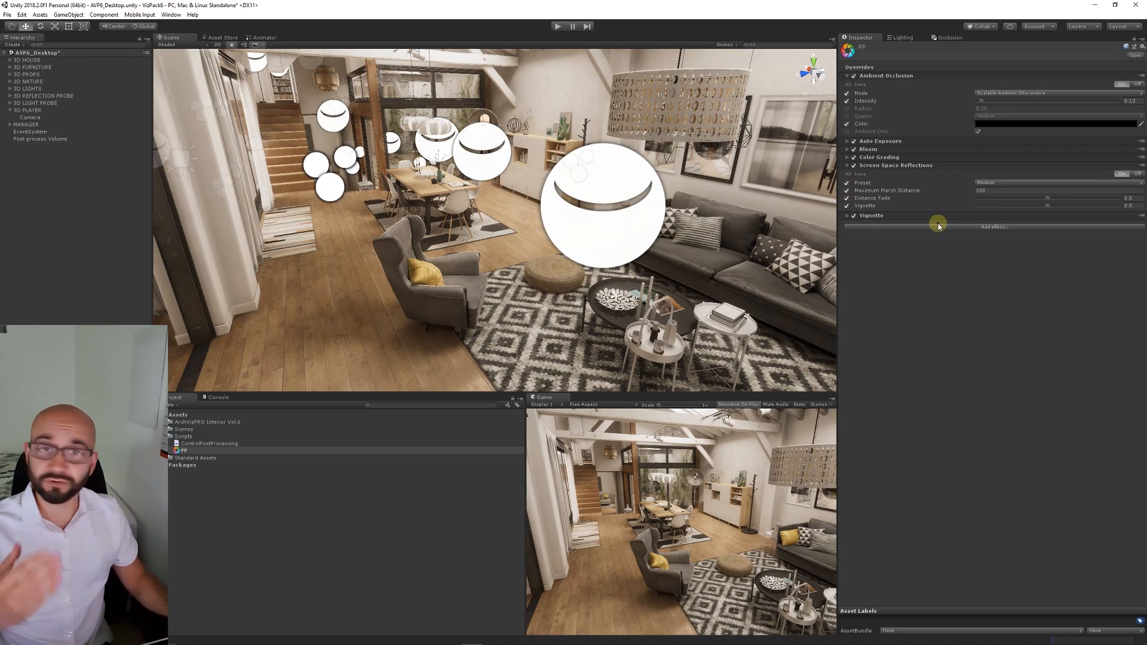
mouse_move(1015, 183)
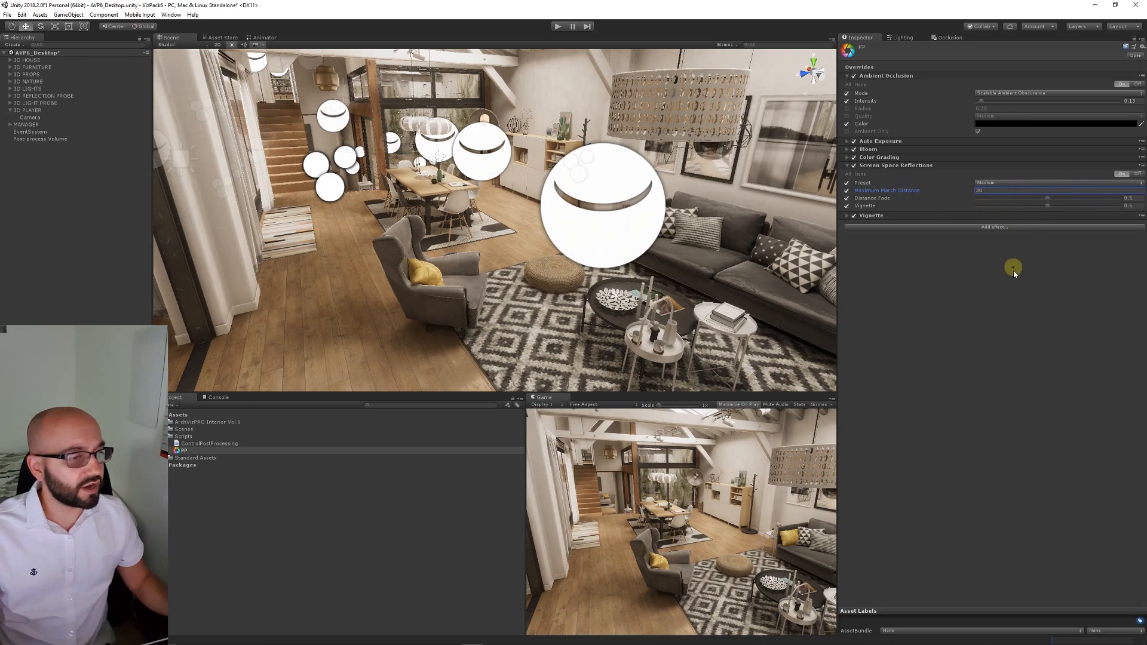
mouse_move(1009, 299)
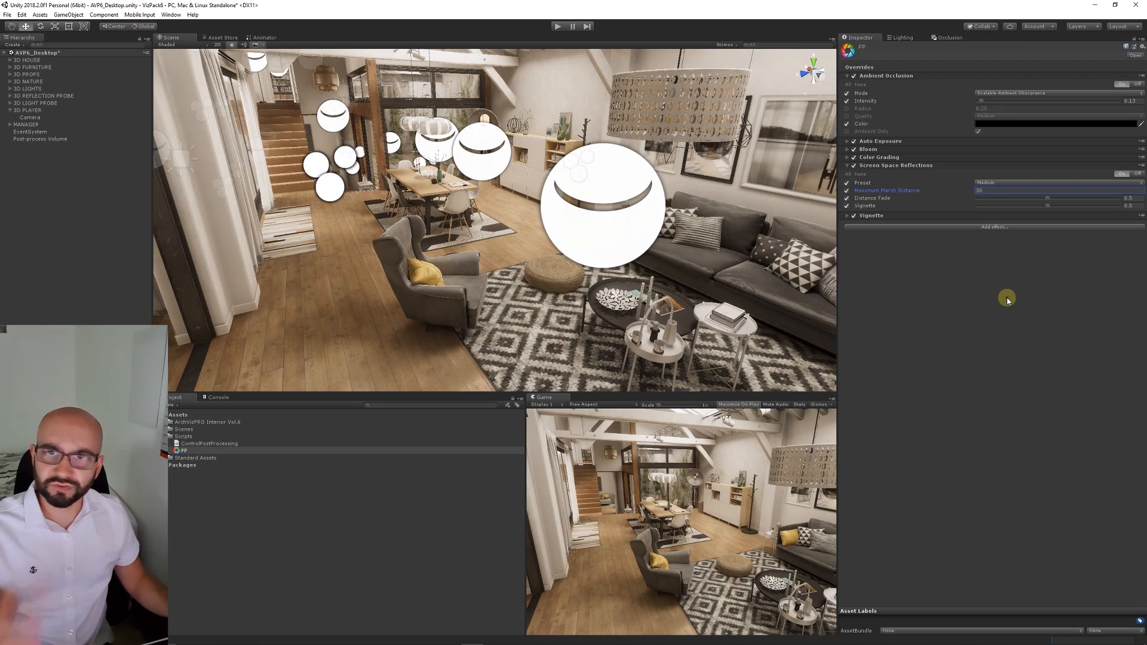
mouse_move(898, 163)
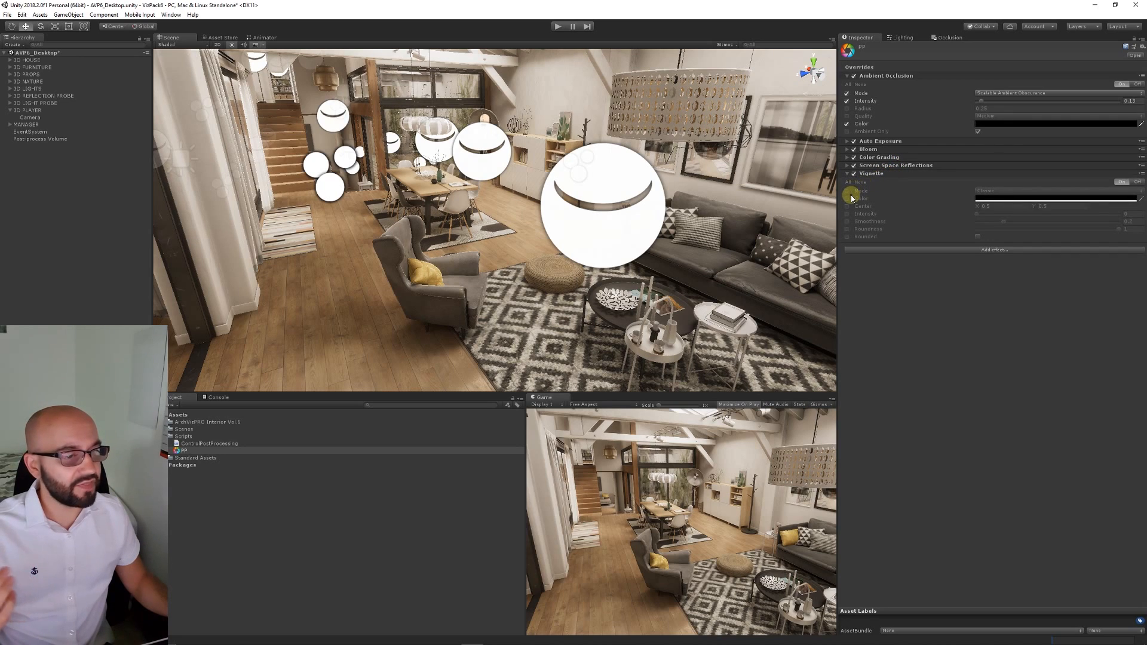
mouse_move(853, 237)
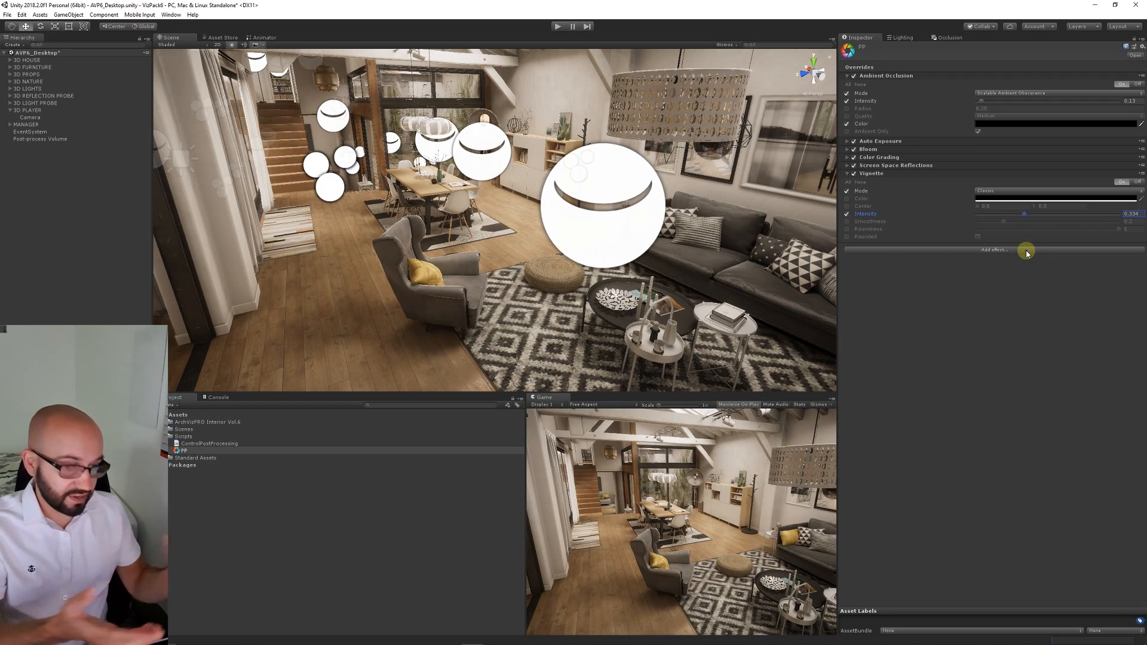
mouse_move(956, 230)
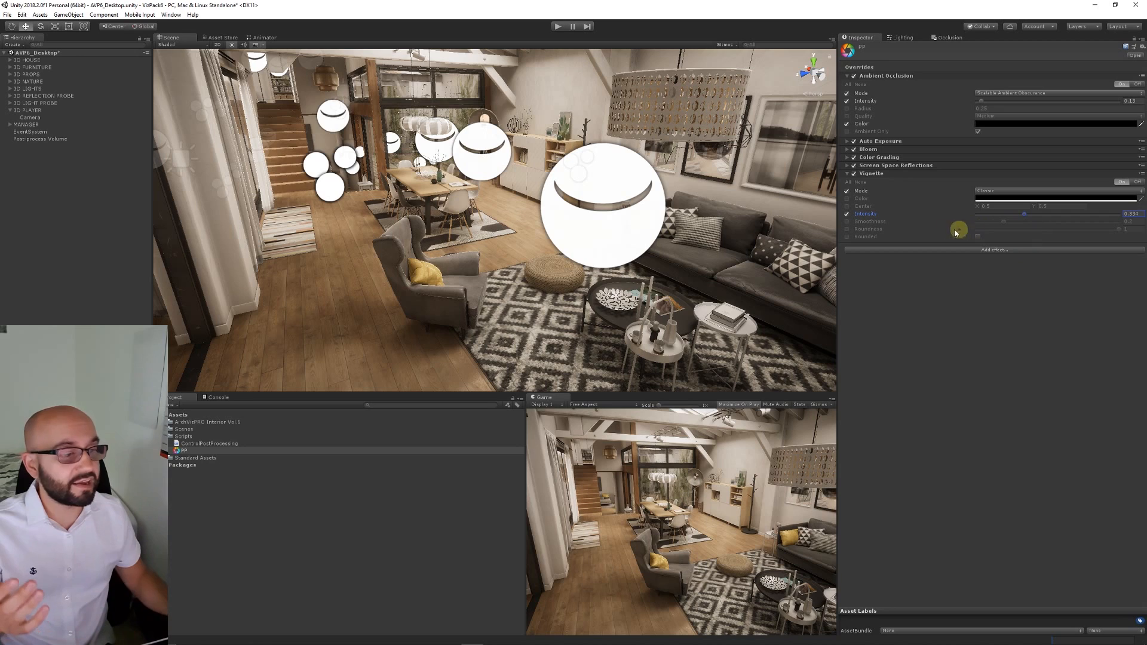
Set the Vignette intensity override to 0.334 and collapse the Vignette section.
left_click(870, 173)
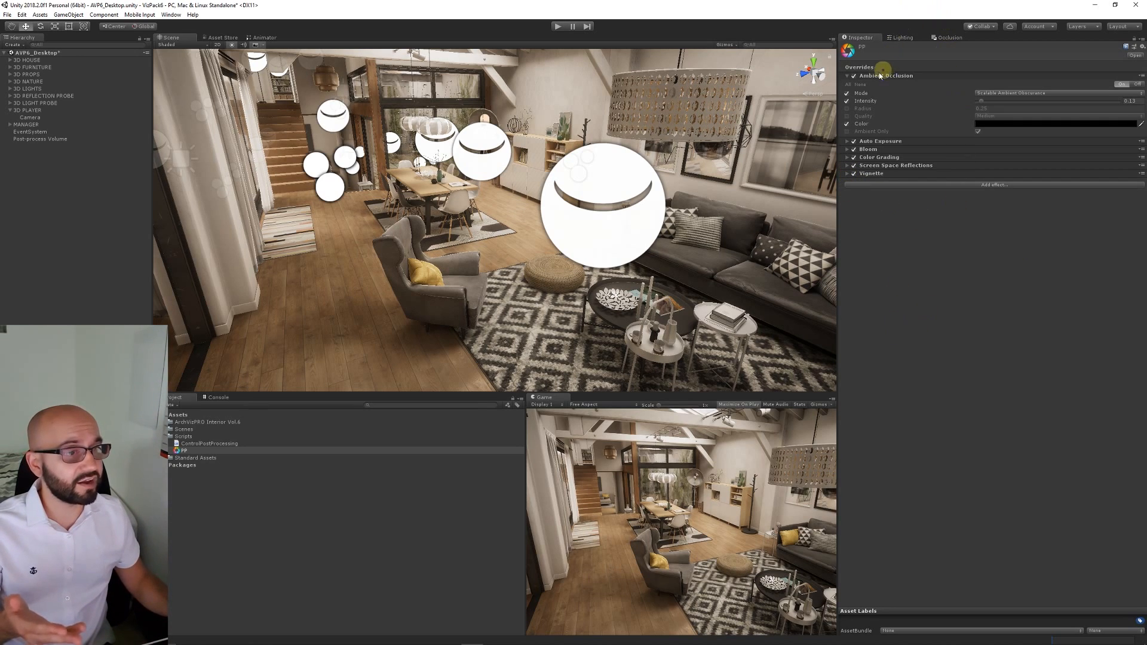
Select Post-process Volume to show its global volume using the PP profile.
left_click(40, 139)
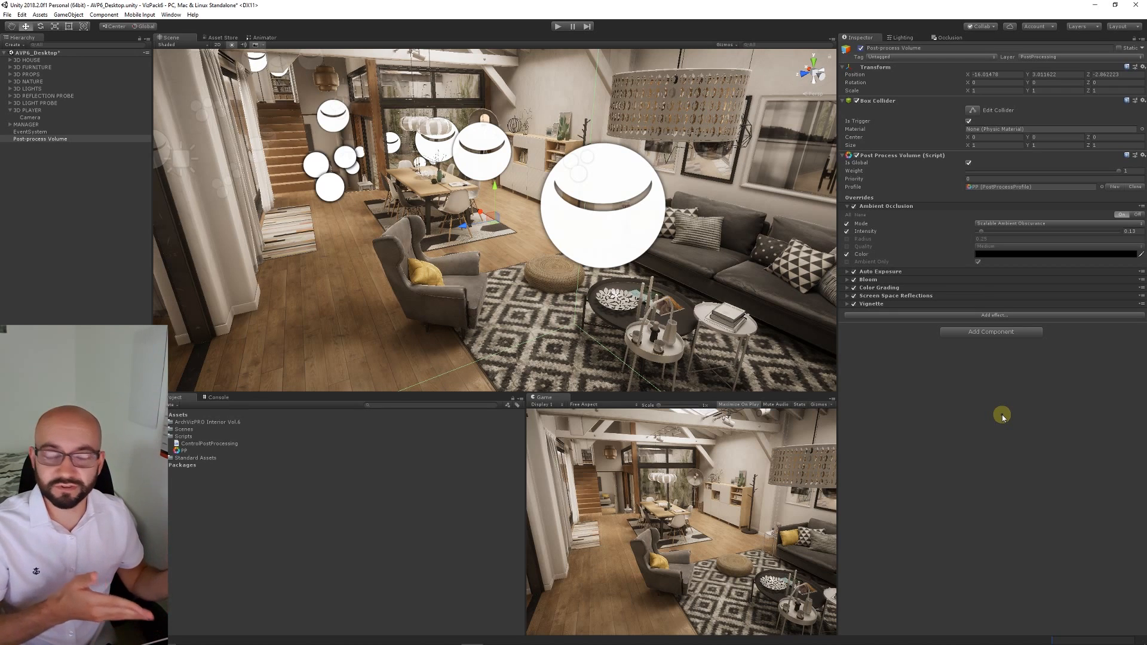
mouse_move(763, 460)
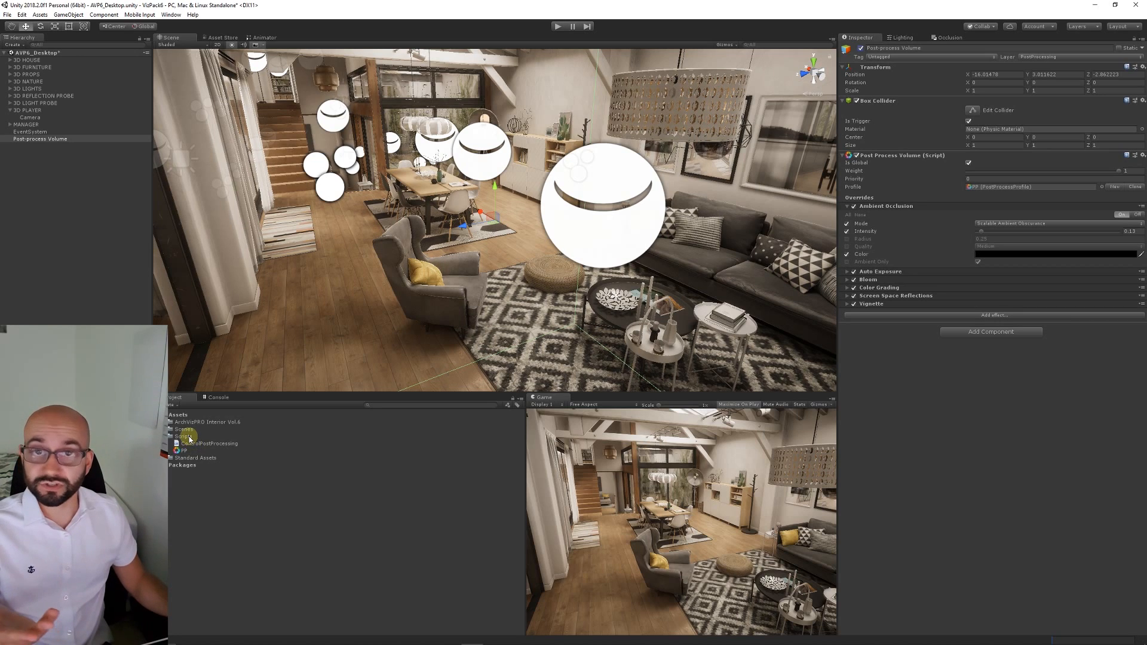
Create a C# script named Settings in the Scripts folder and open it in Visual Studio.
right_click(184, 436)
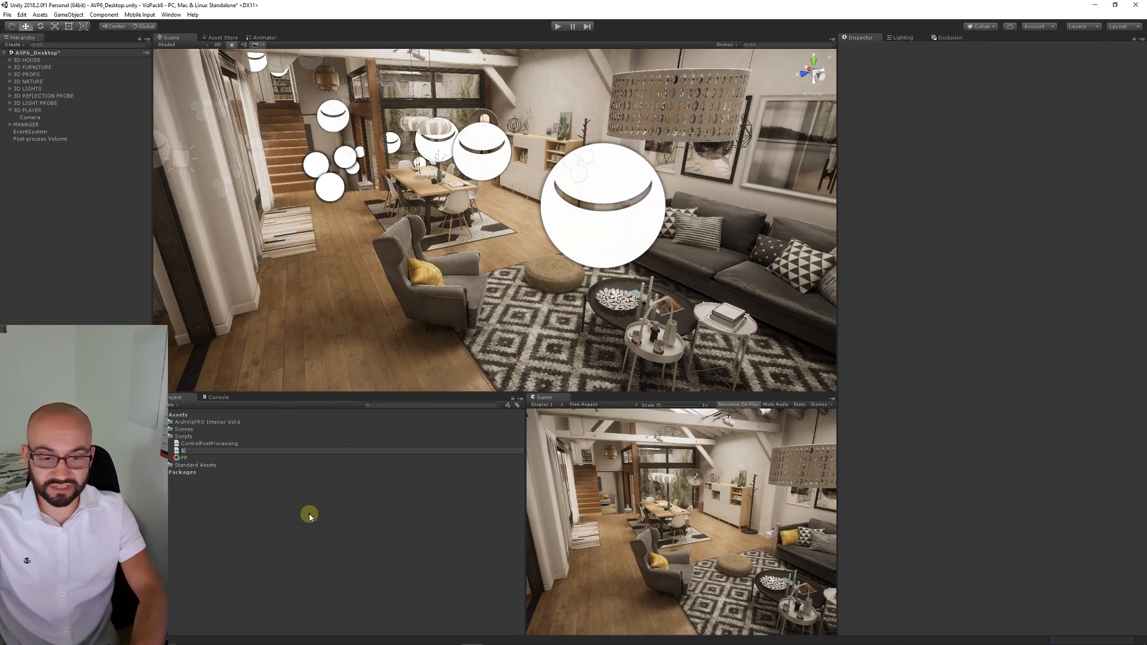
left_click(191, 457)
type("Settings")
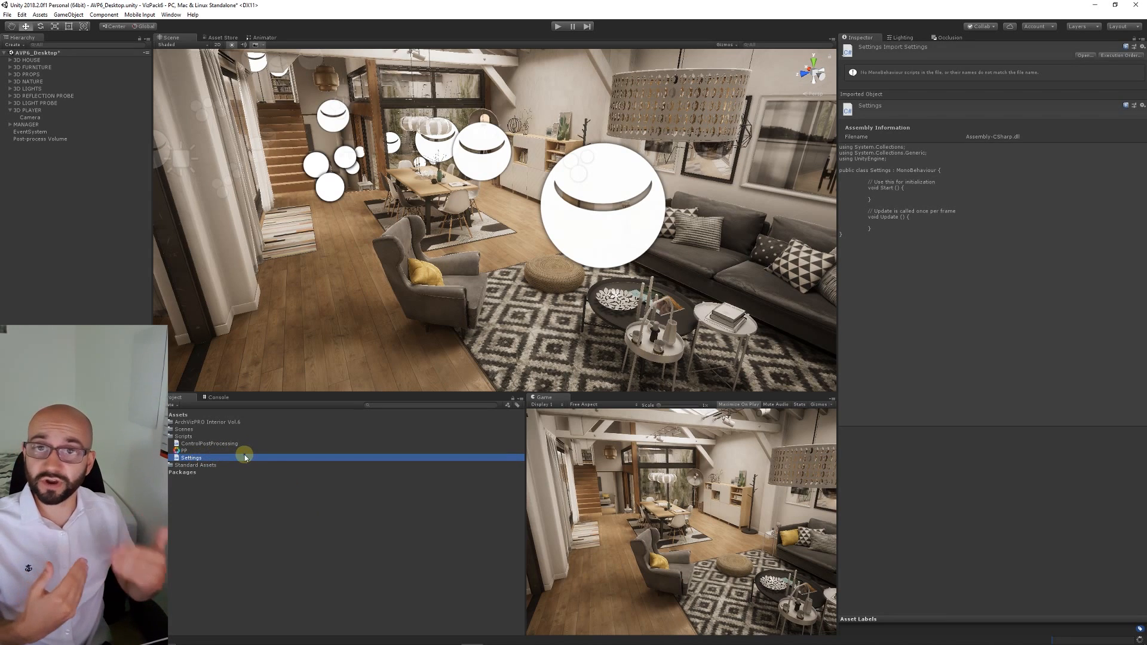
double_click(191, 457)
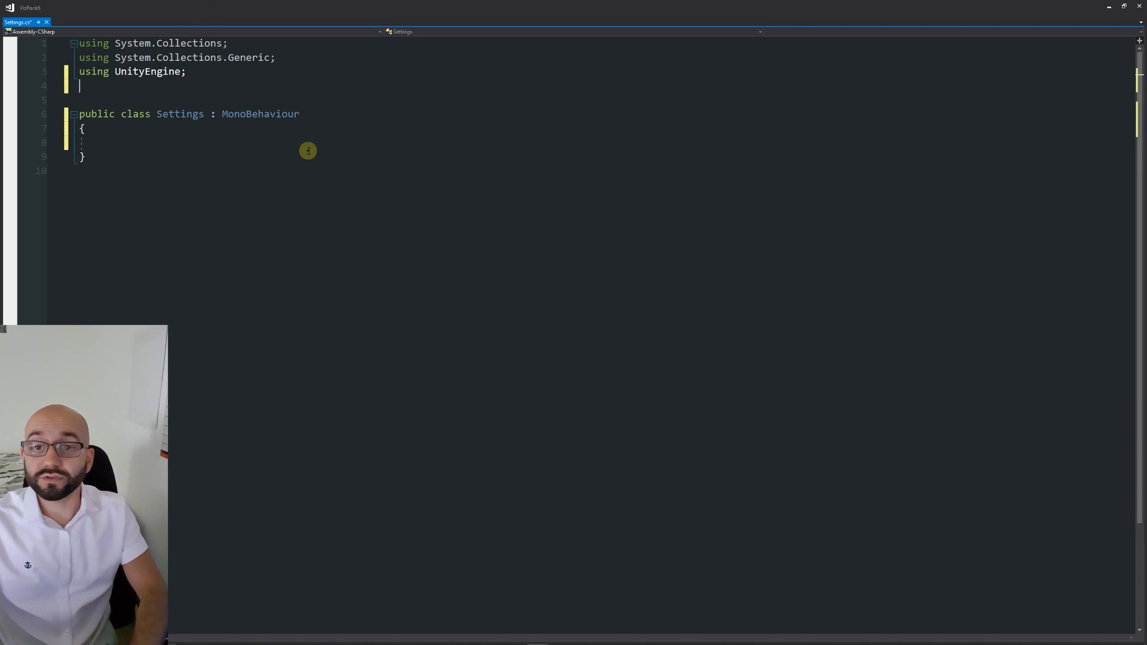
Add the UnityEngine.Rendering.PostProcessing using and a [SerializeField] private PostProcessVolume activeVolume field.
type("using")
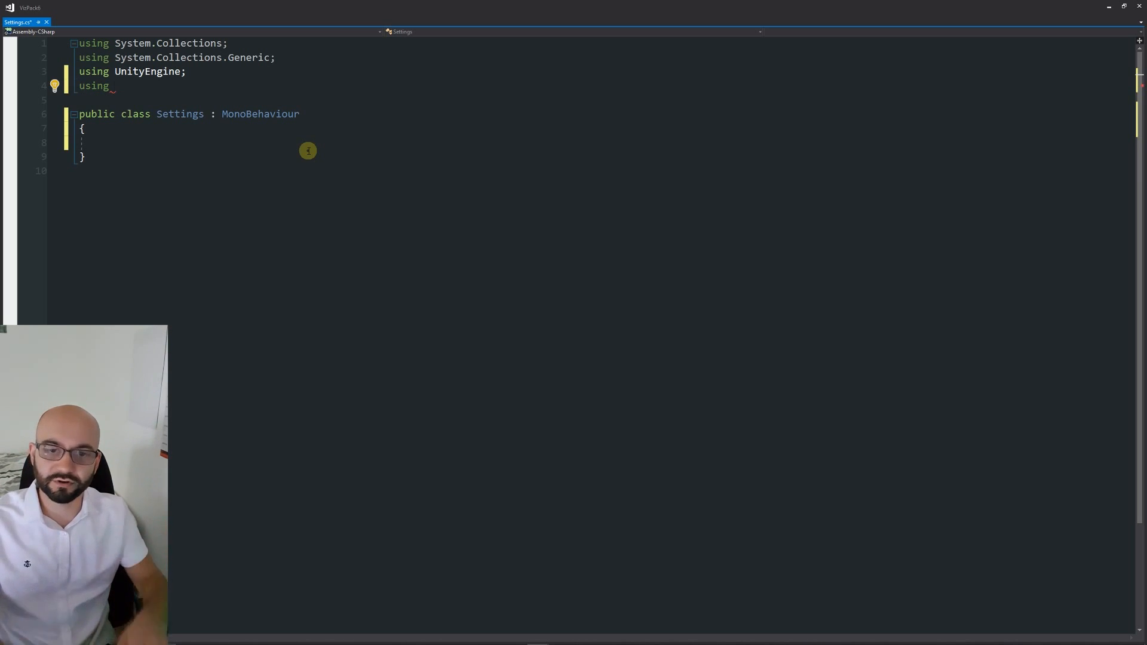
type("UnityEngine")
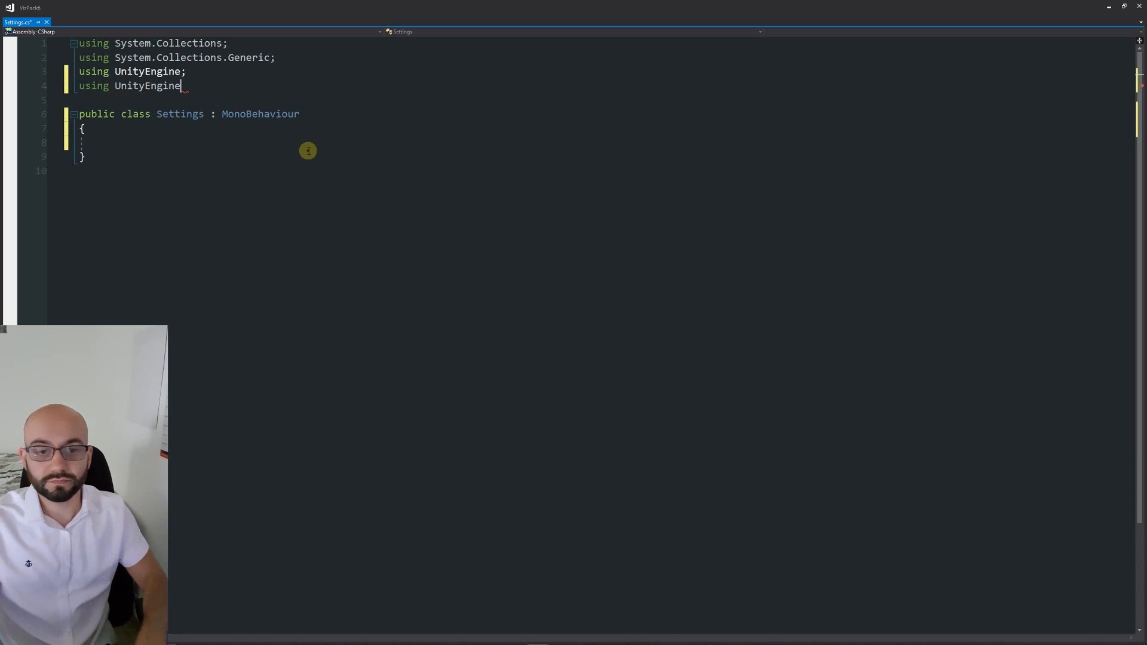
type(".Rendering.")
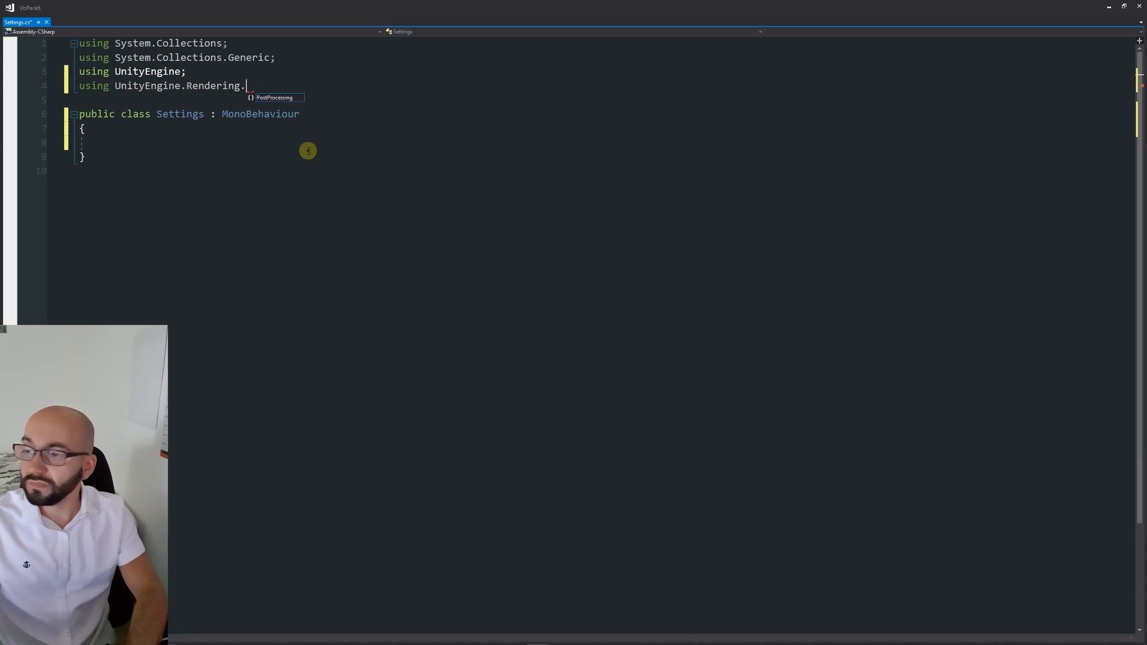
type("PostProcessing;")
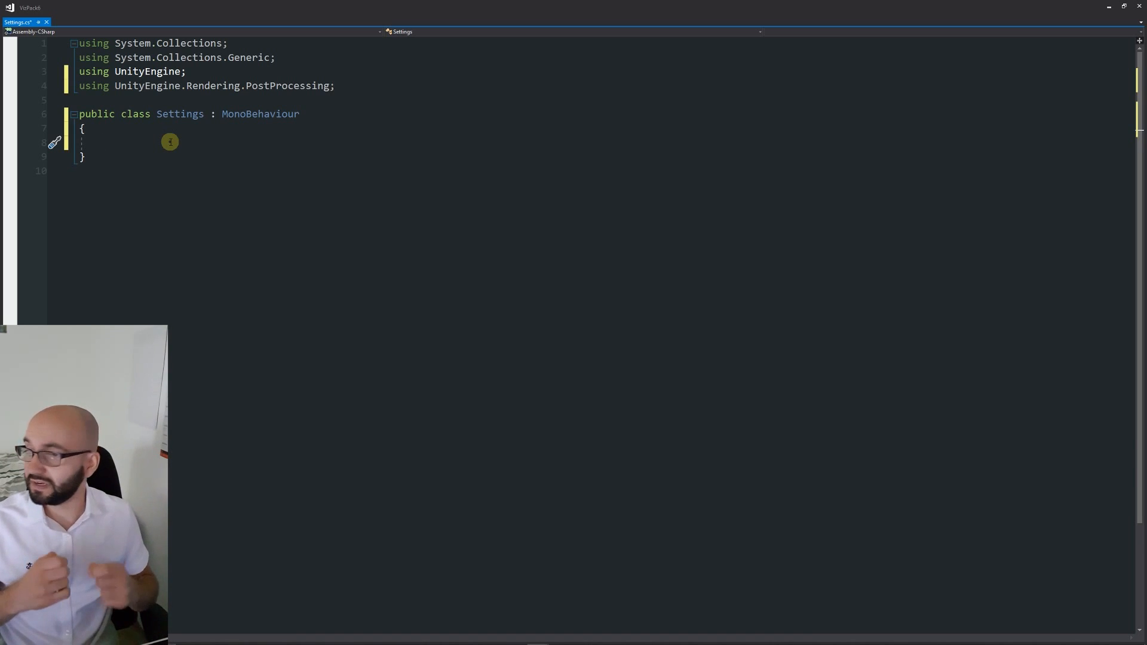
type("[]")
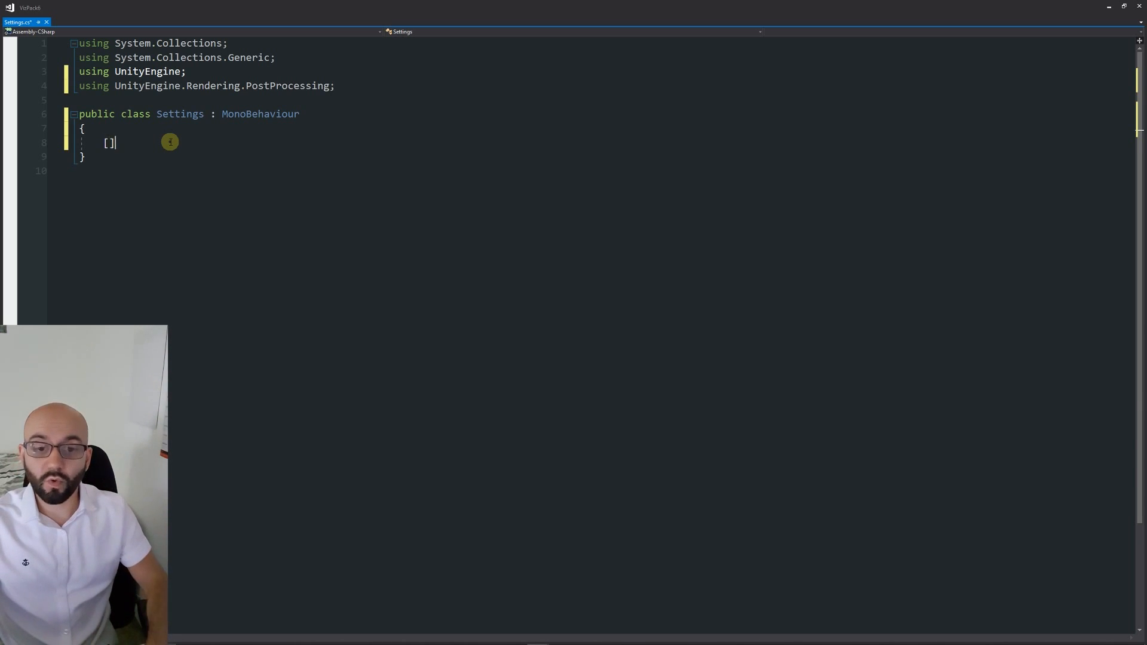
type("SerializeField")
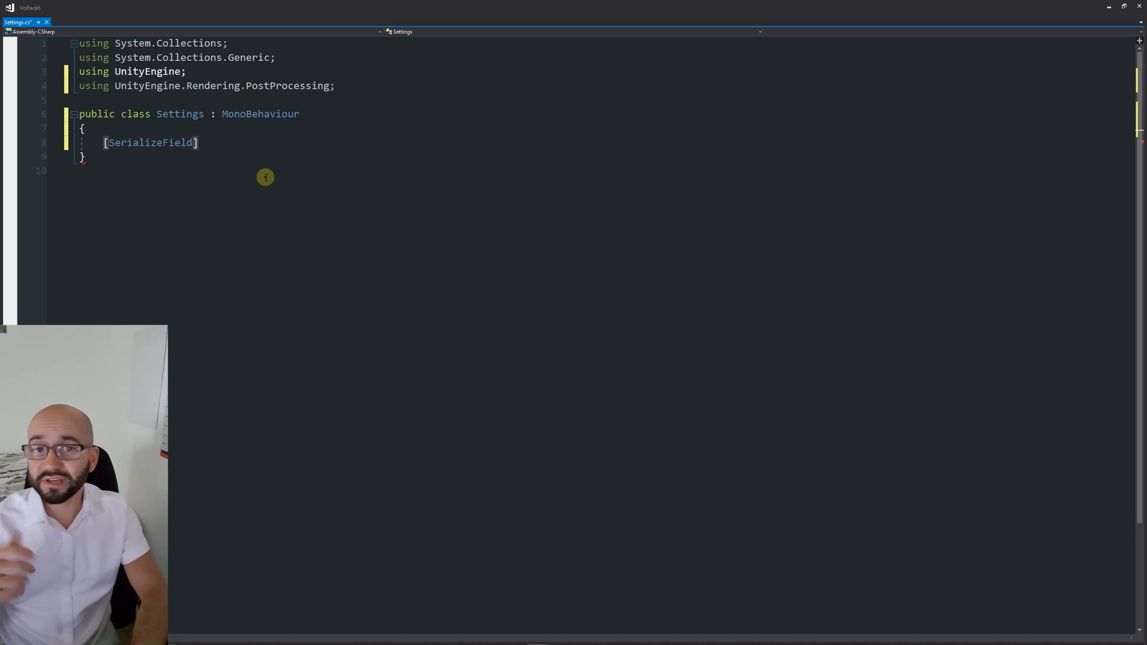
type("private")
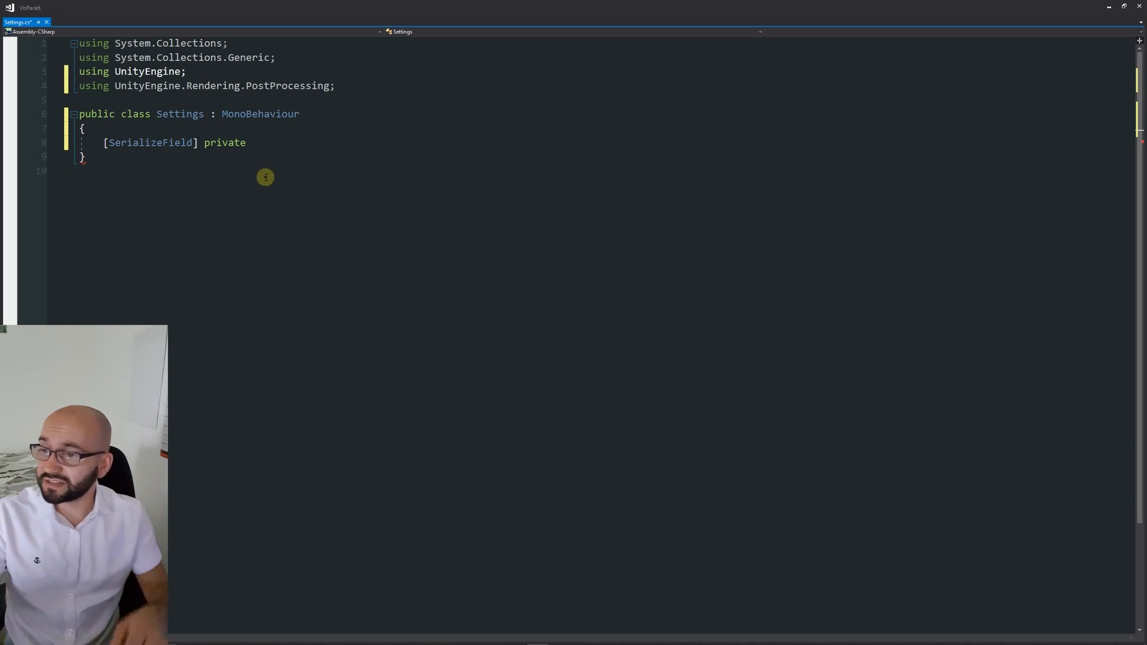
type("postpc")
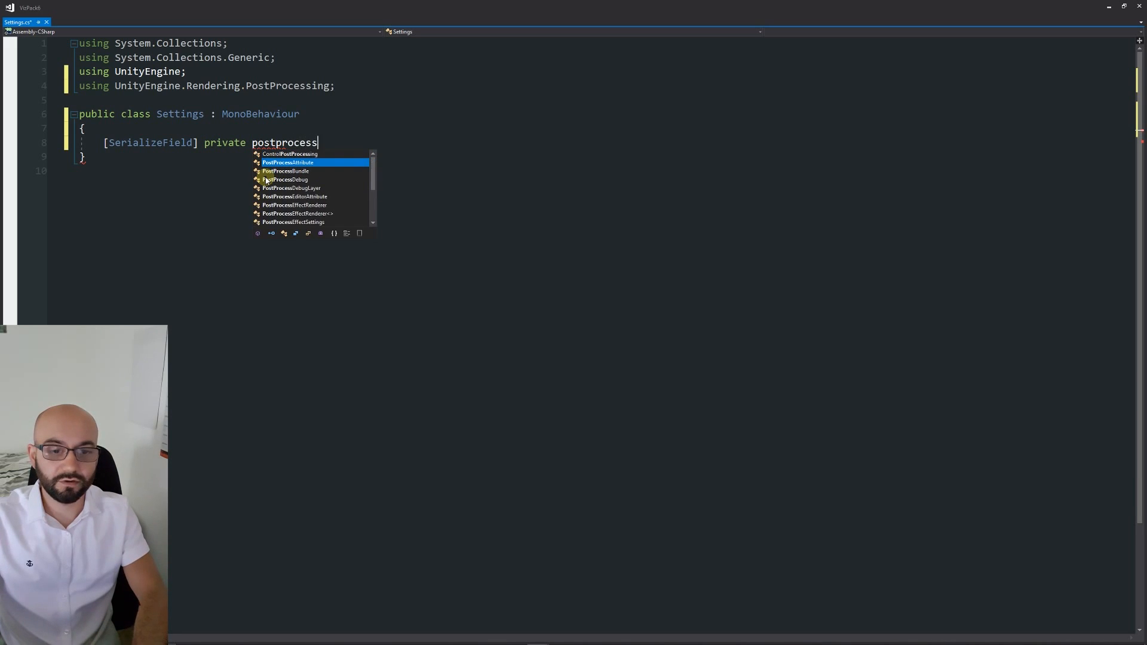
type("PostProcessVolume a")
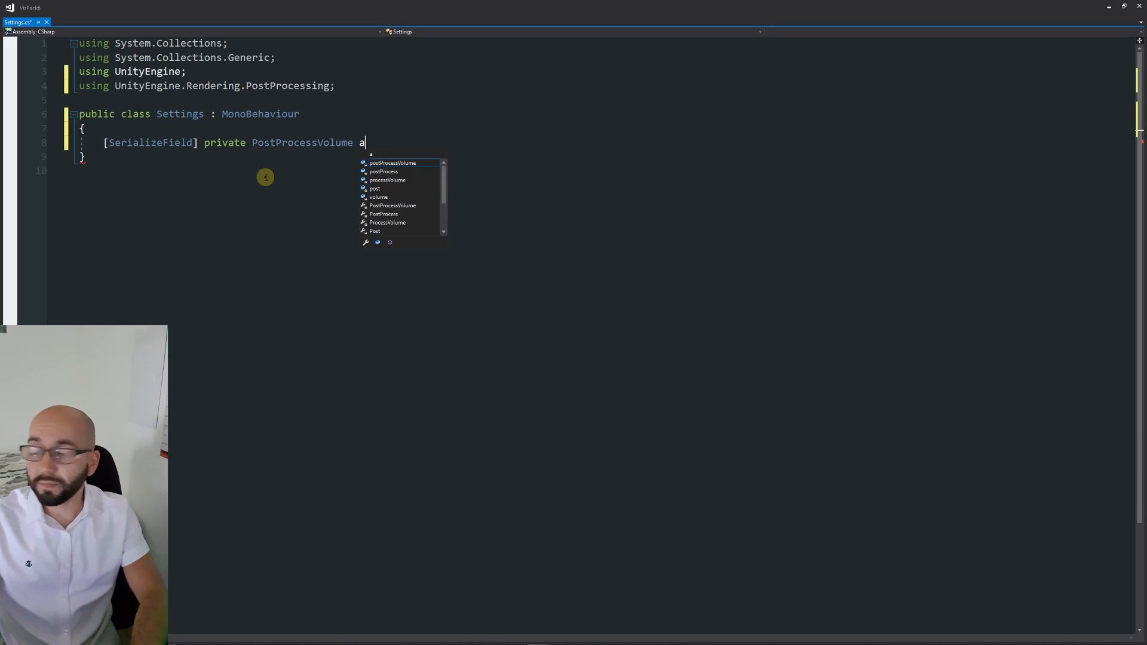
type("ctiveVolume;")
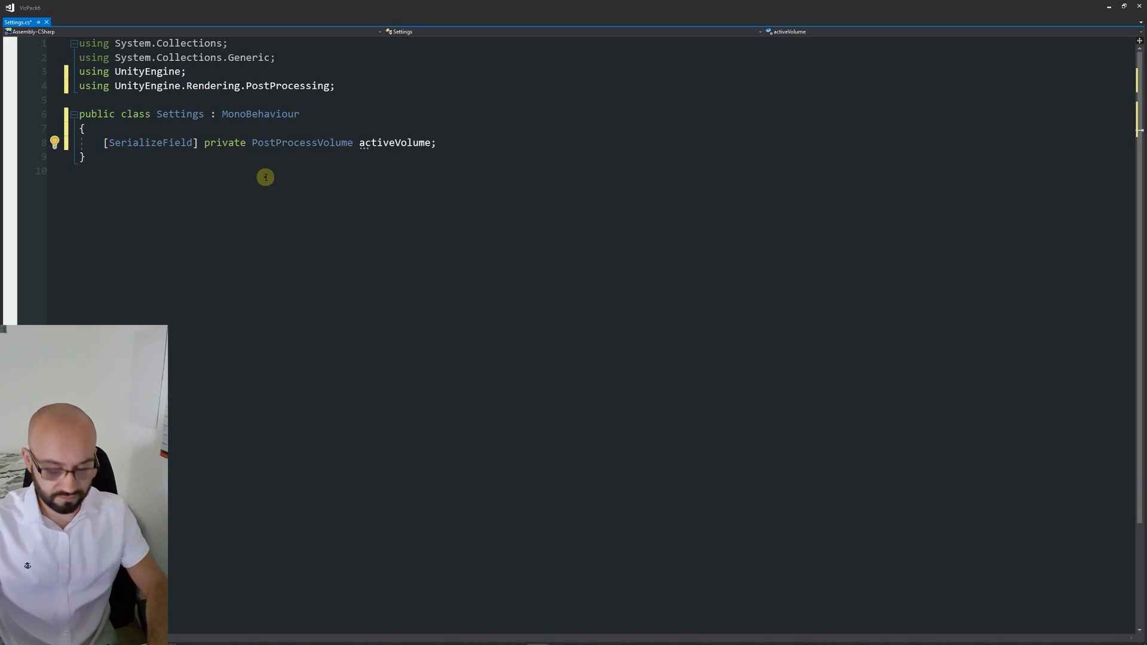
key("enter")
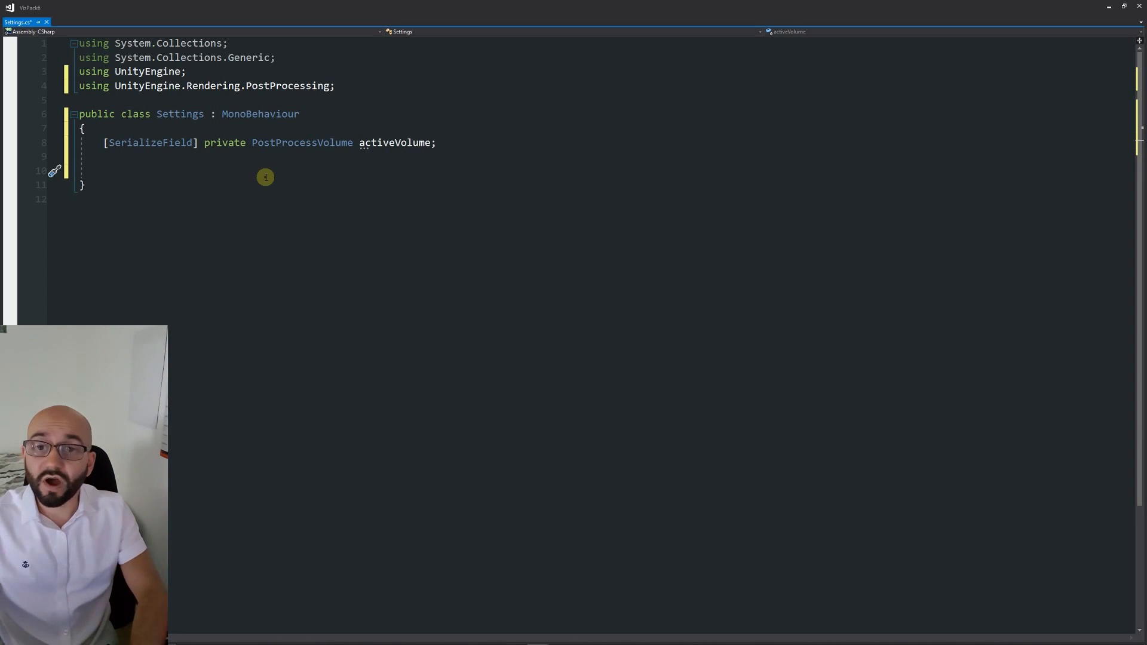
Add public void ToggleAO(bool value) and begin declaring an AmbientOcclusion variable inside it.
type("public")
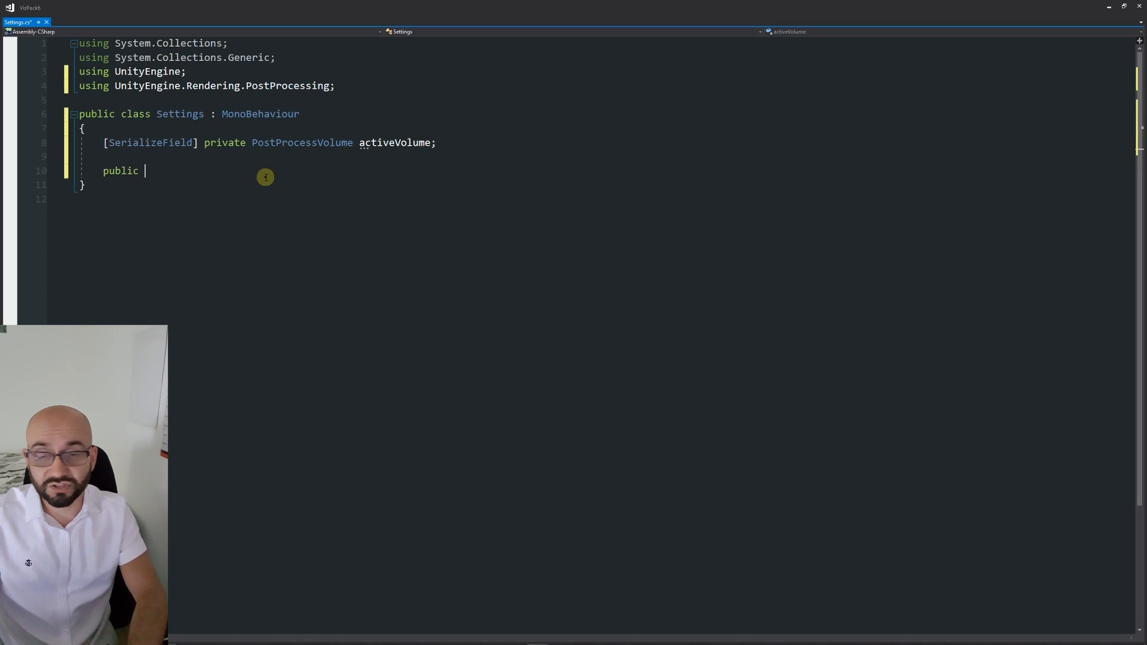
type("void")
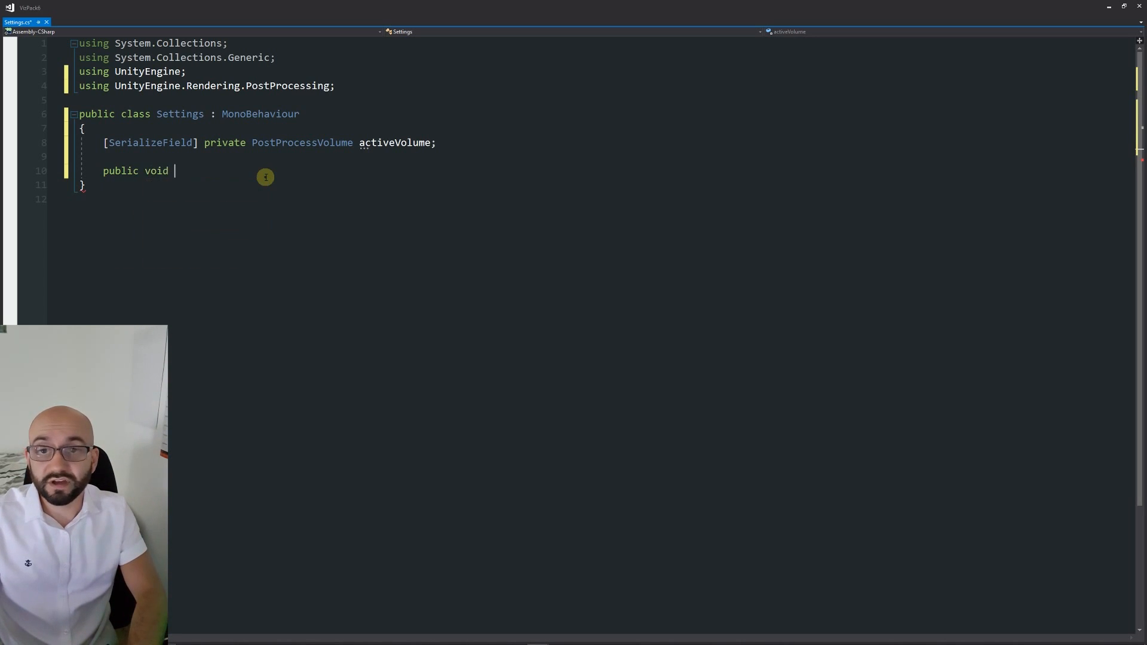
type("ToggleAO")
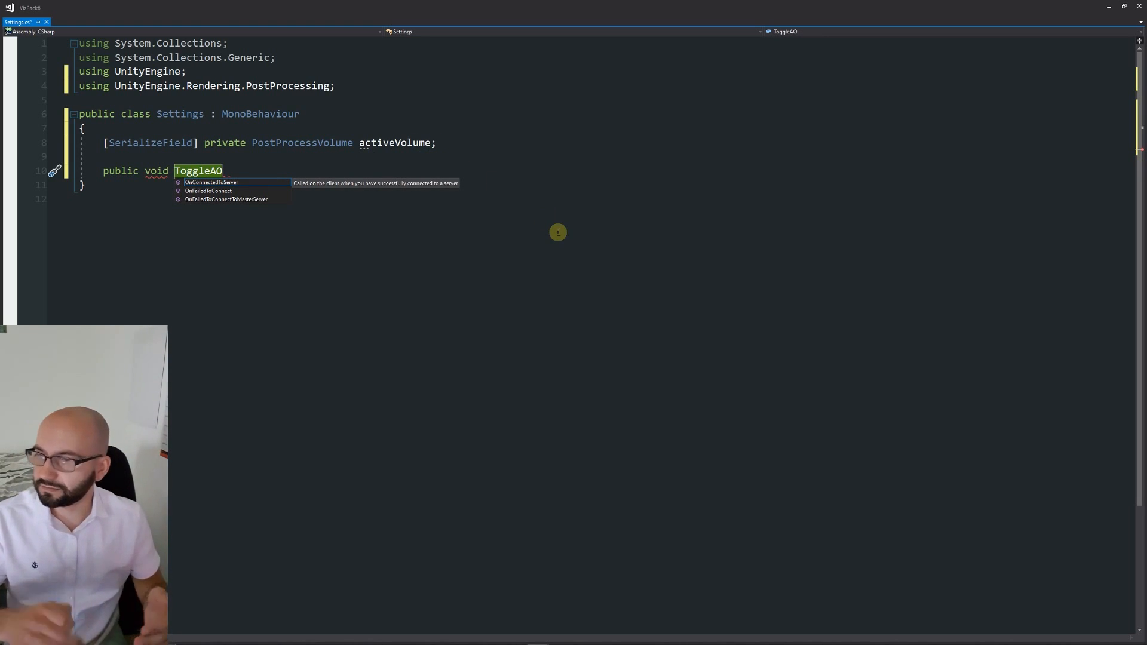
type("(b)")
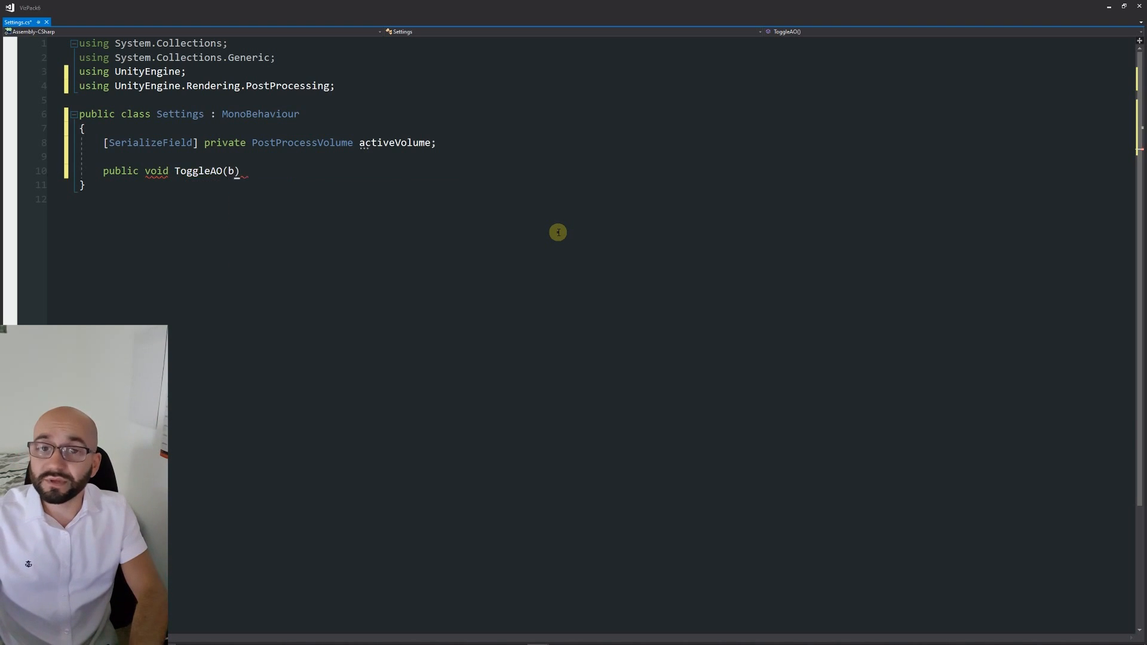
type("ool value")
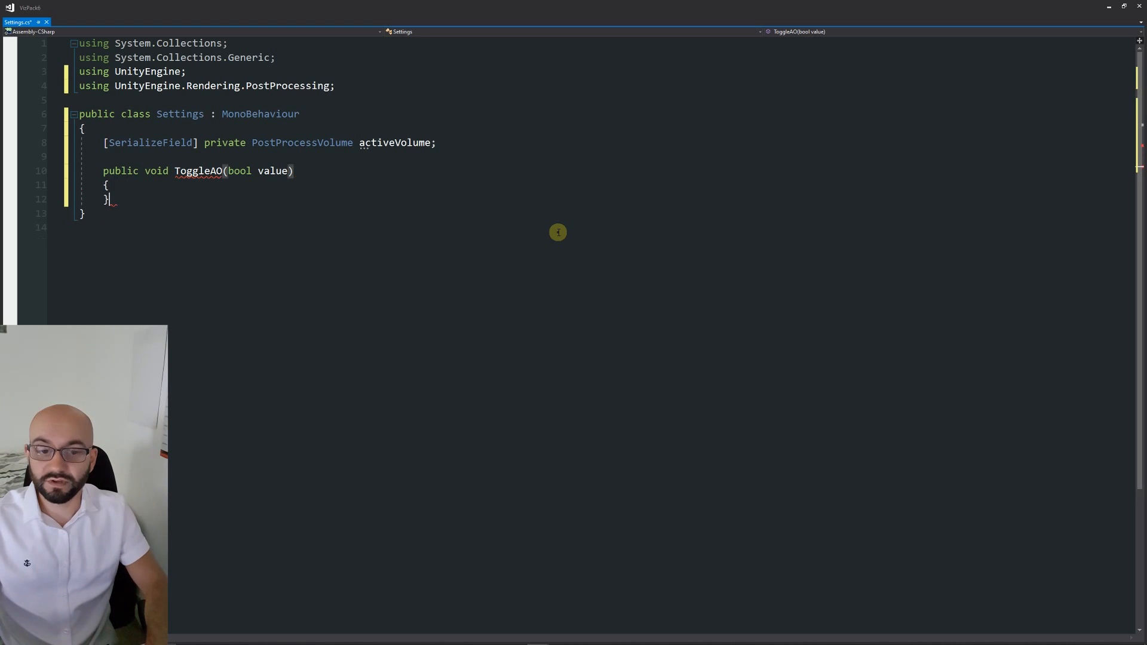
key("enter")
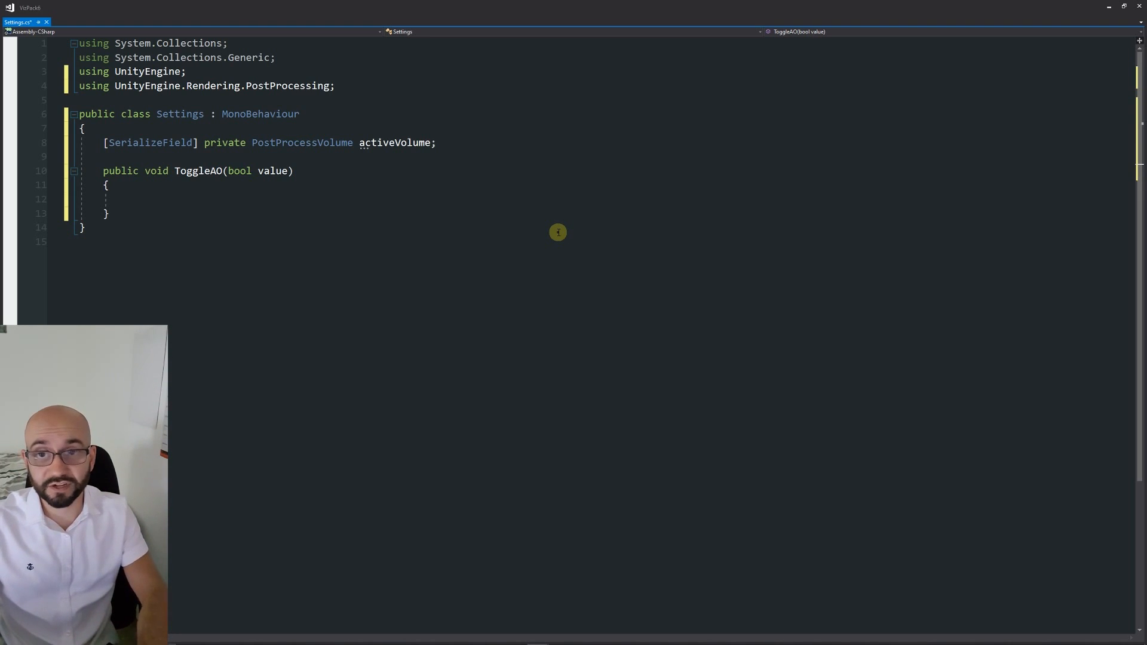
type("AmbientOcclusion")
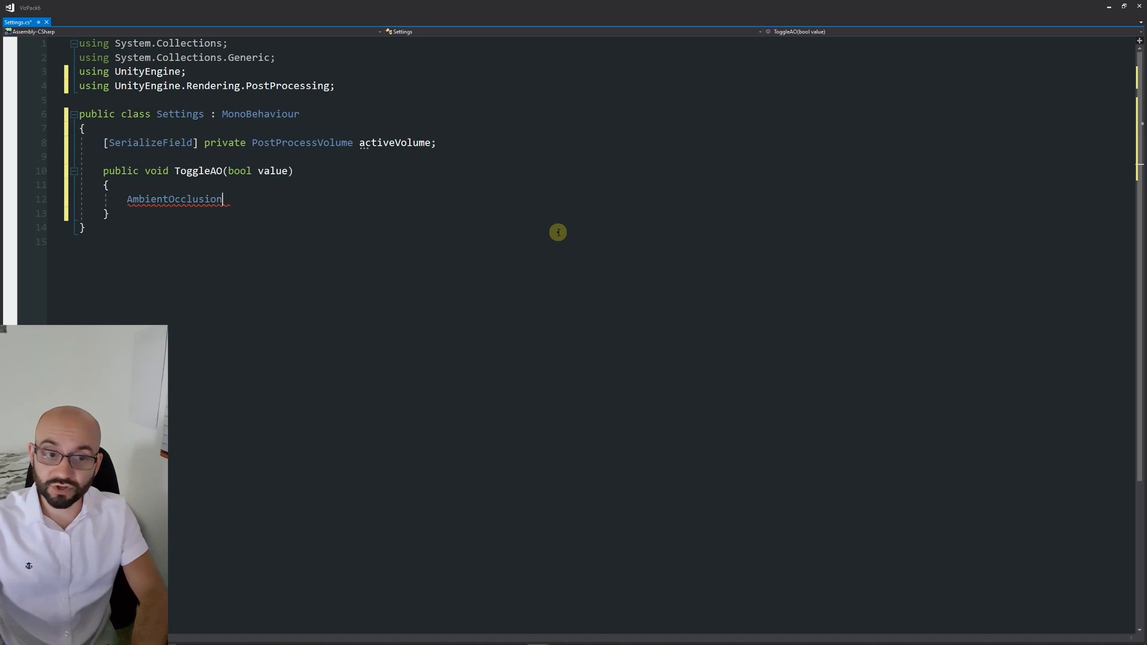
double_click(174, 199)
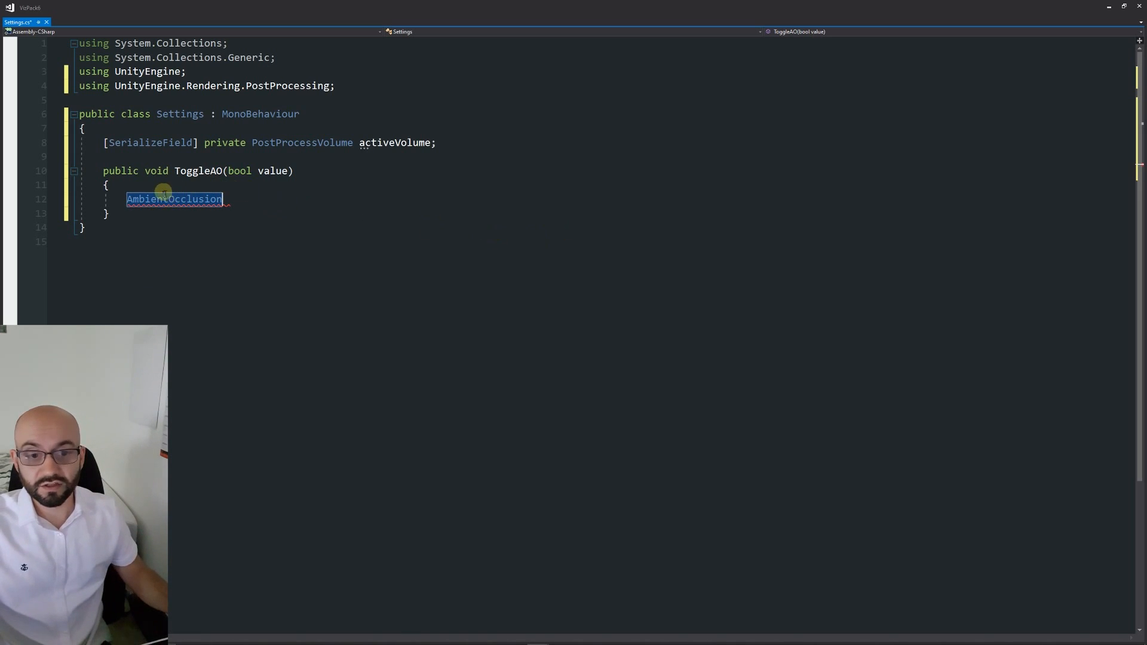
mouse_move(299, 232)
type("//")
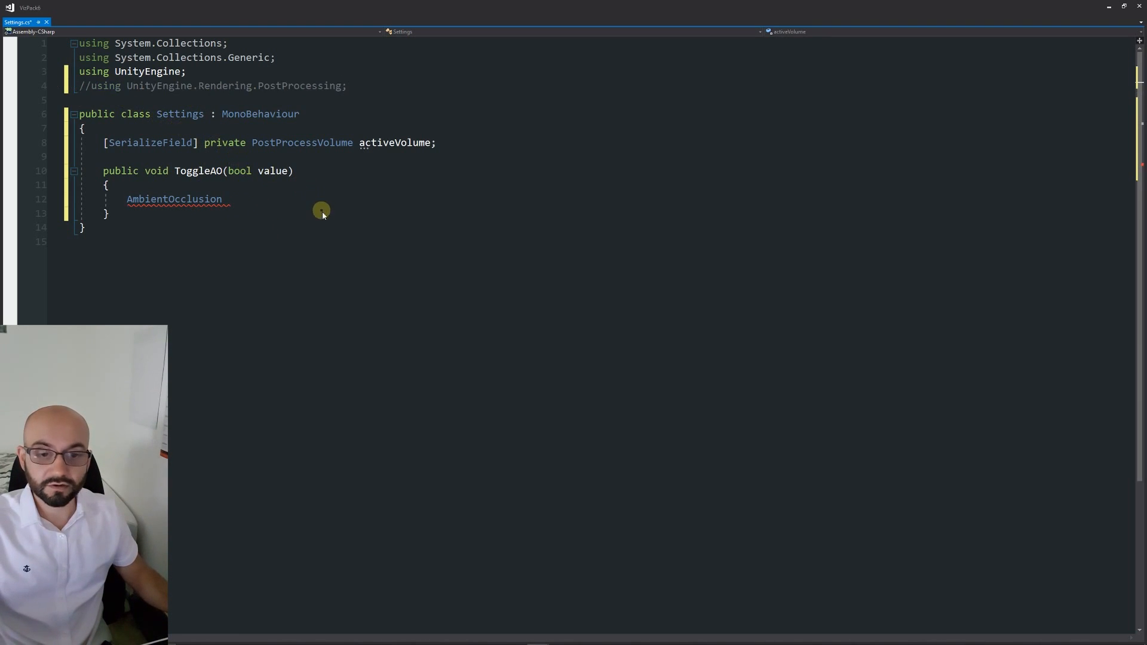
mouse_move(185, 198)
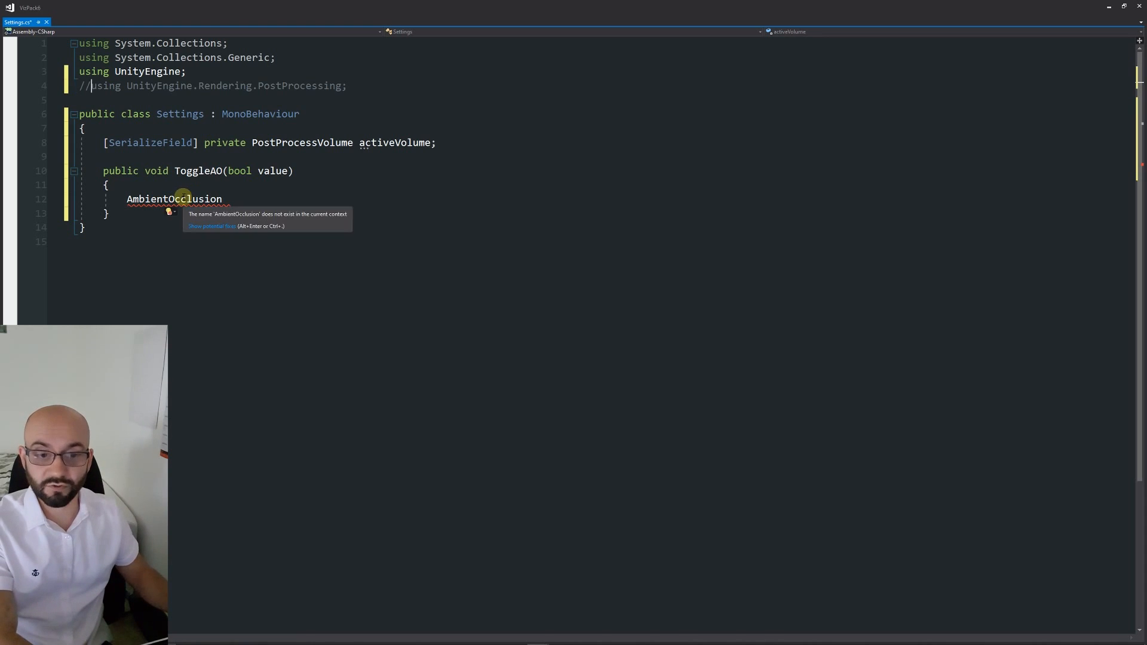
mouse_move(267, 143)
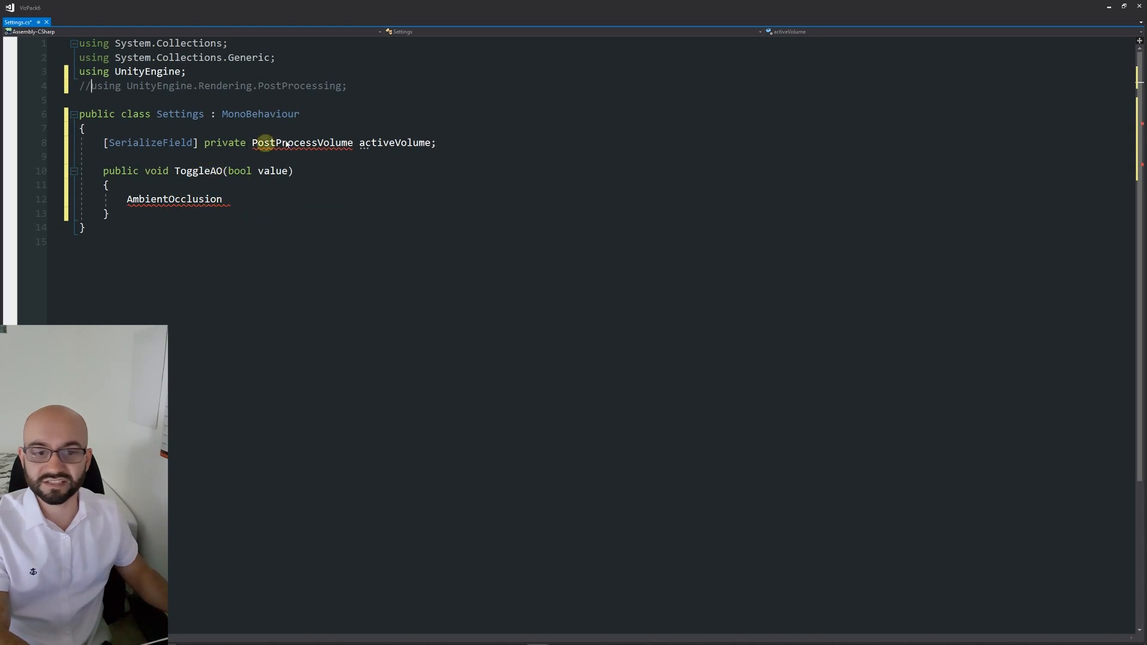
mouse_move(292, 142)
type(" ao;")
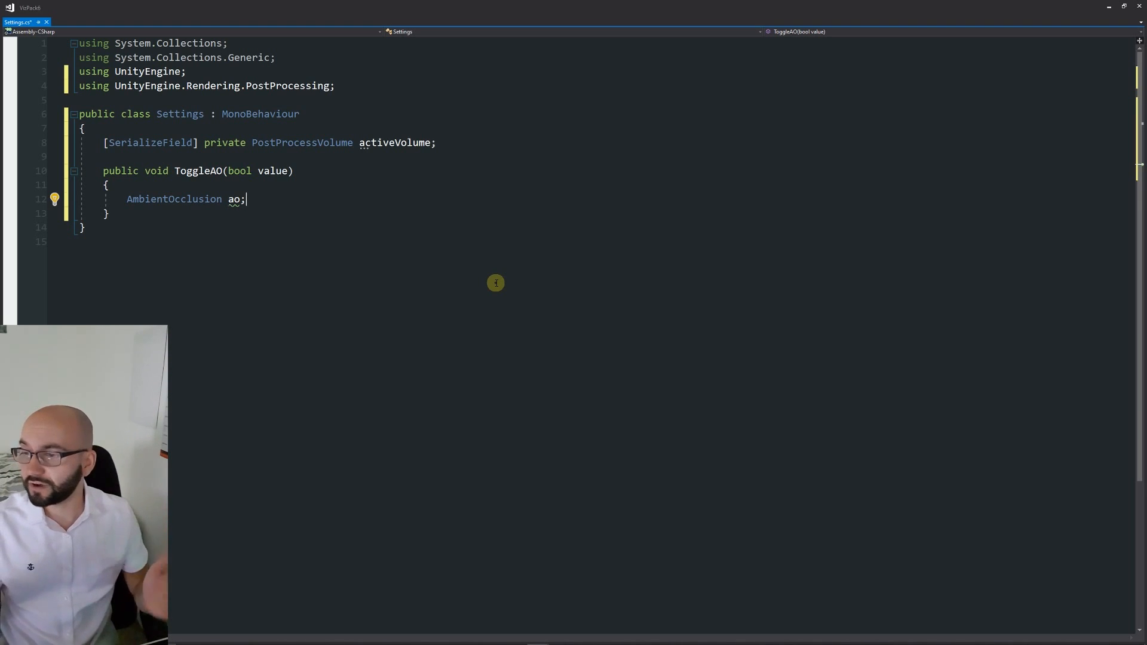
Write activeVolume.profile.TryGetSettings(out ao) inside ToggleAO.
type("ac")
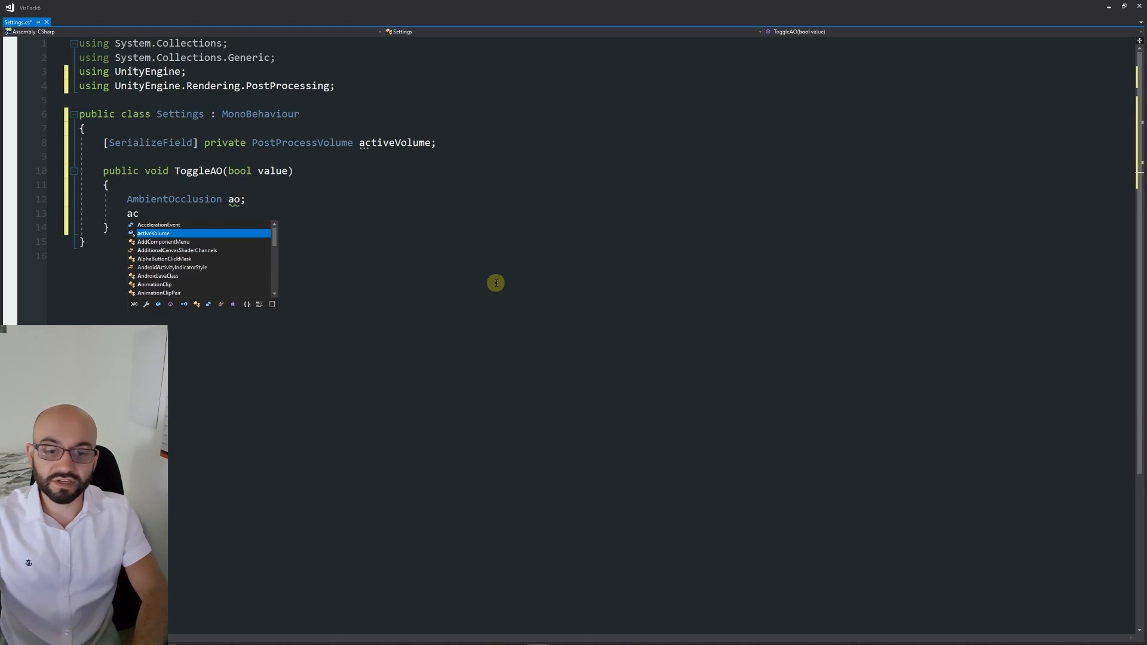
type("tiveVolume")
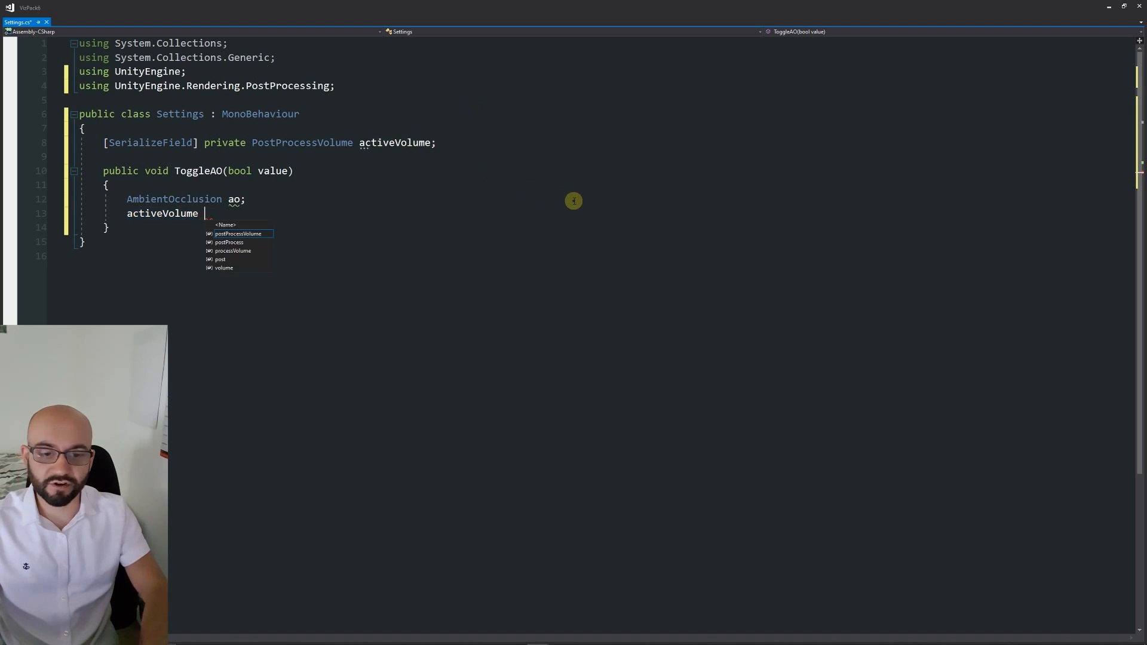
type(".profile.get")
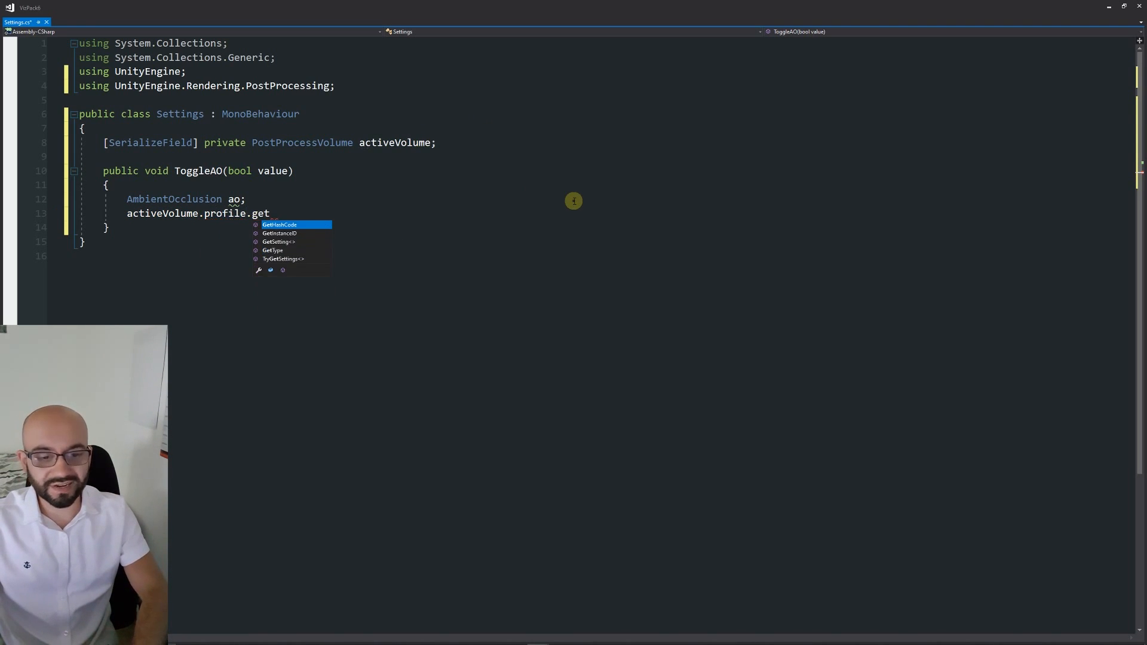
type("set")
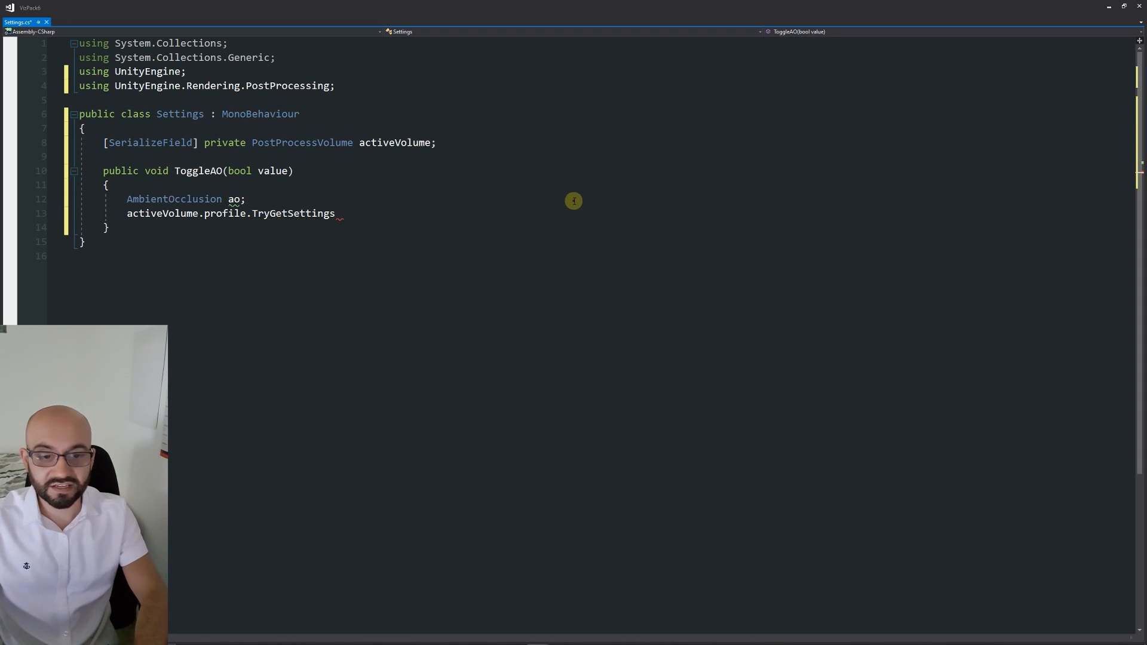
double_click(293, 213)
type("(out ")
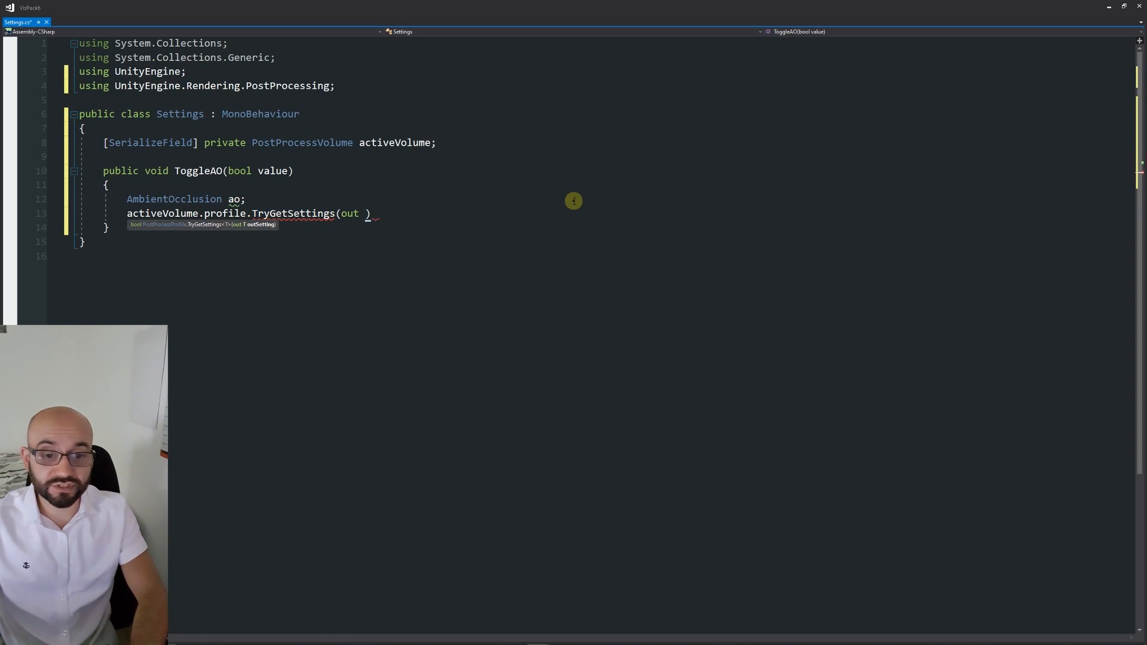
type("ao")
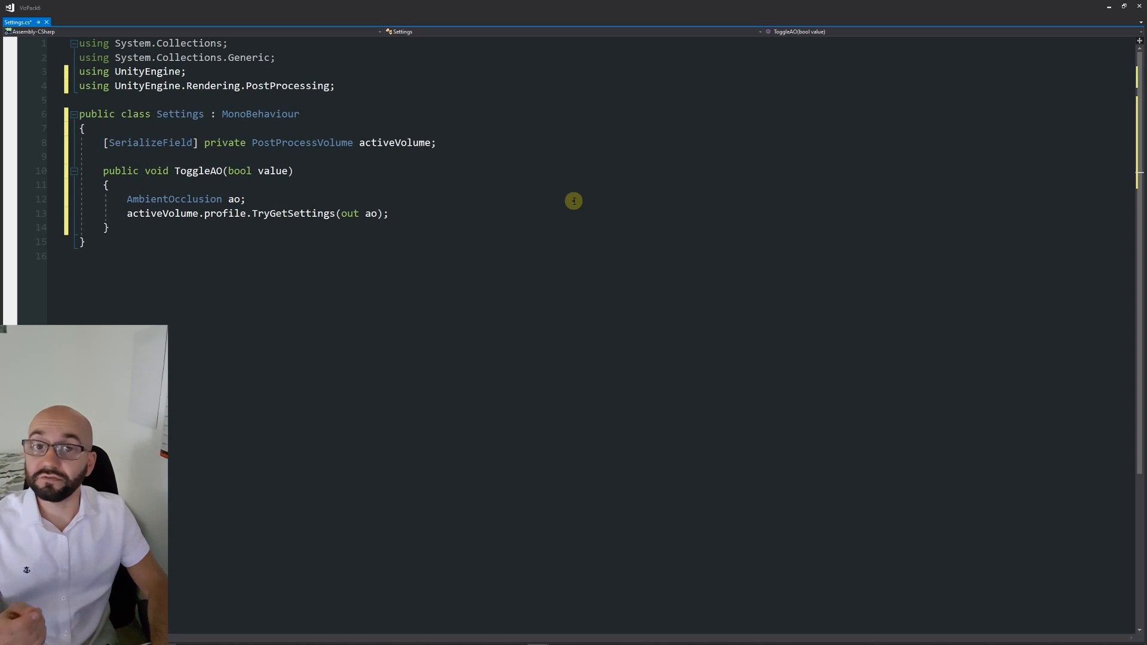
key("Enter")
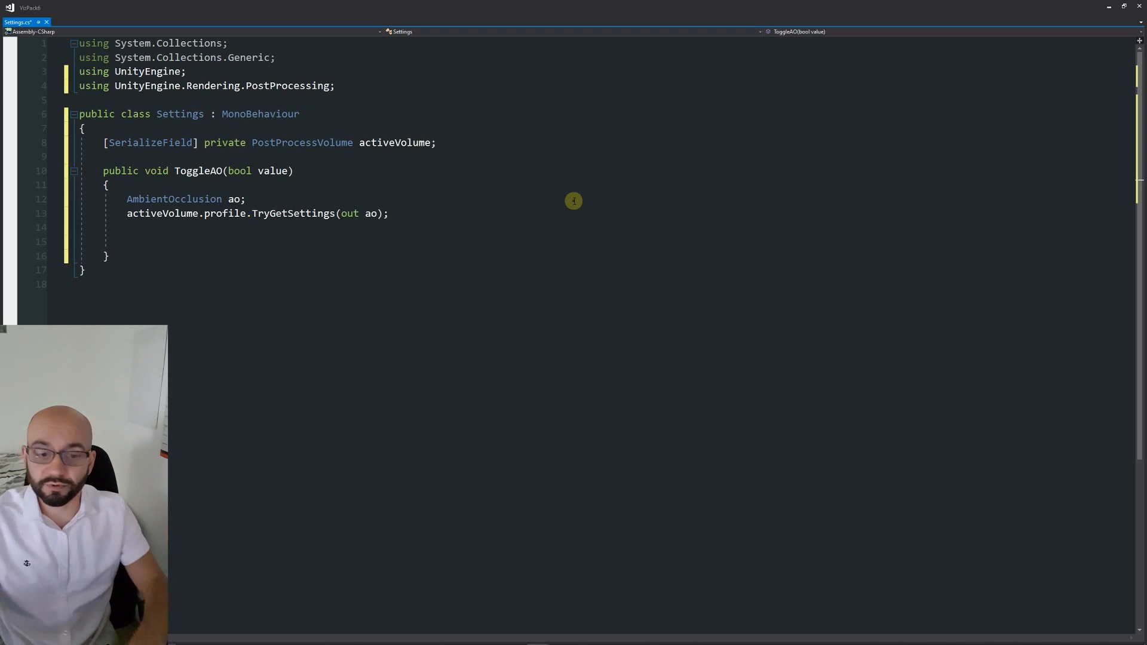
Add if (value) / else setting ao.active true or false, then minimize Visual Studio.
type("if(value)")
type("{")
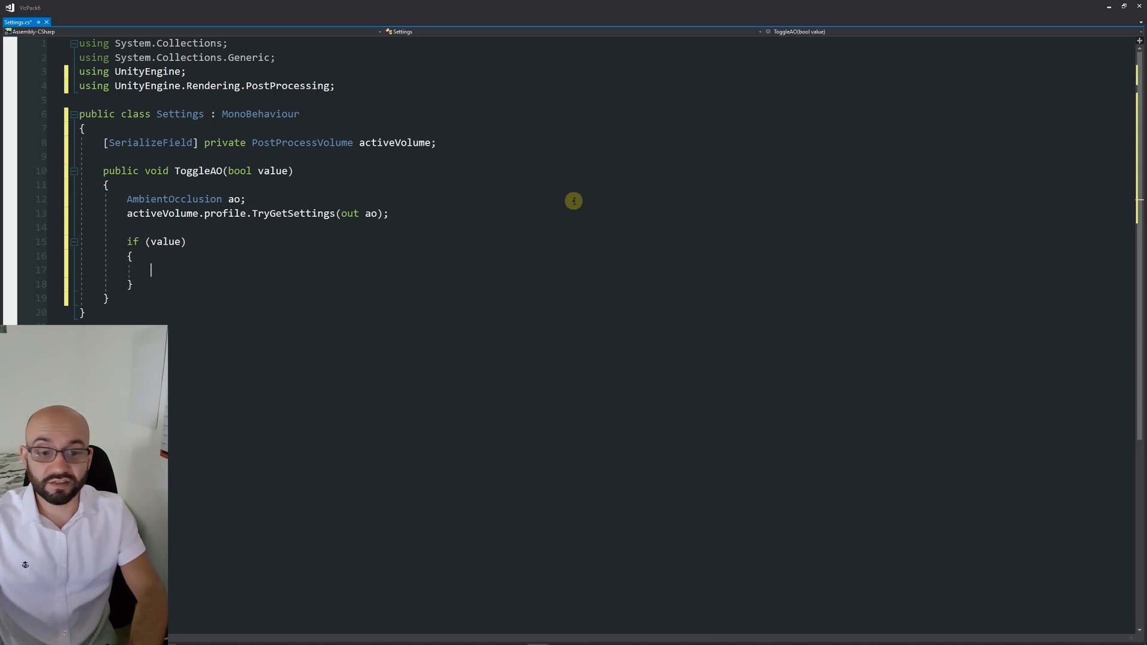
type("ao.active = true;")
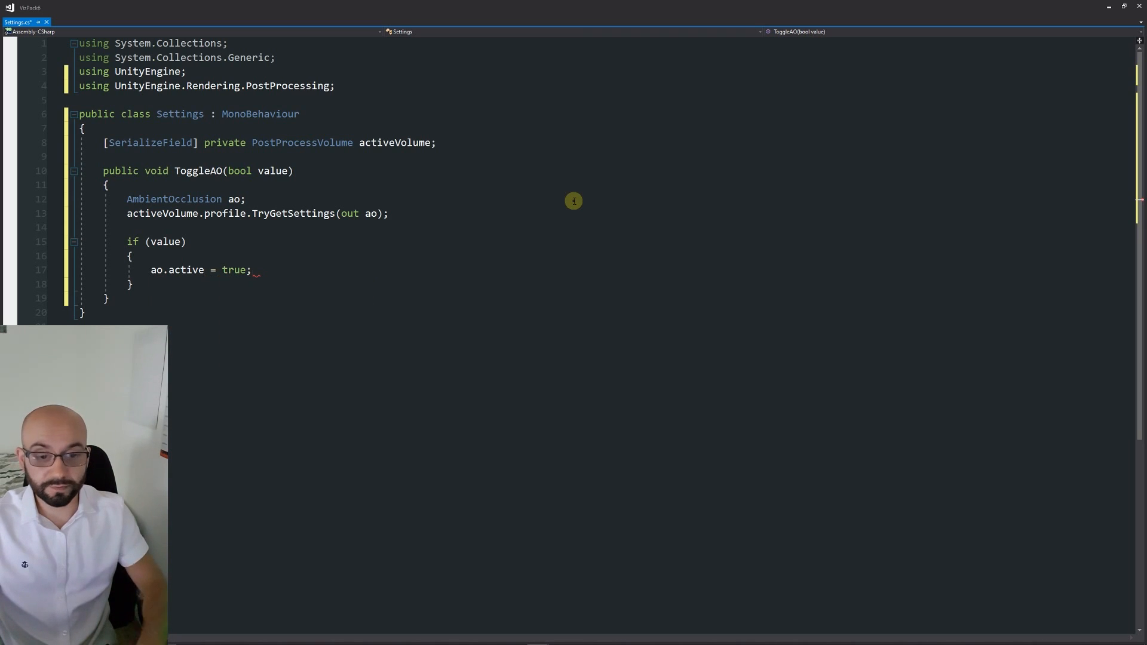
type("else;")
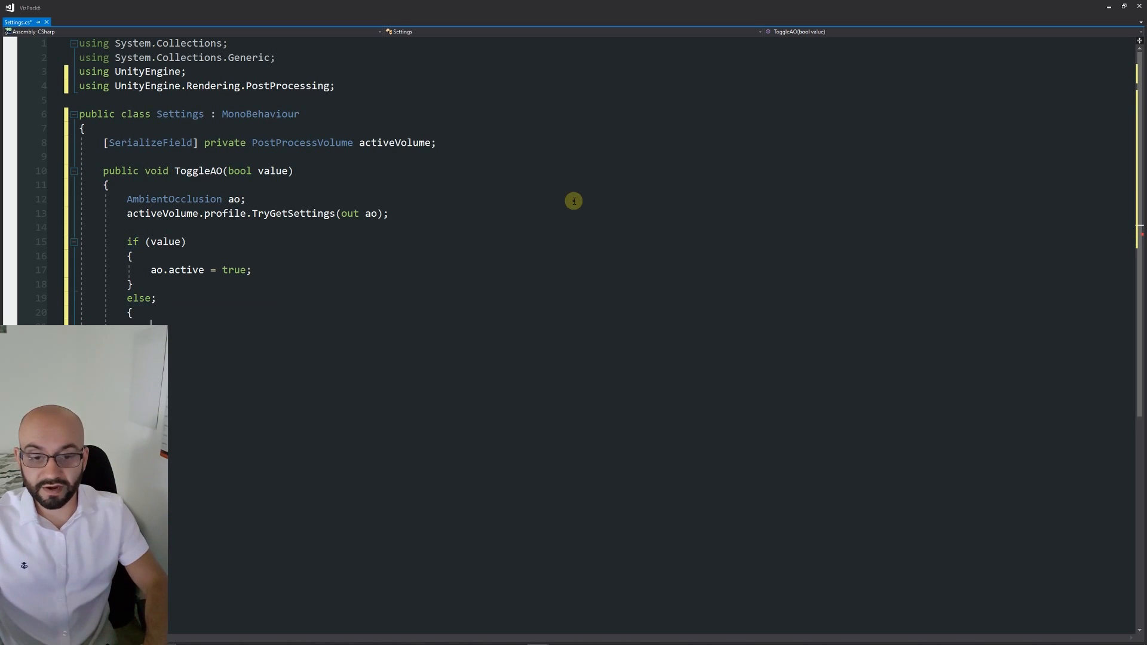
mouse_move(208, 293)
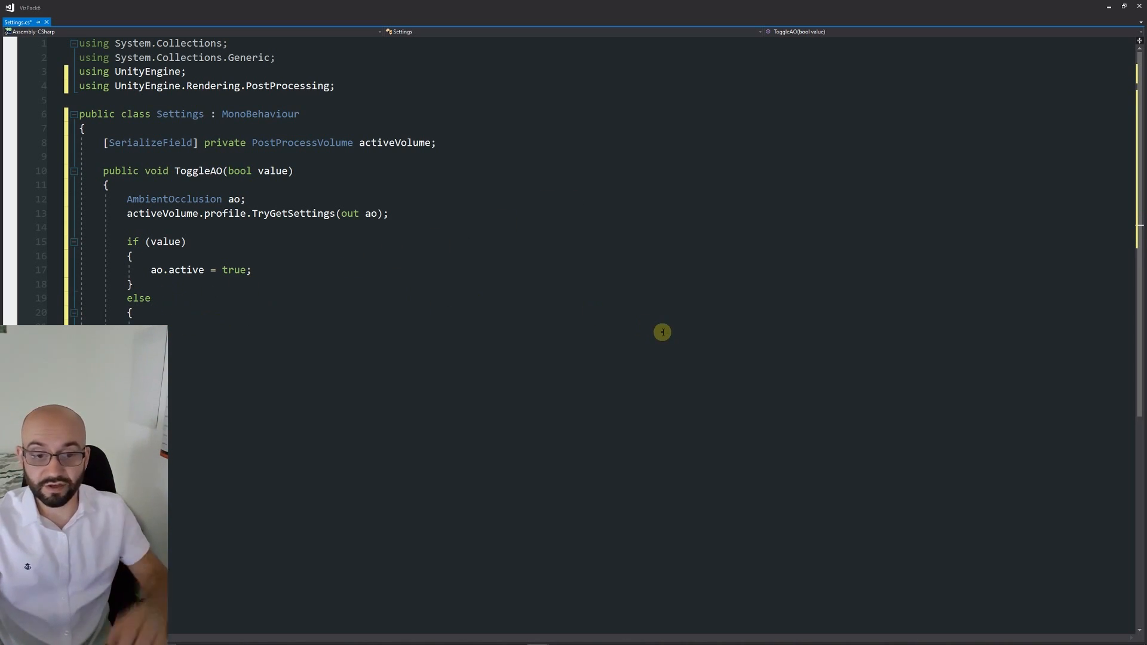
type("active = false;")
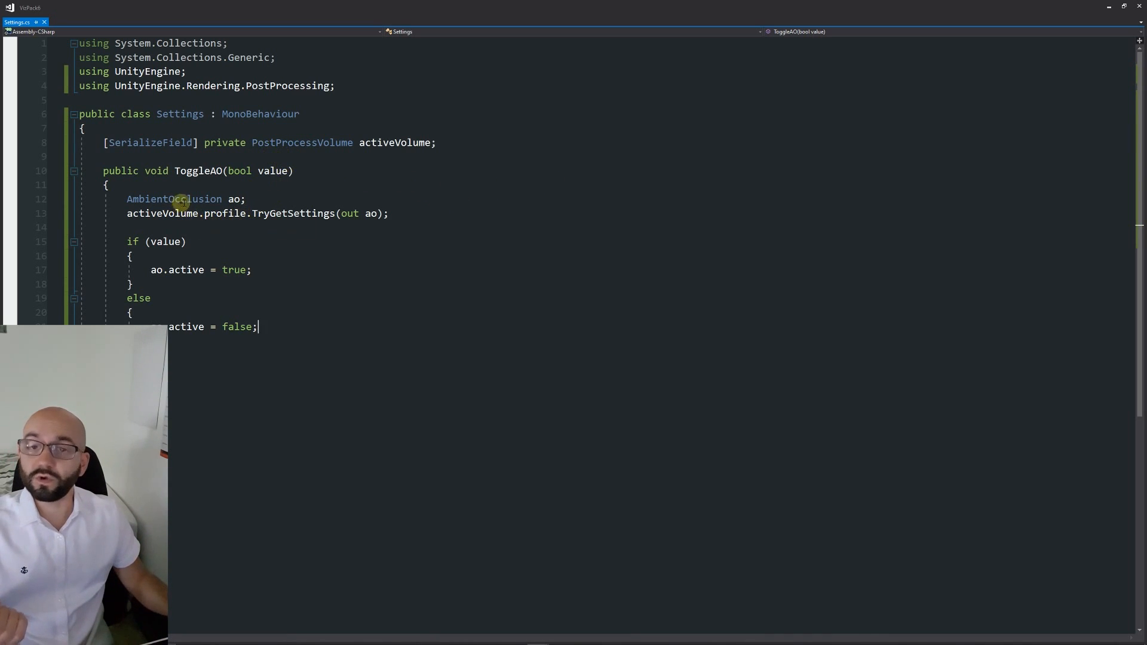
mouse_move(223, 270)
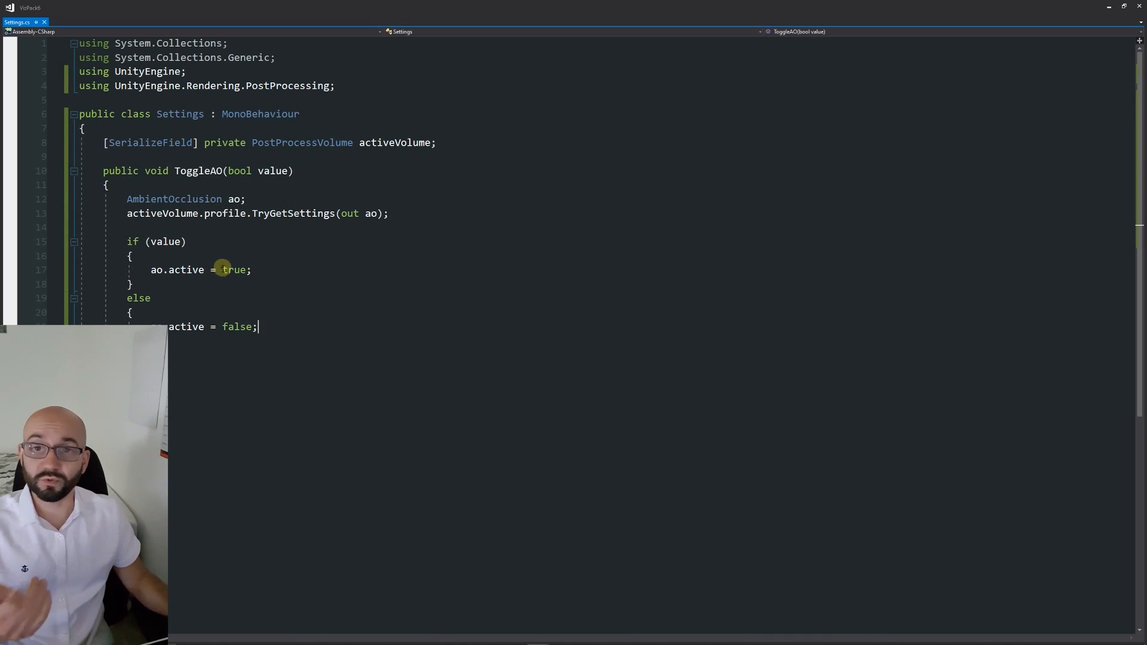
mouse_move(300, 274)
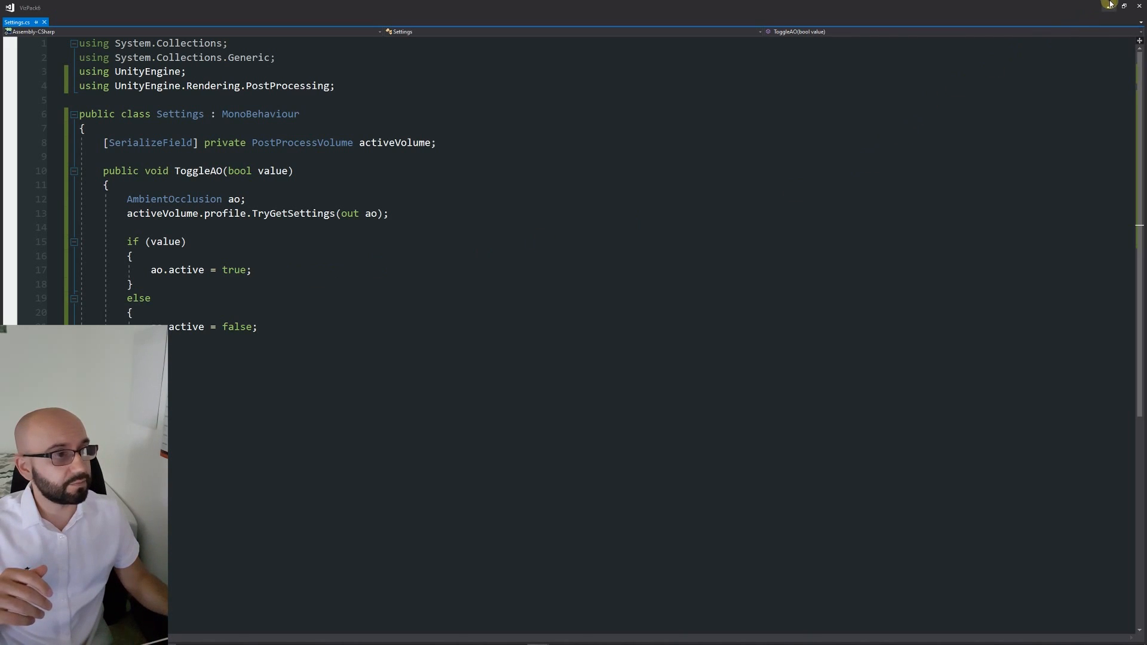
mouse_move(1106, 6)
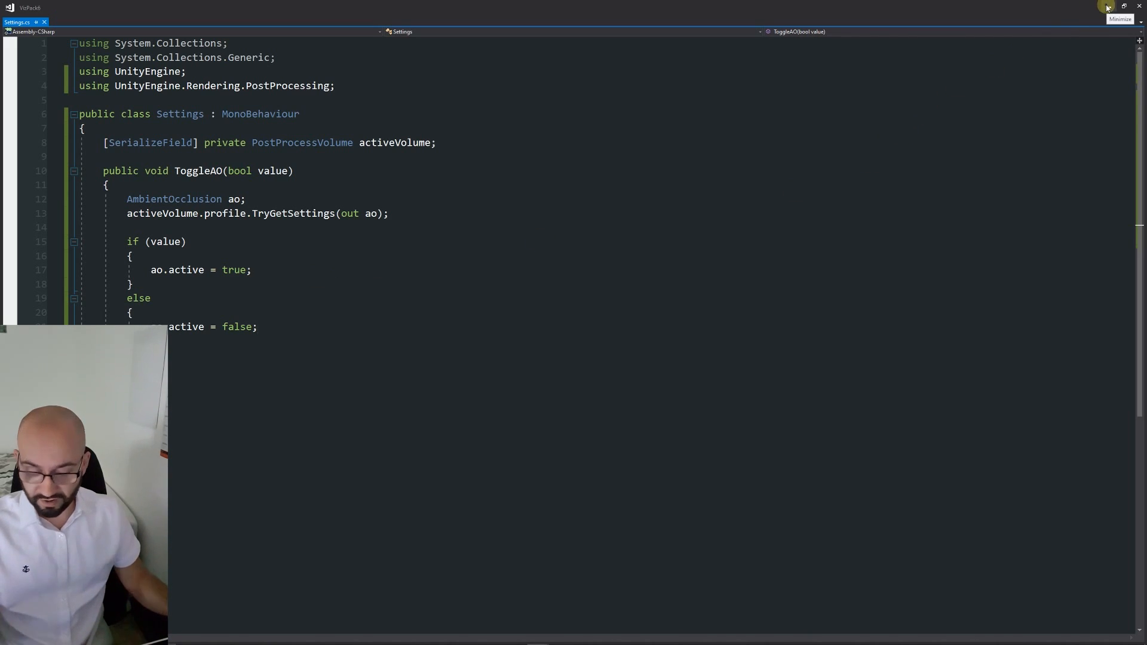
left_click(1123, 7)
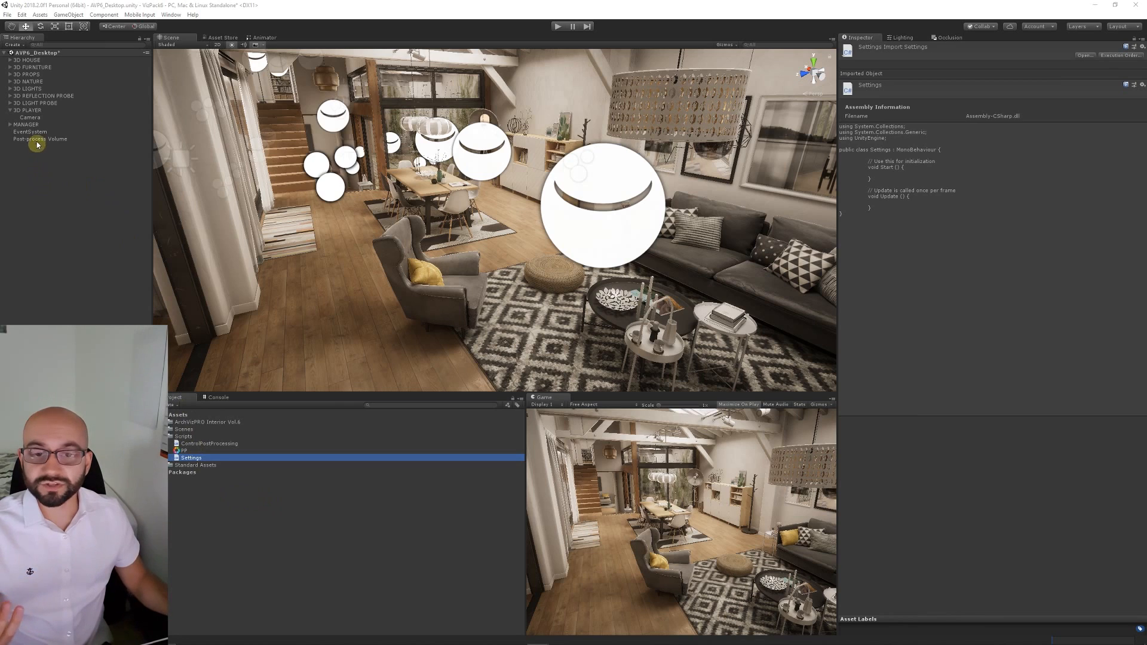
On MANAGER, assign Post-process Volume to the Settings component's Active Volume field.
left_click(25, 125)
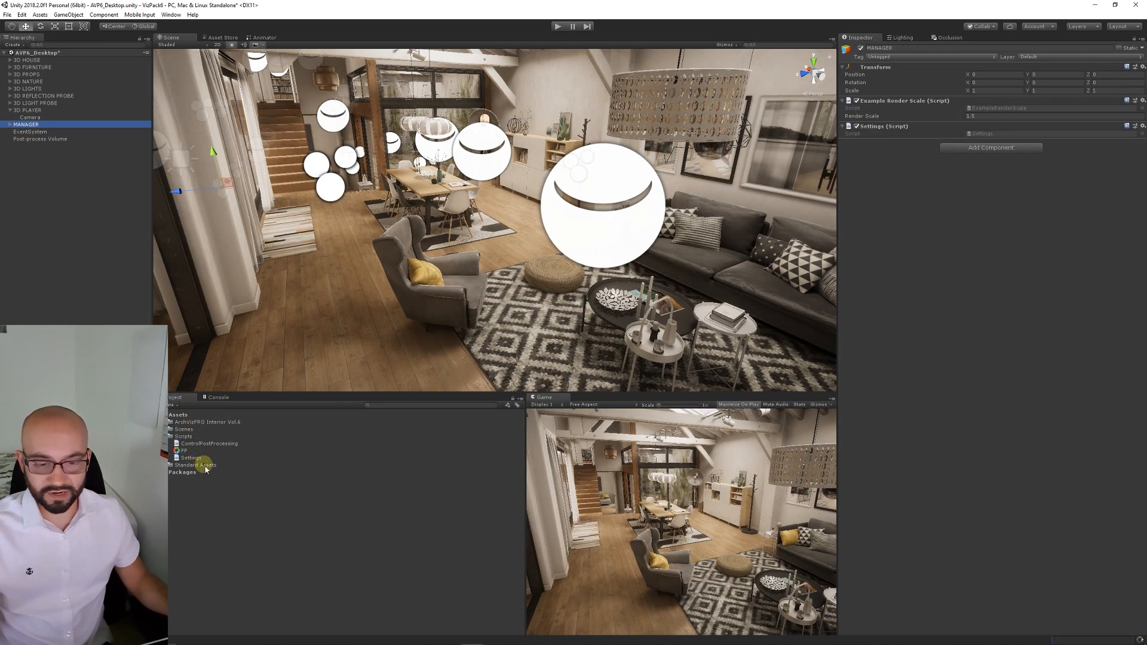
mouse_move(915, 402)
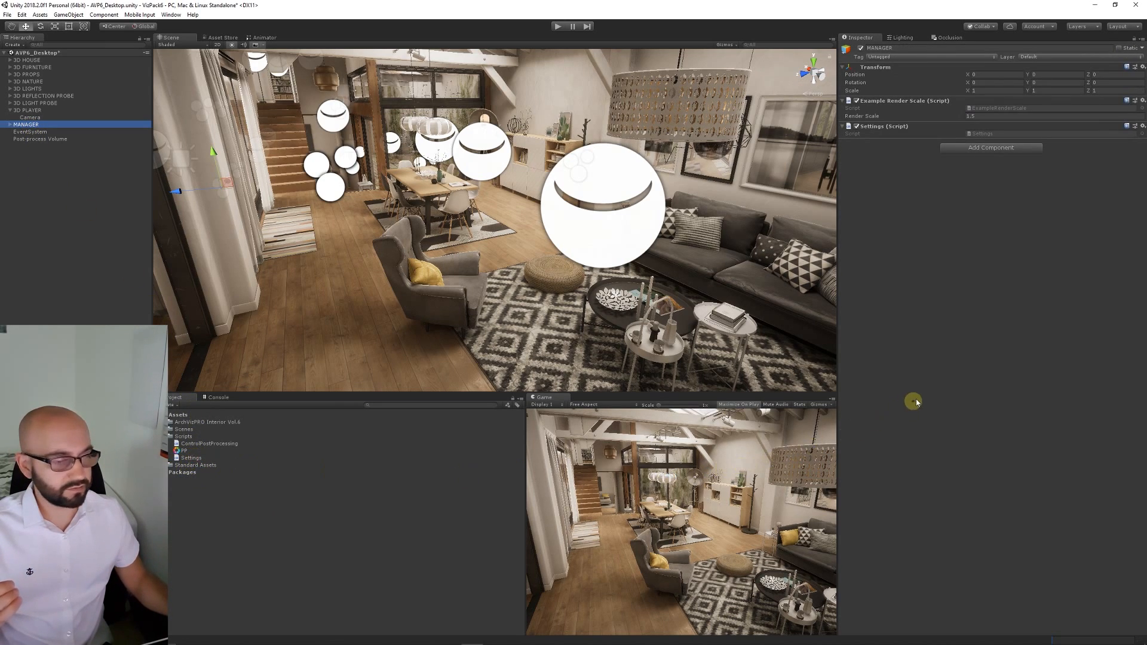
left_click(848, 133)
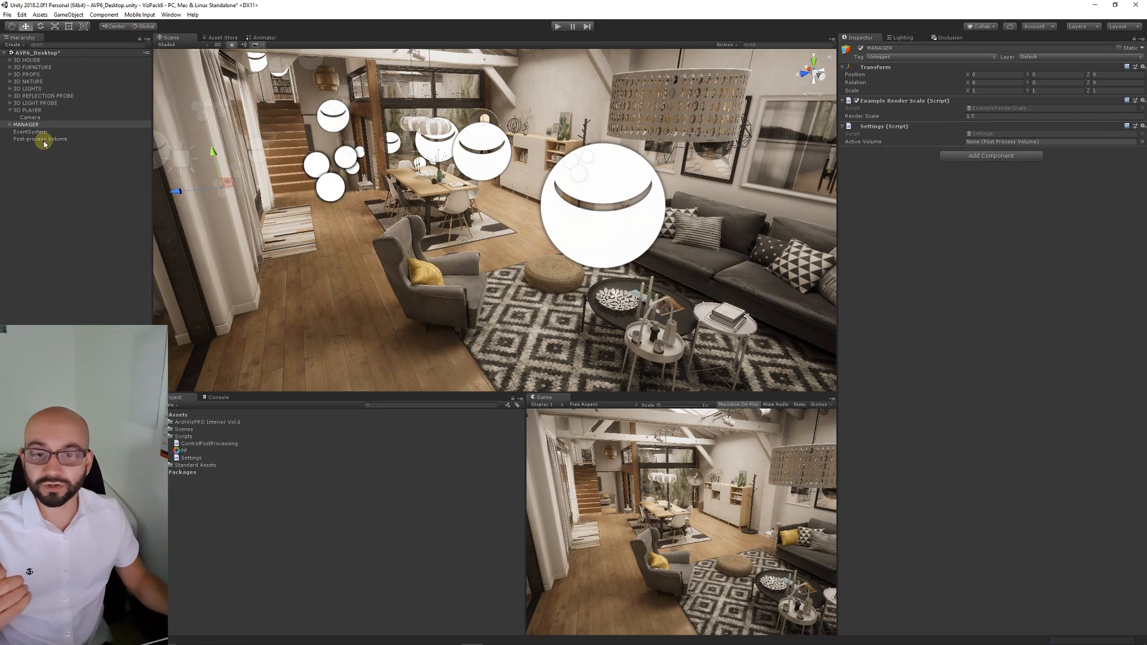
left_click(1049, 141)
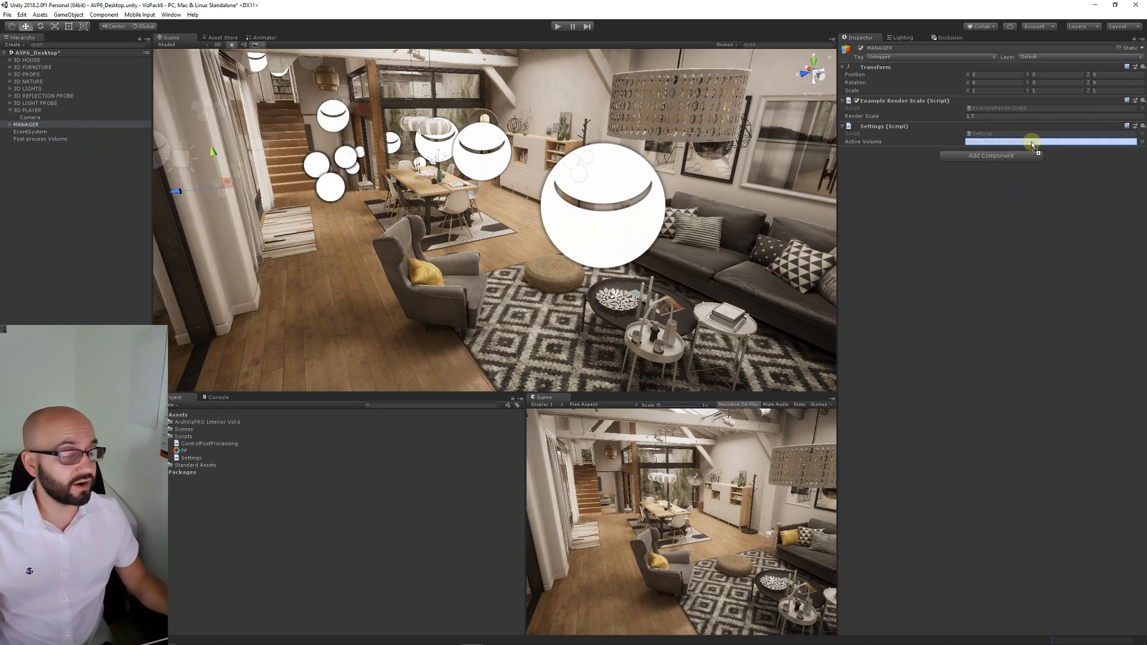
left_click(1031, 141)
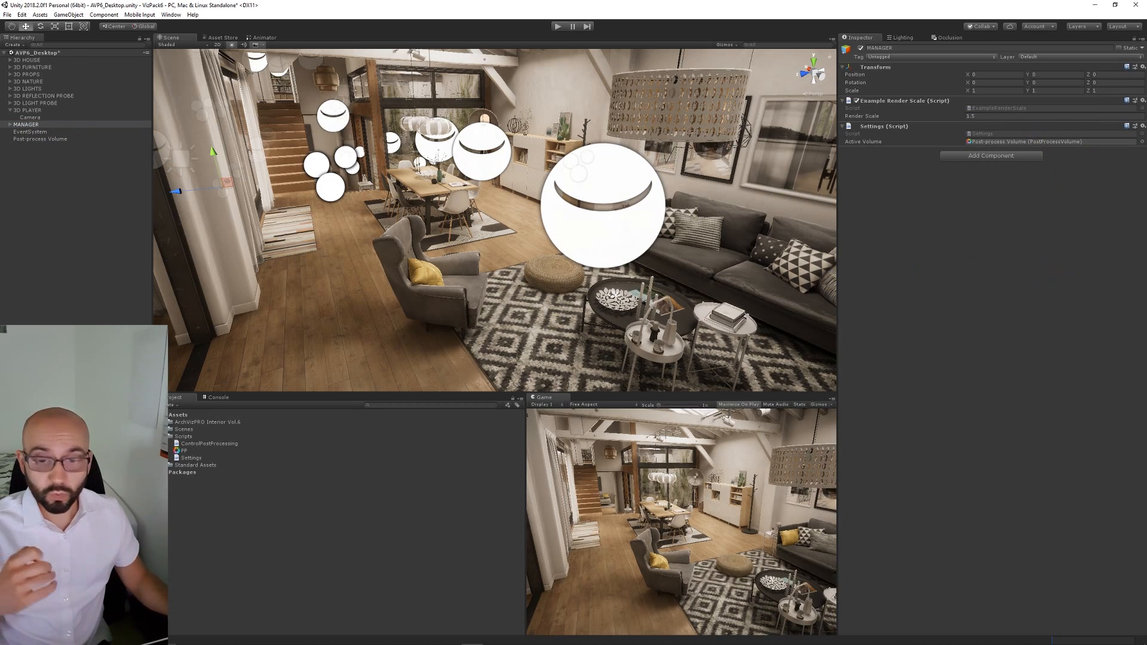
right_click(29, 124)
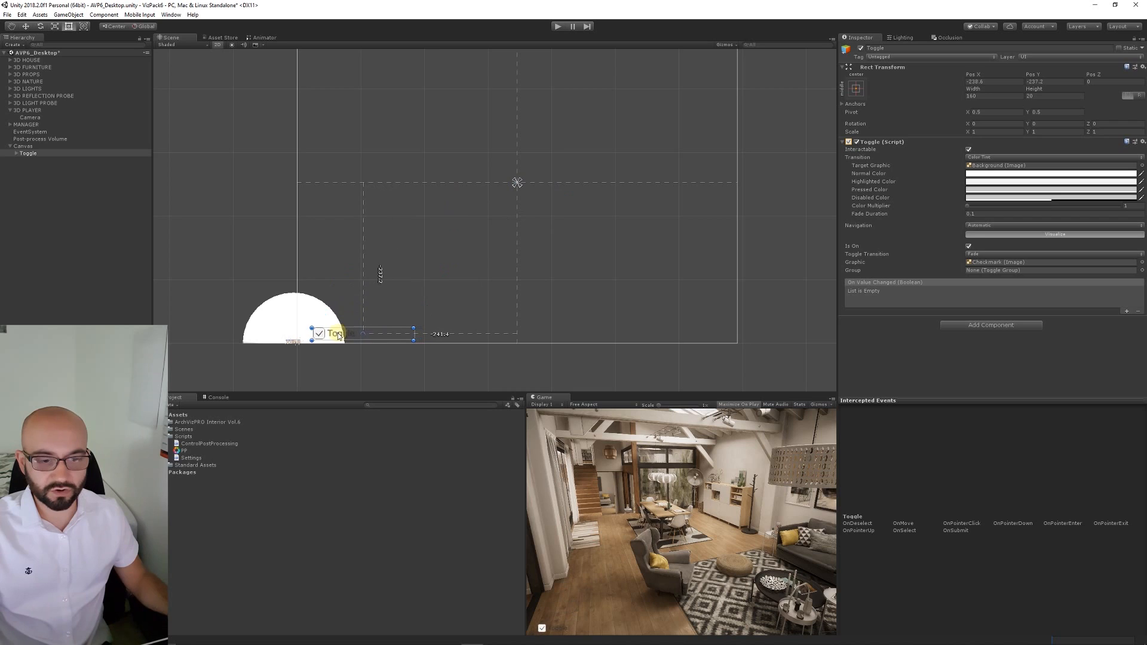
Anchor the Toggle to the bottom-left and set its label text to 'Toggle AO'.
left_click(856, 88)
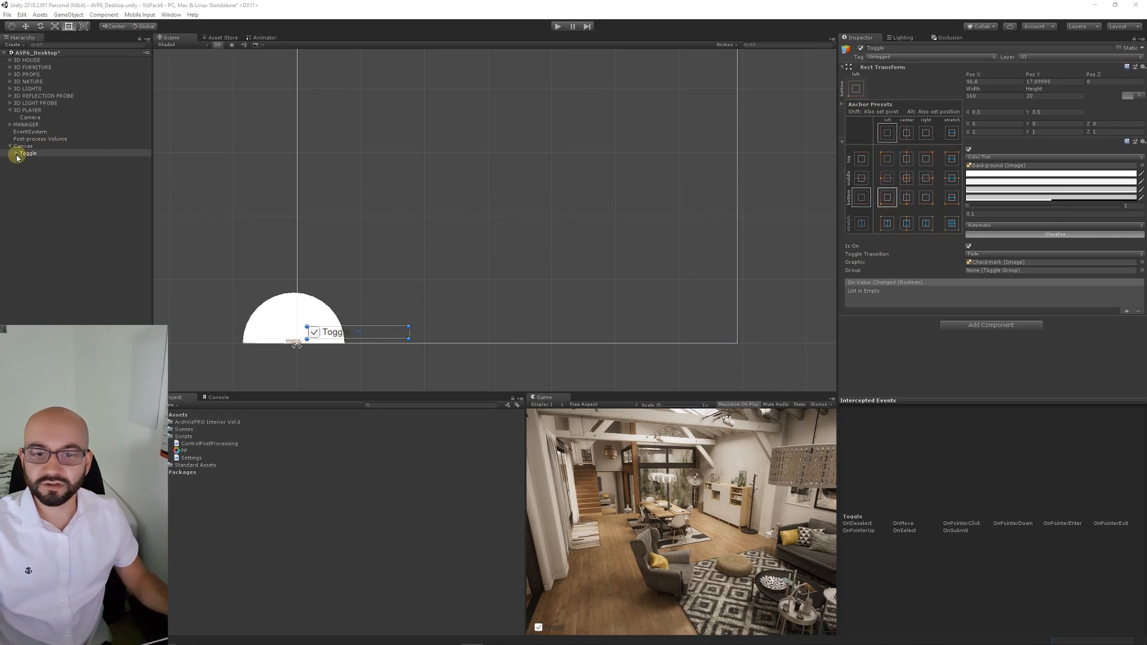
left_click(32, 167)
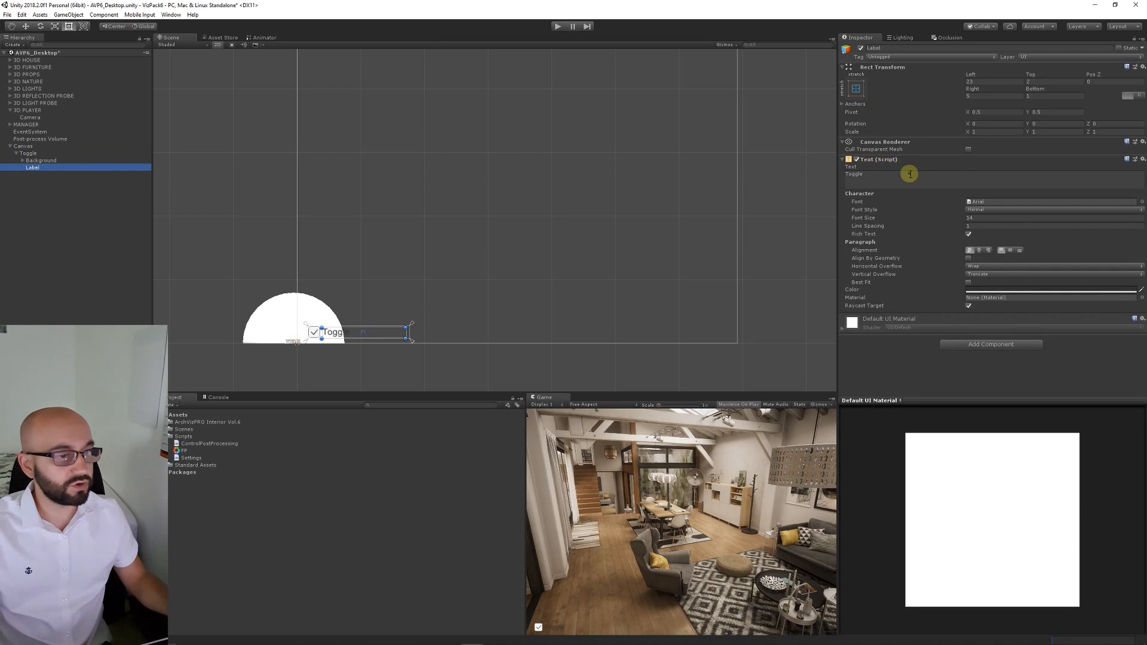
left_click(910, 174)
type(" AO")
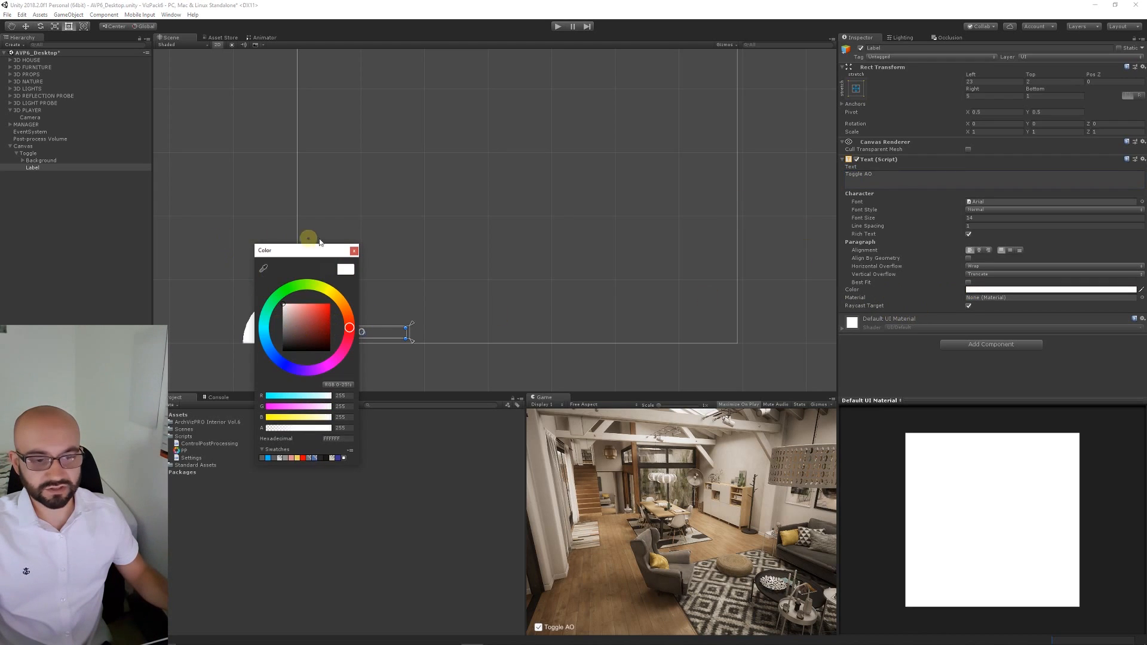
left_click(355, 251)
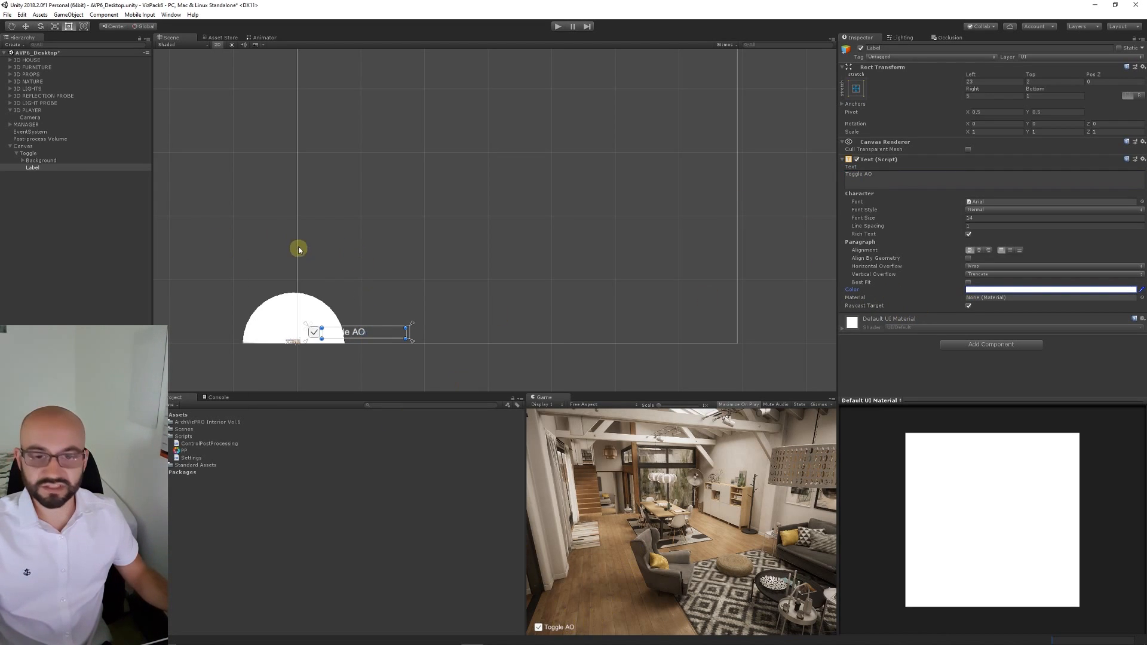
left_click(28, 153)
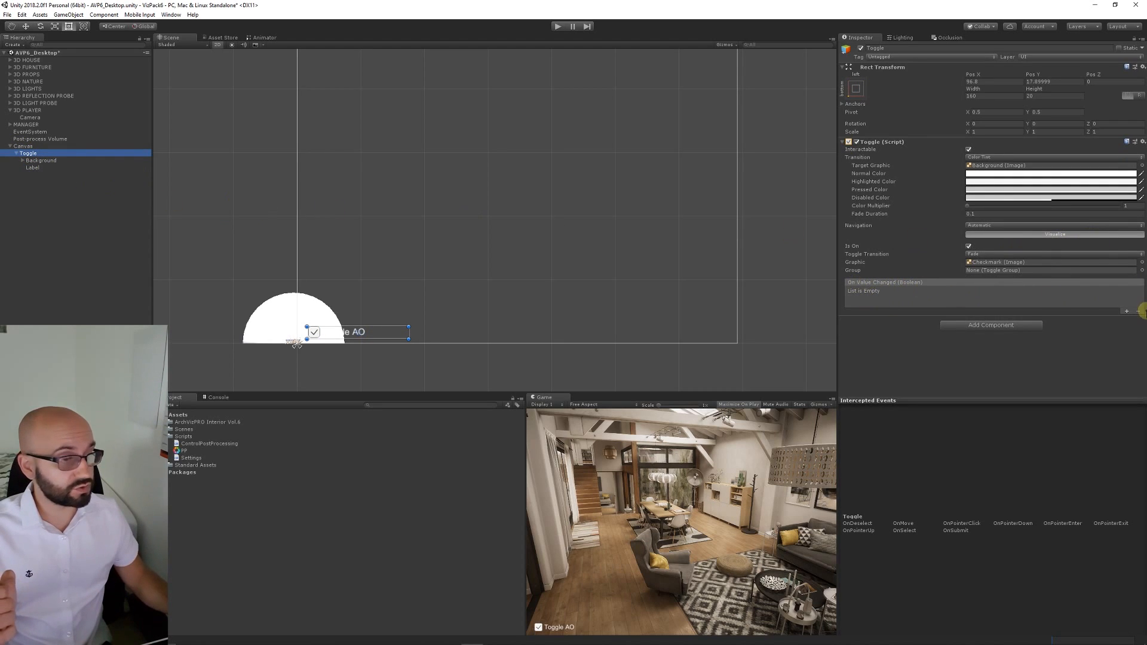
Add an On Value Changed entry targeting MANAGER's Settings.ToggleAO.
left_click(1126, 311)
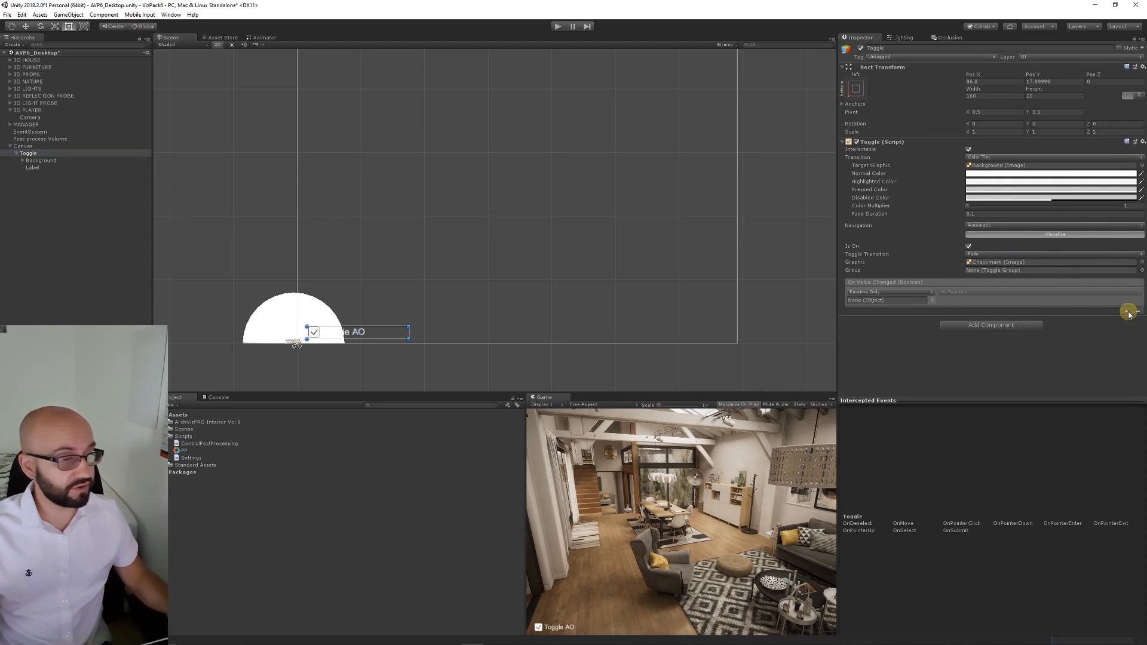
mouse_move(124, 188)
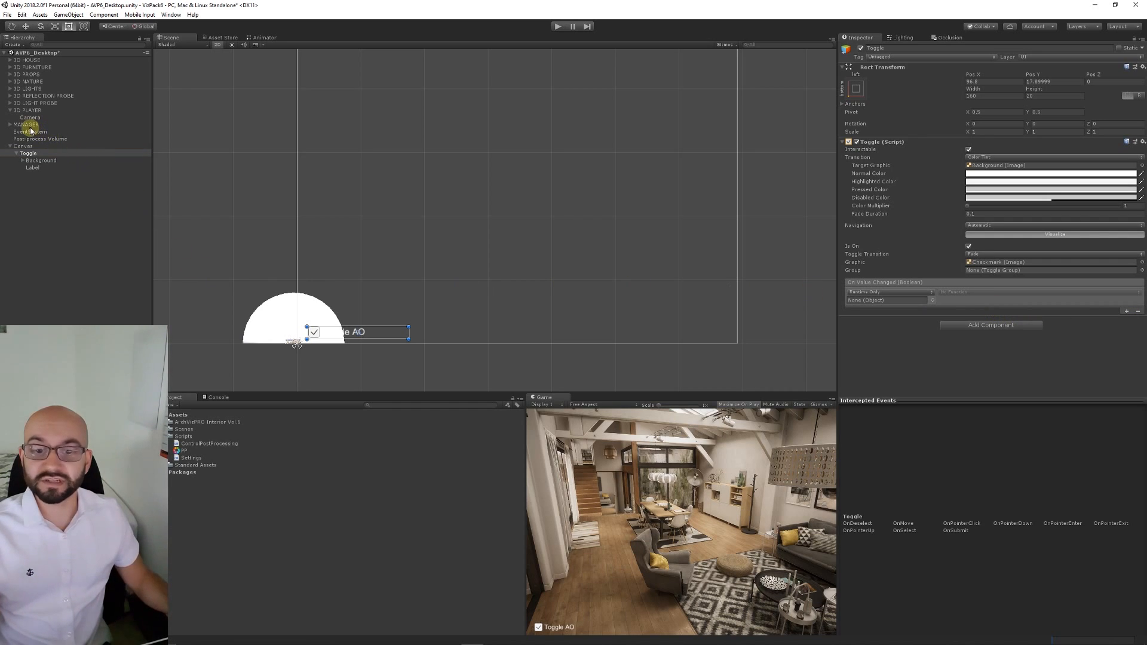
left_click(886, 300)
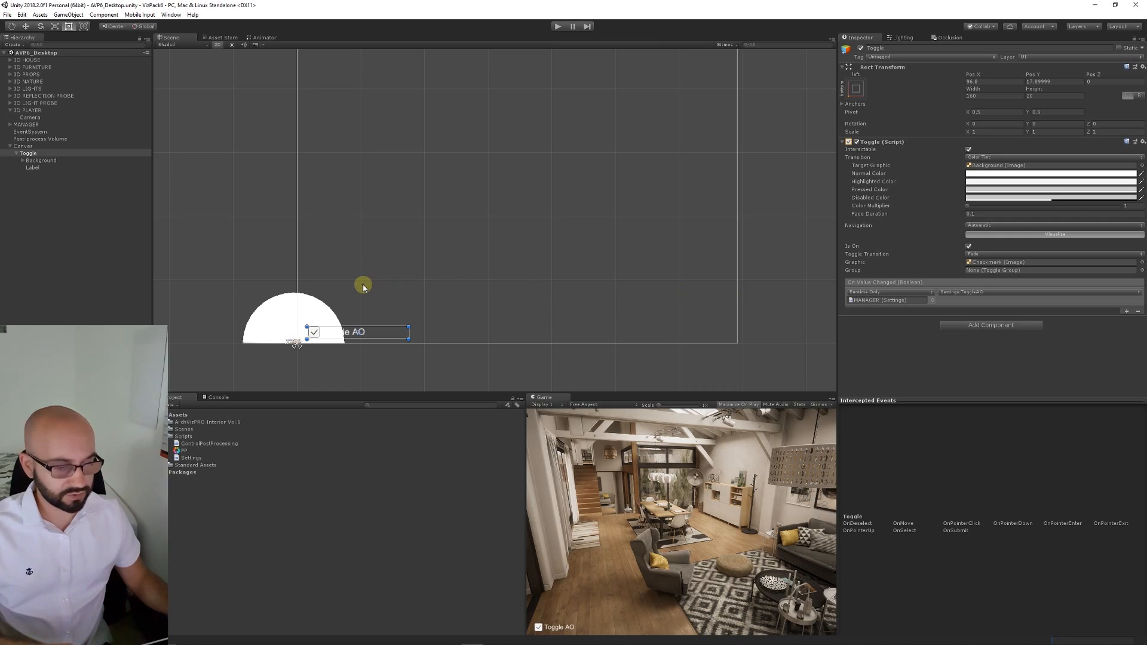
mouse_move(740, 410)
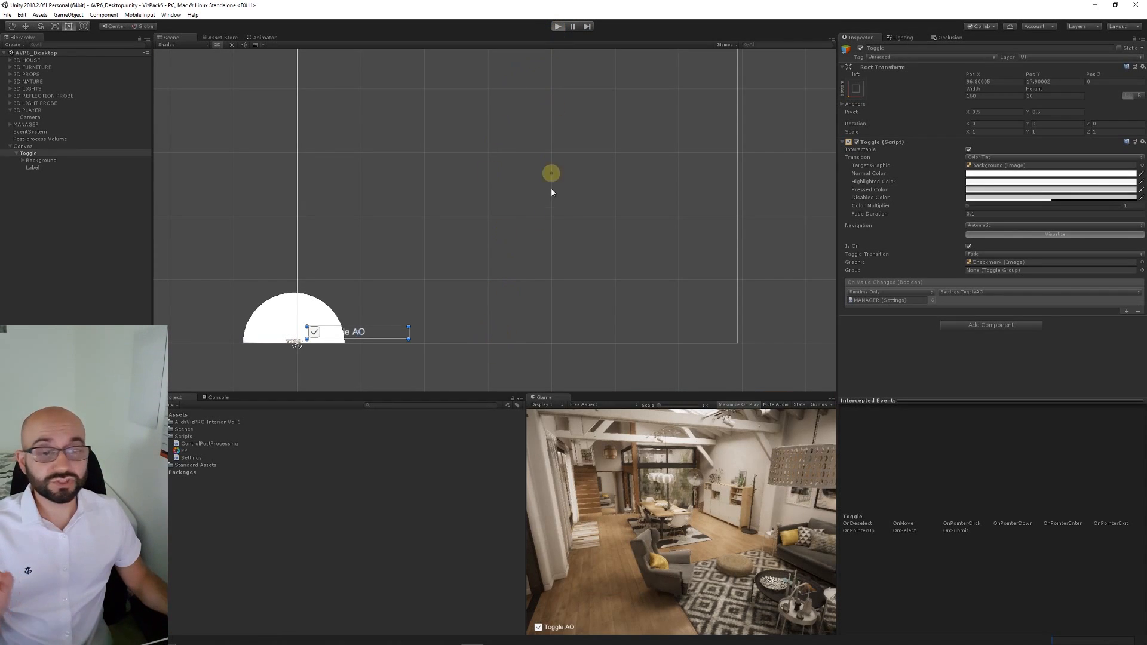
mouse_move(532, 218)
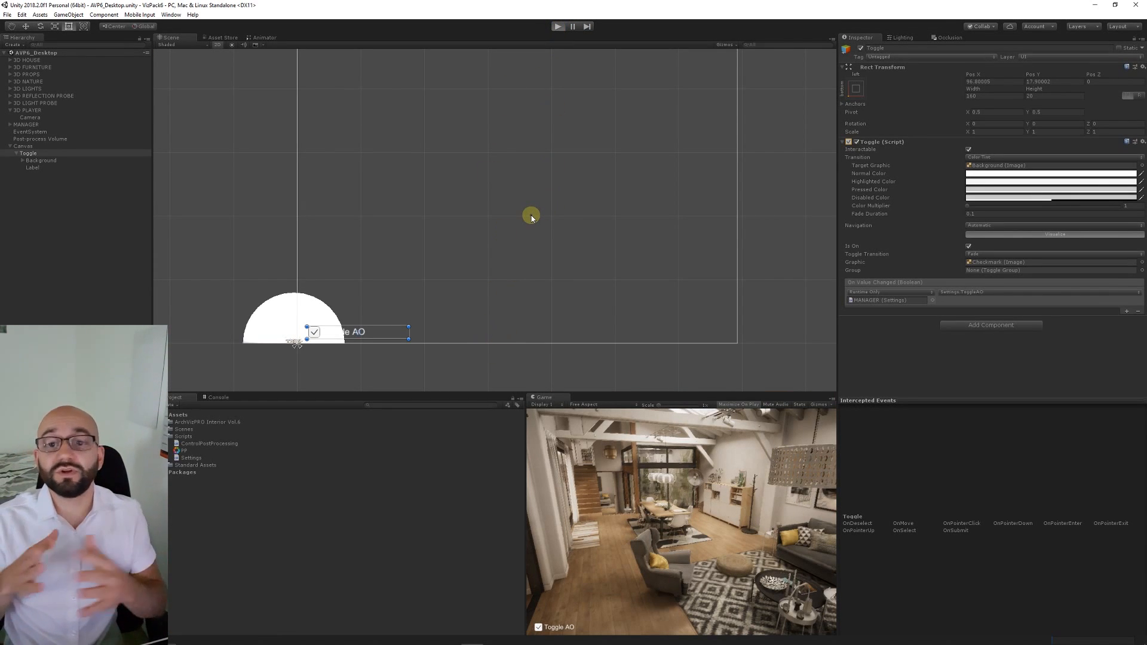
Select Post-process Volume to view its Scalable Ambient Obscurance ambient occlusion settings.
left_click(557, 27)
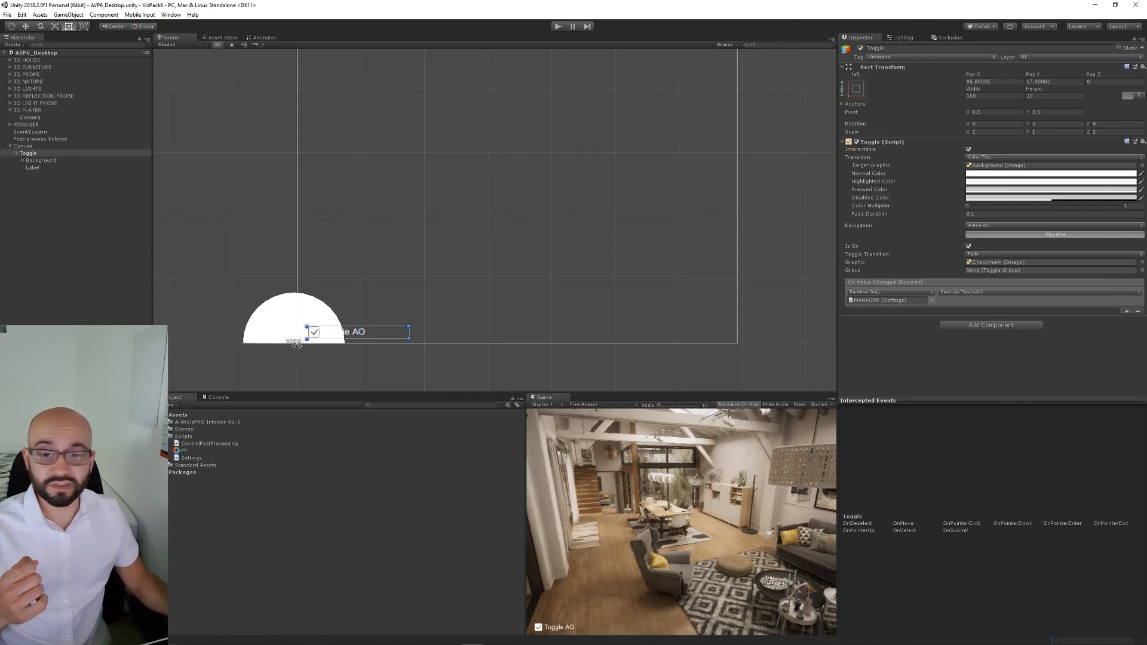
left_click(40, 140)
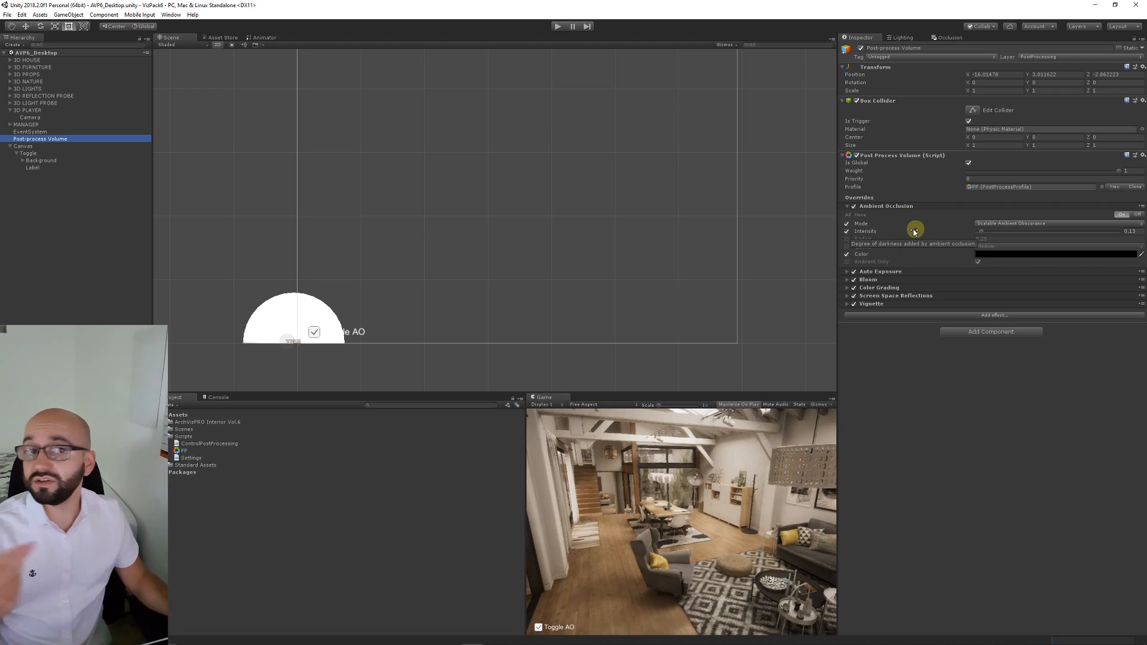
mouse_move(915, 227)
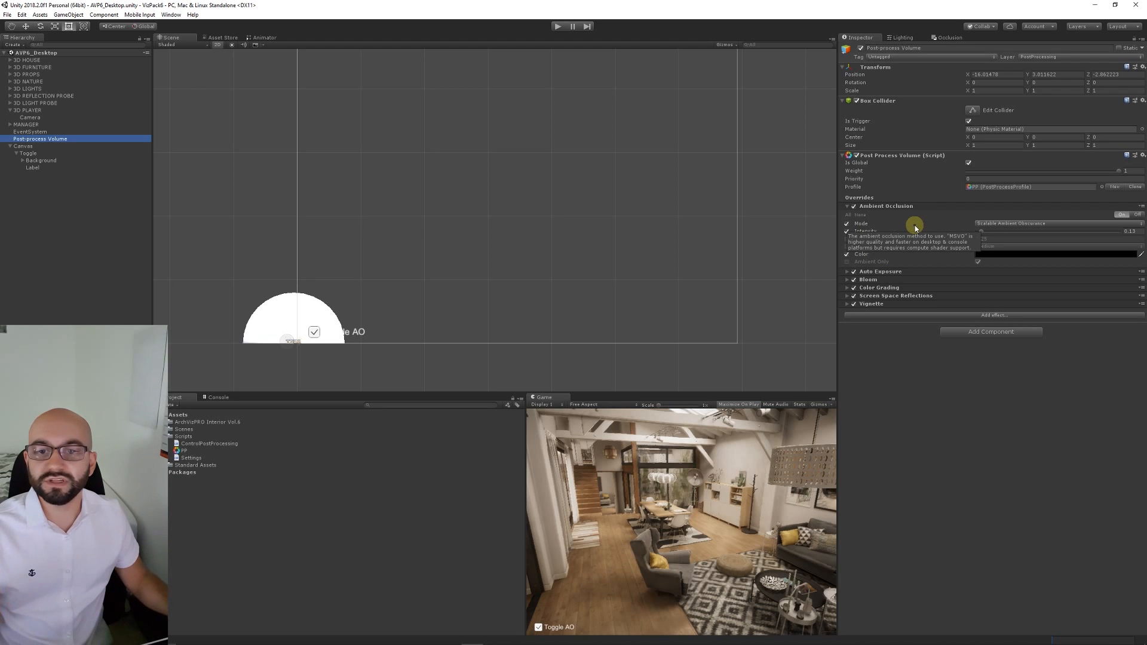
mouse_move(915, 393)
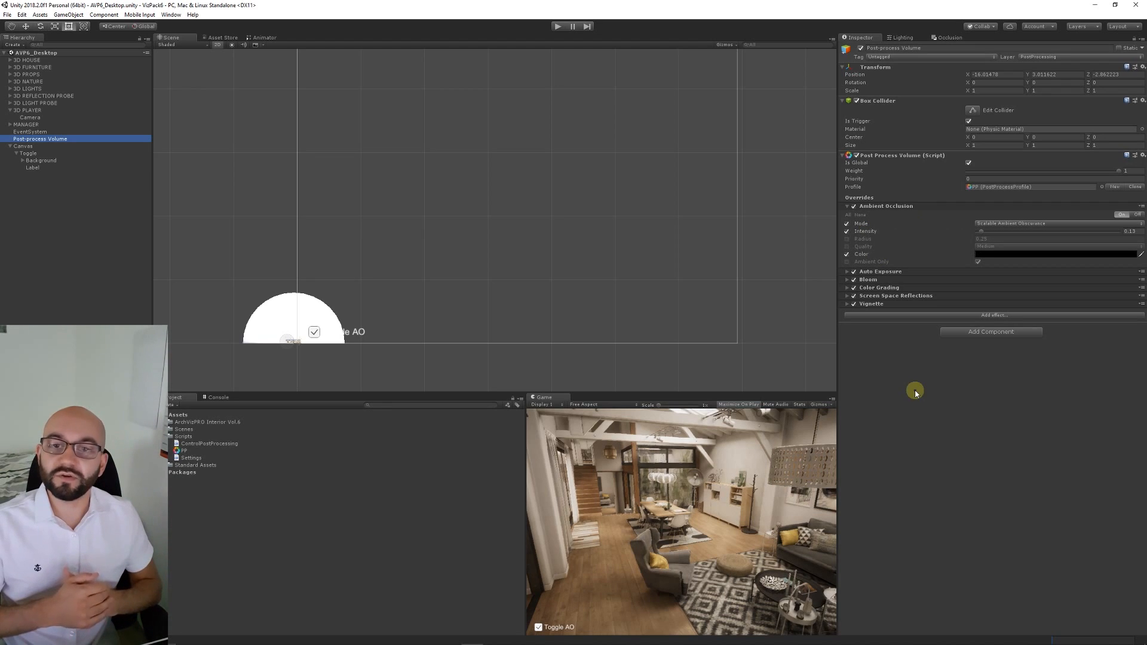